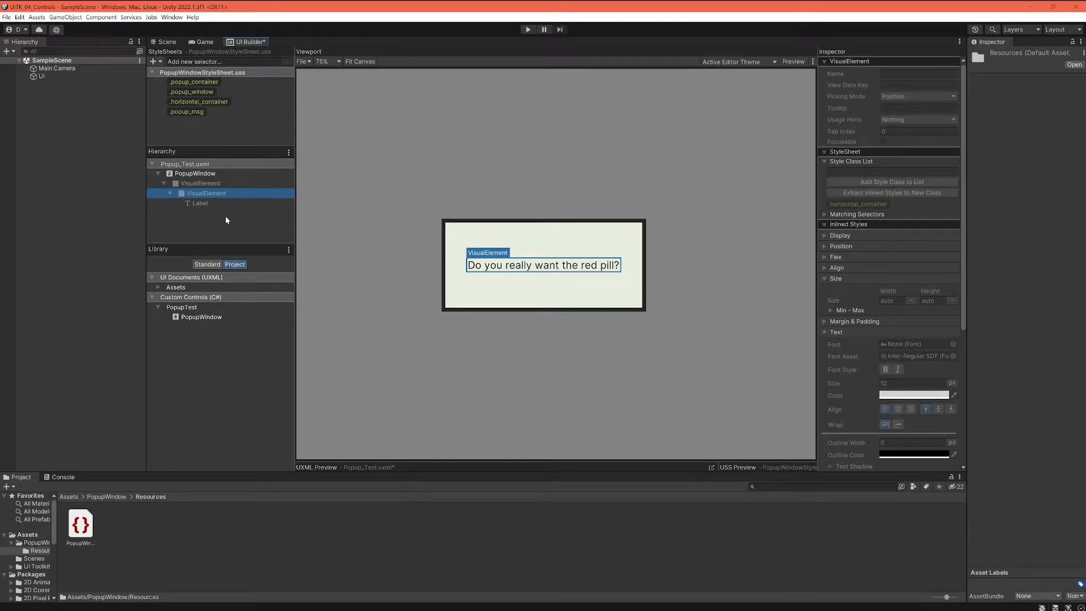
mouse_move(566, 293)
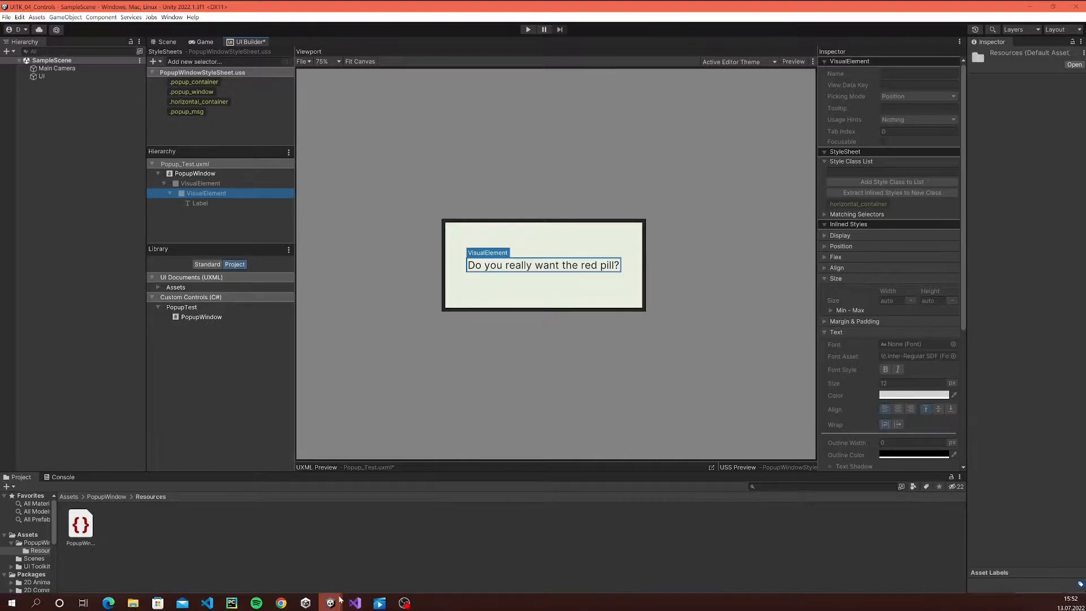
Switch from Unity to the Visual Studio code editor.
click(354, 603)
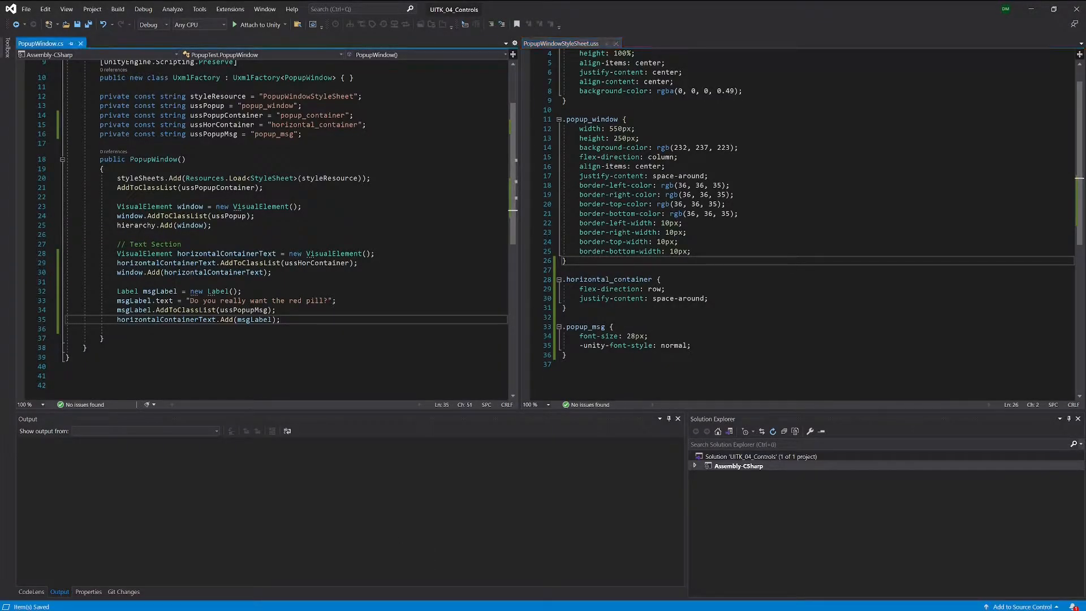
Write the '// Button Section' comment after the message label code in the constructor.
text(//)
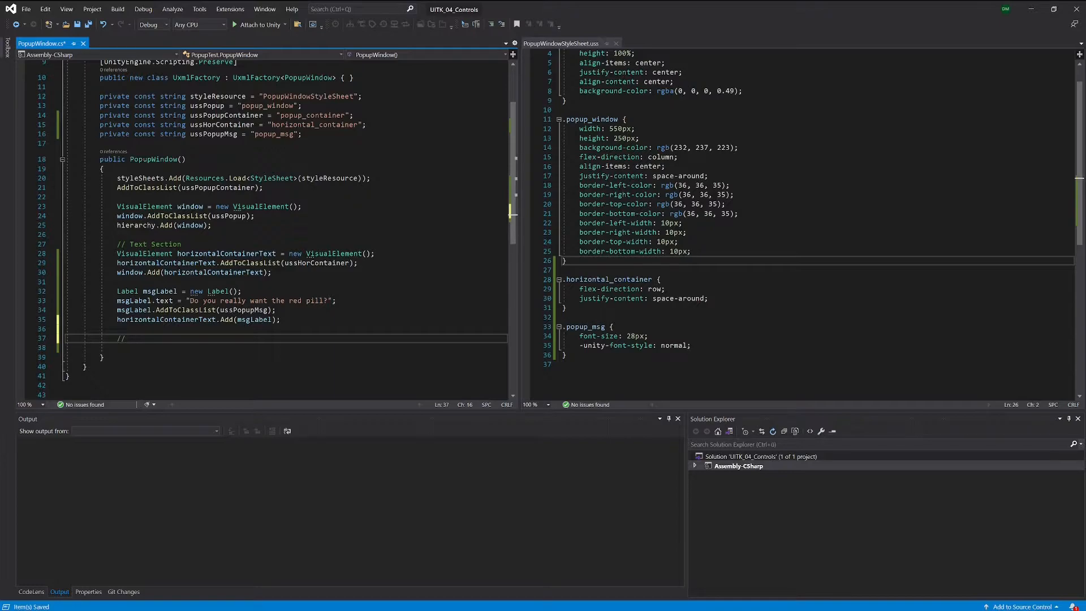
text(TE)
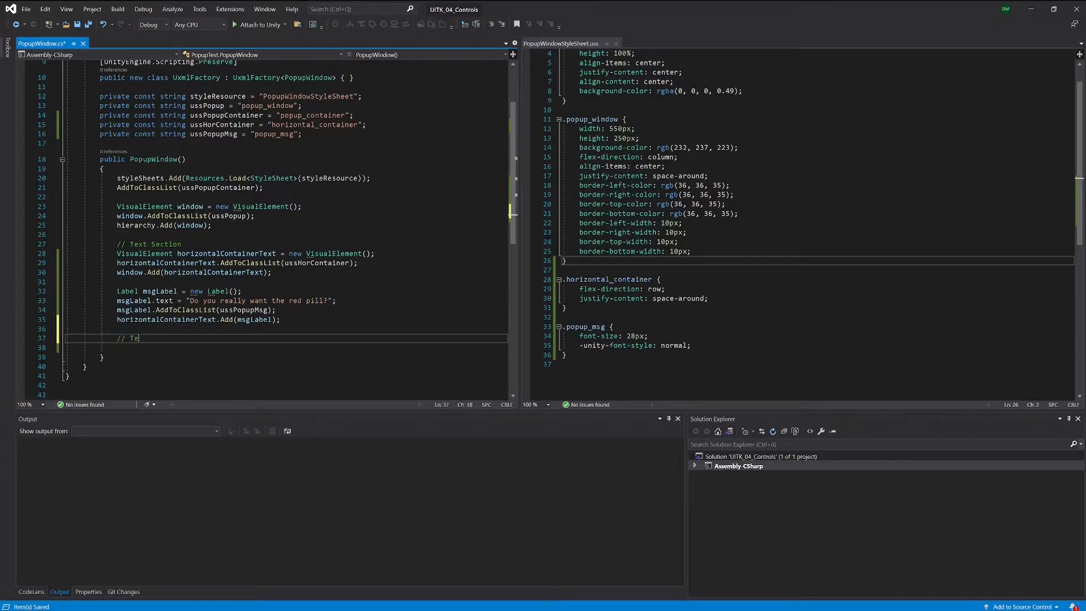
text(xt)
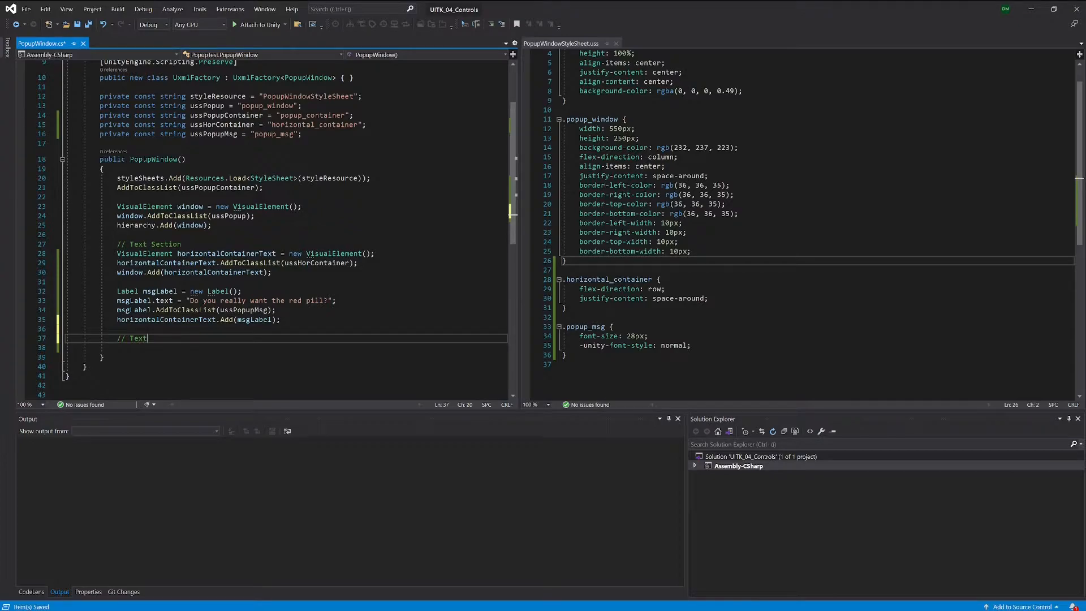
text(Button Section)
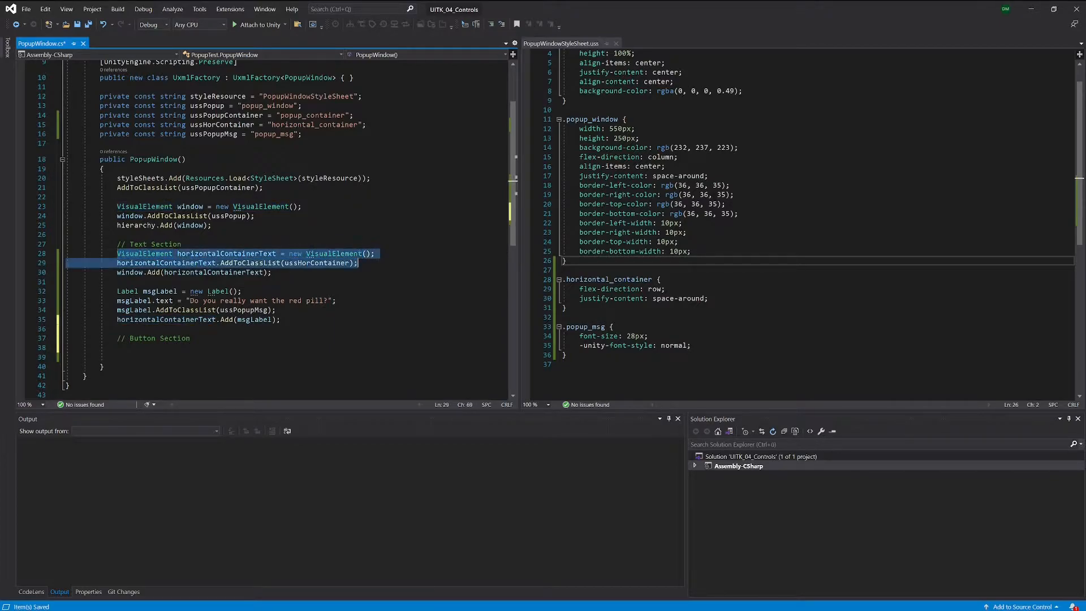
Declare a new VisualElement named horizontalContainerButton under the Button Section comment.
click(118, 348)
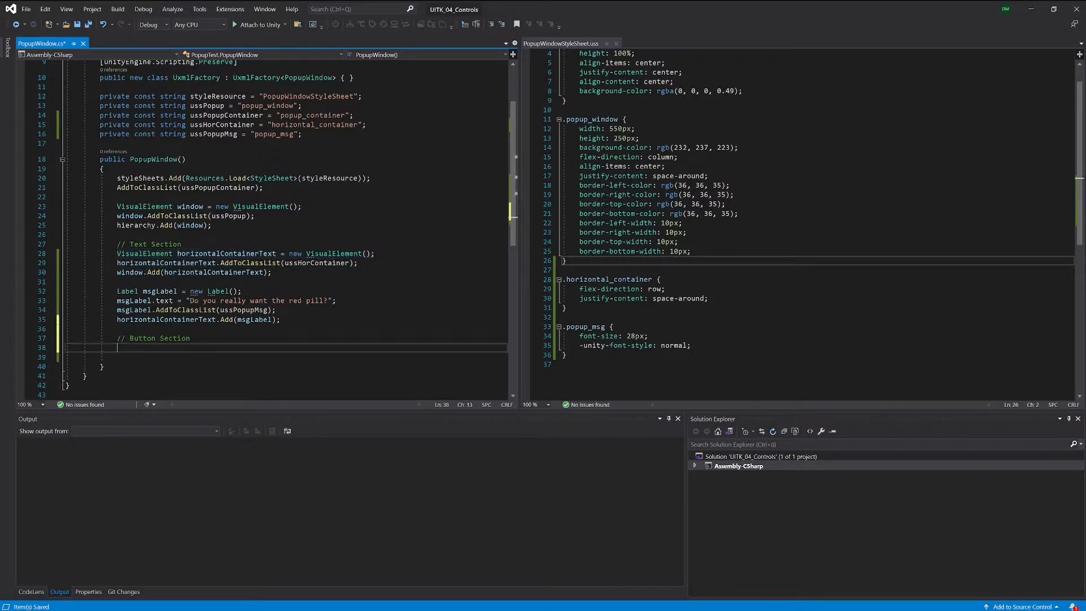
text(VisualElement horizontalContainerText = new VisualElement();)
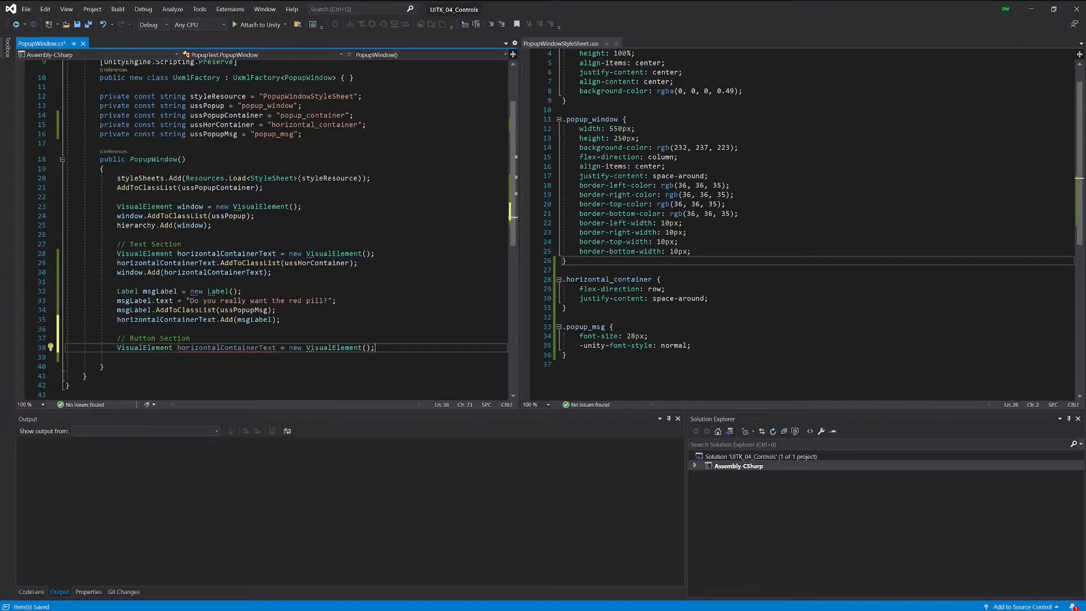
double_click(226, 348)
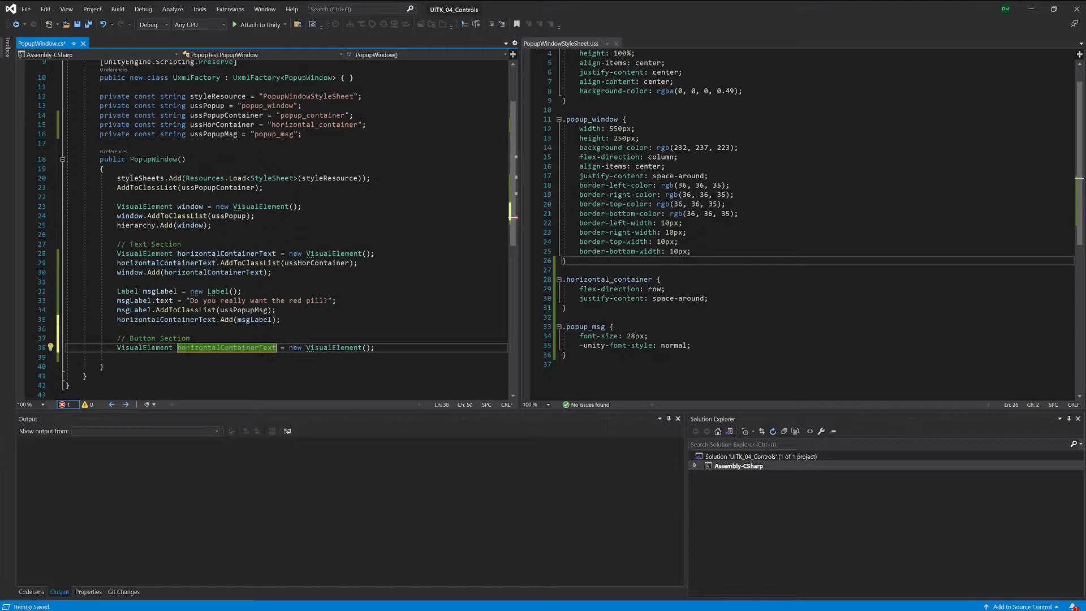
text(horizontalContainerButton)
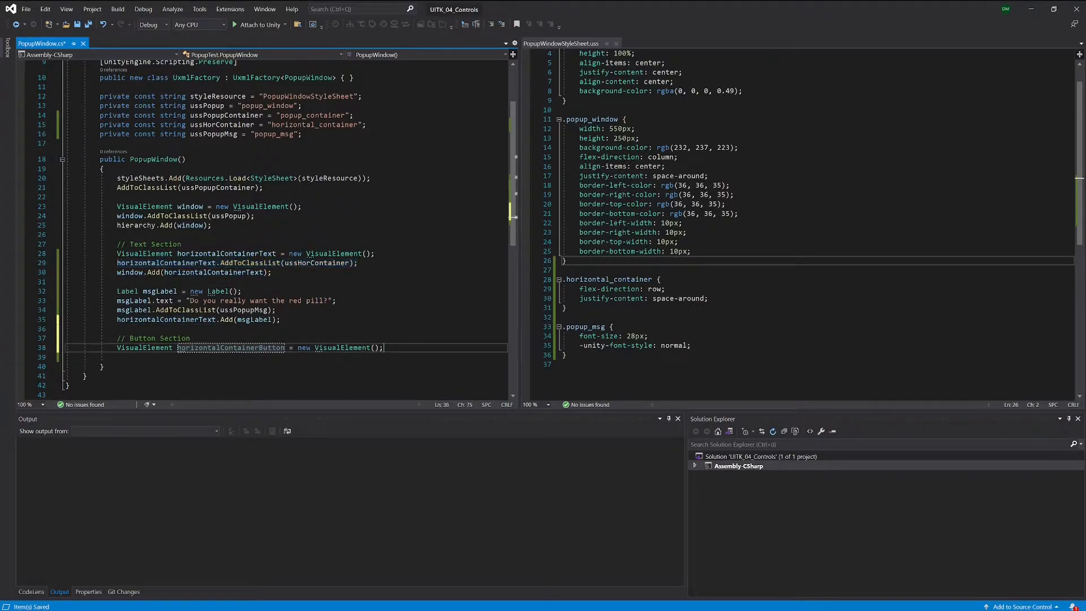
Give horizontalContainerButton the ussHorContainer class and add it to the window.
text(horizontalContainerText.AddToClassList(ussHorContainer);)
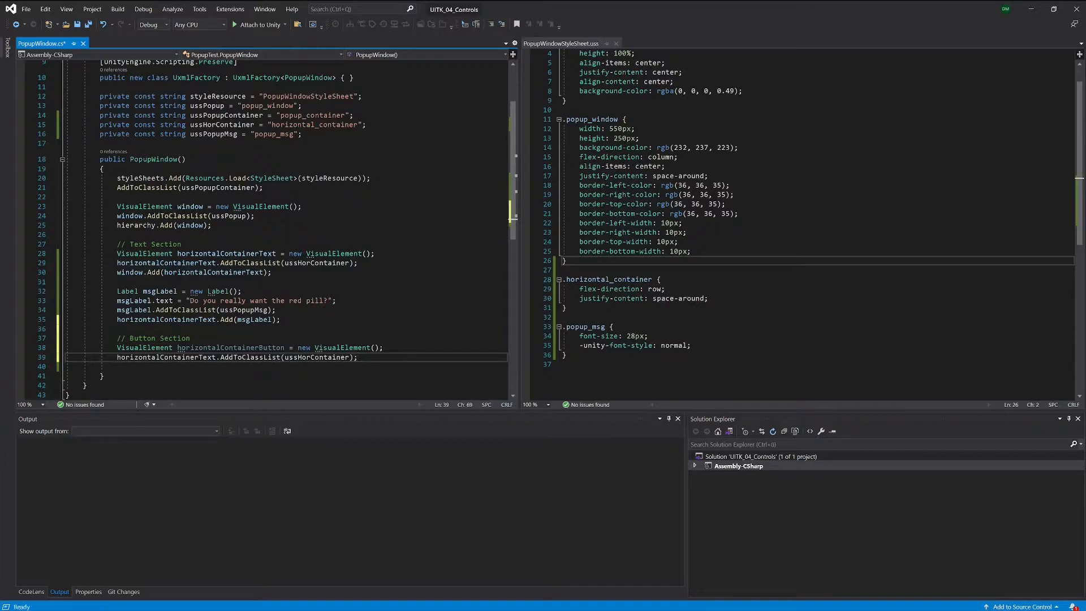
double_click(165, 356)
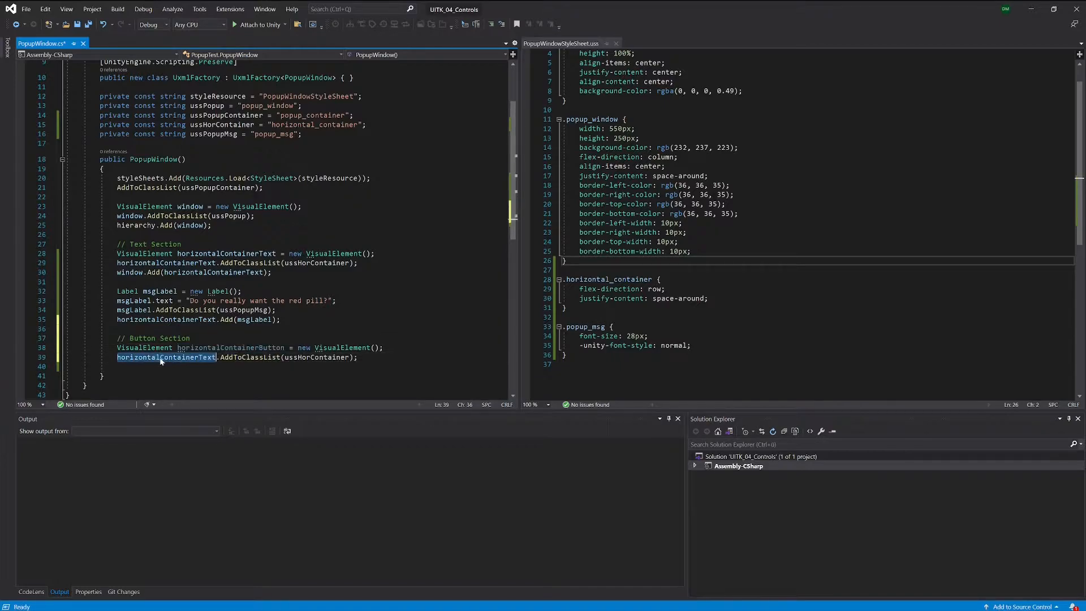
text(horizontalContainerButton)
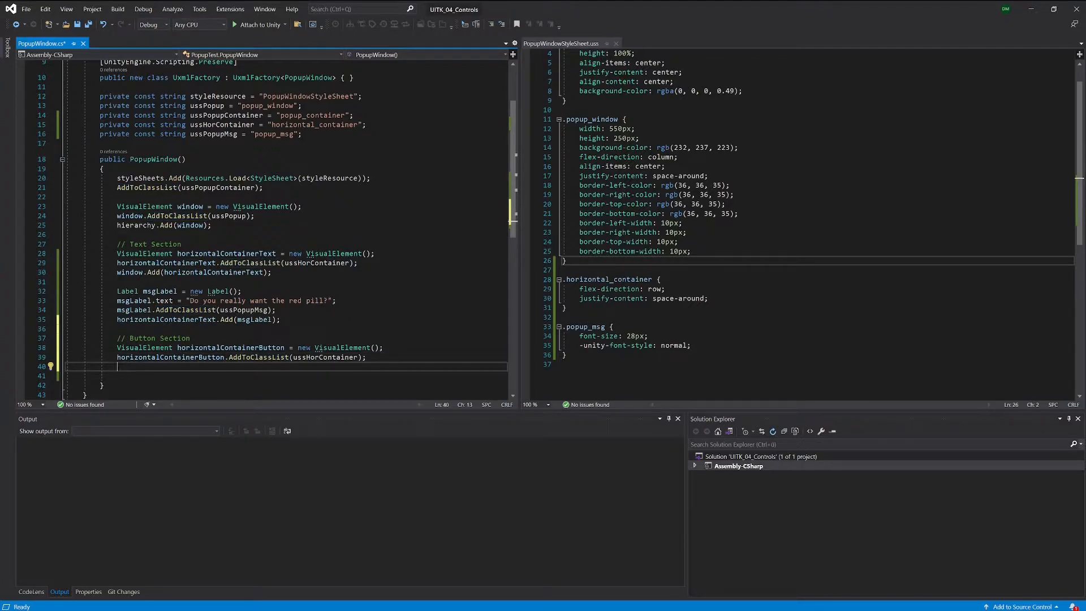
text(window.)
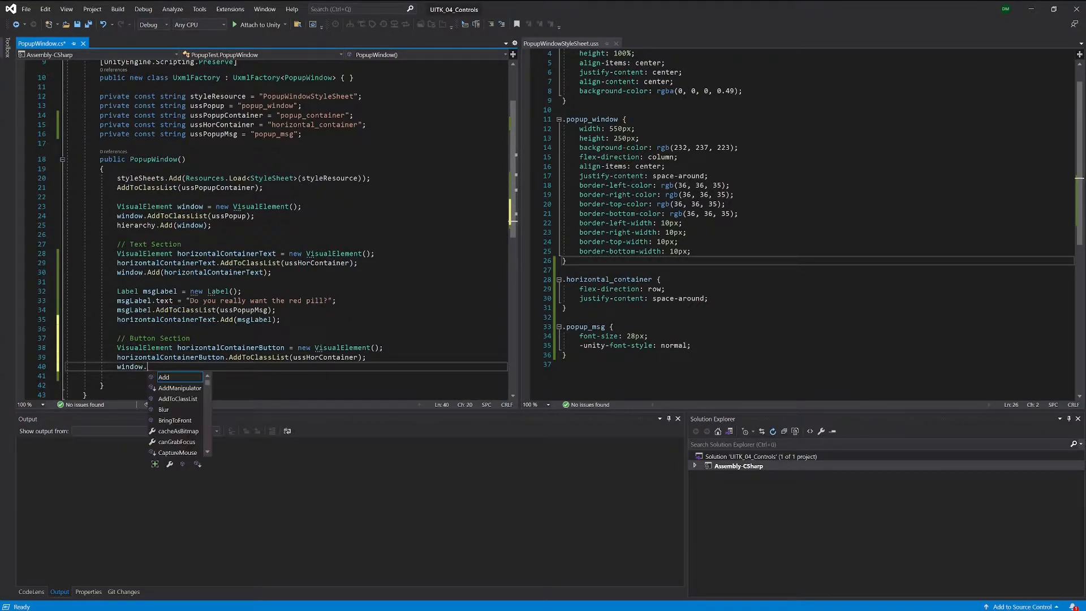
text(Add()
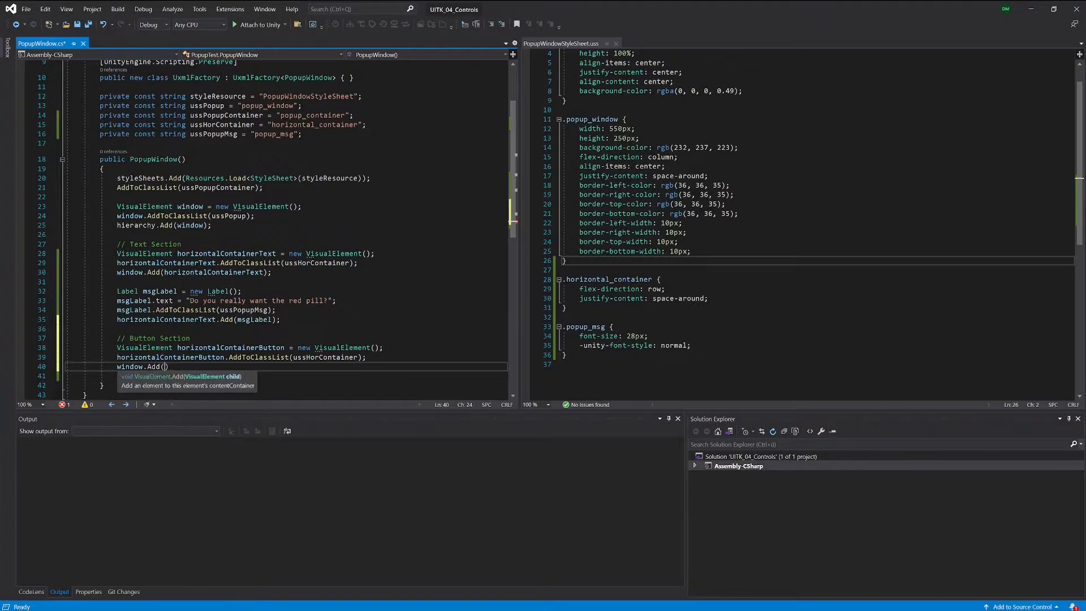
text(horizontalContainerButton)
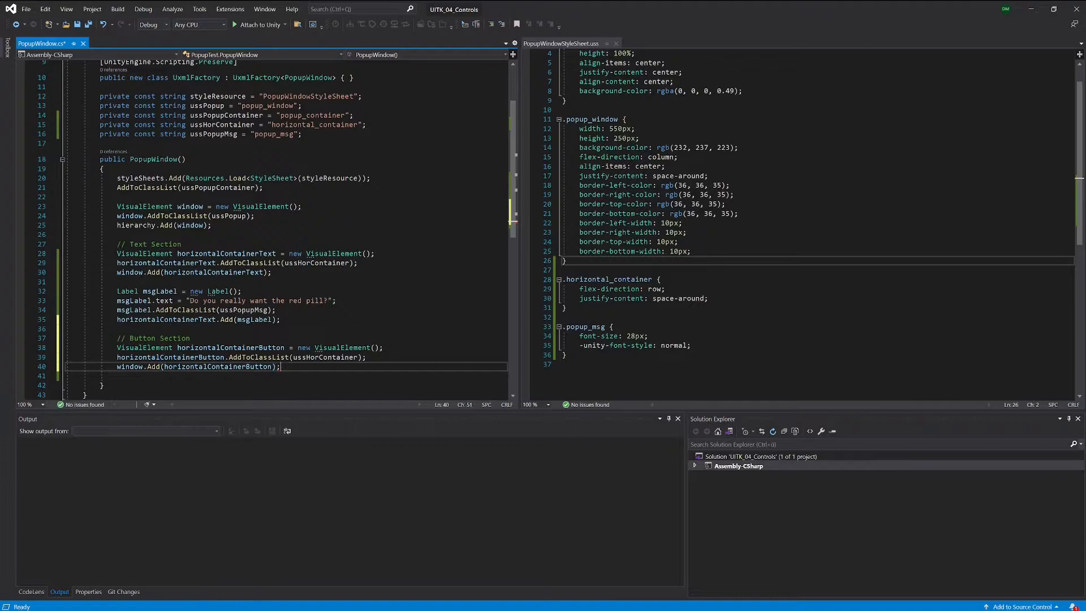
scroll(down, 3)
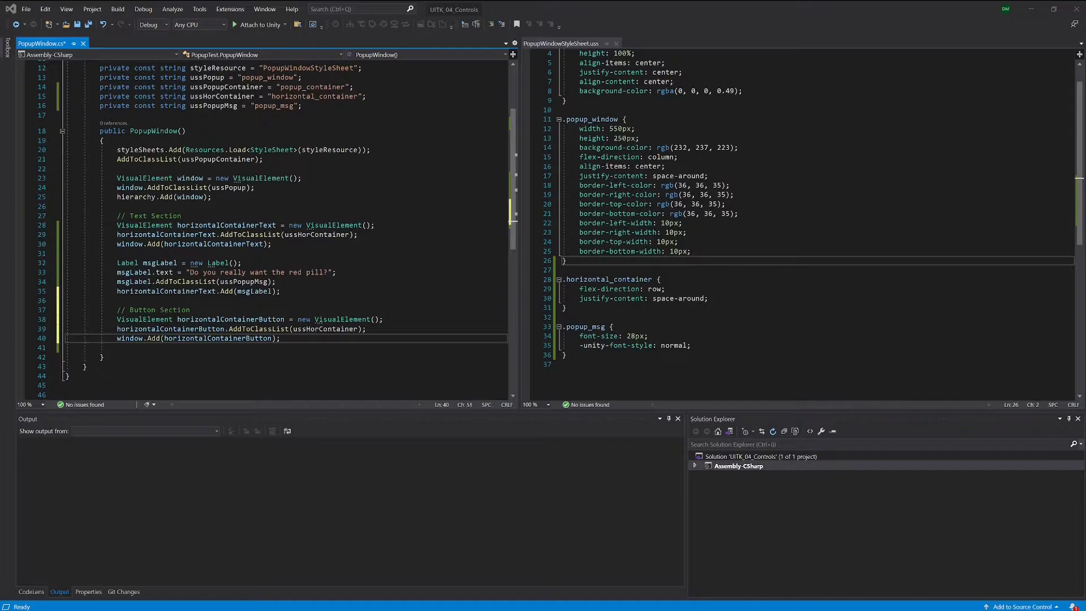
Review the popup_button rule's padding and border colour settings at the end of the stylesheet.
click(570, 43)
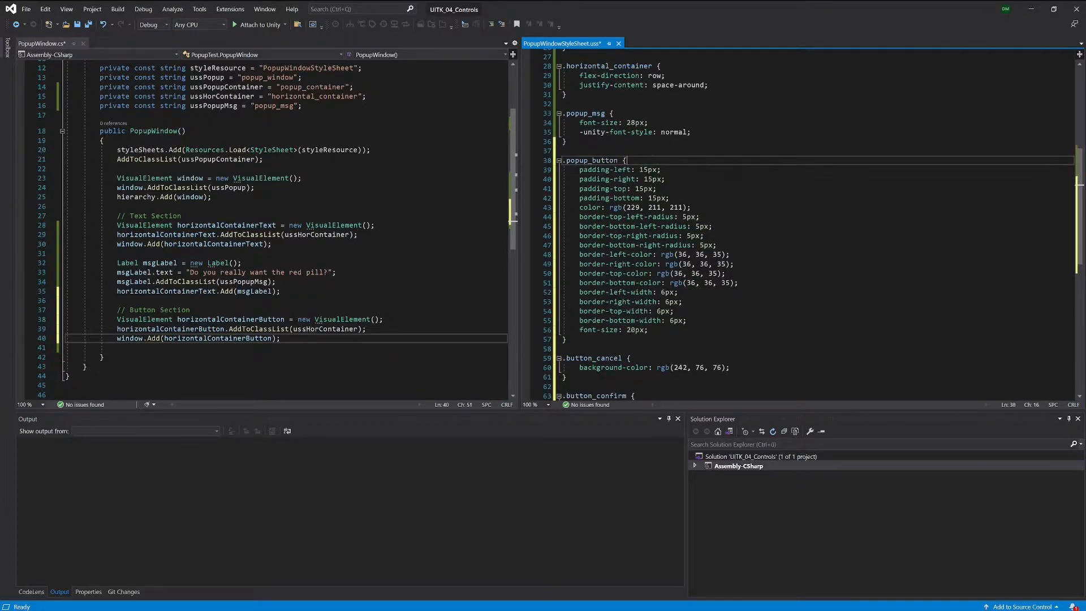
scroll(down, 3)
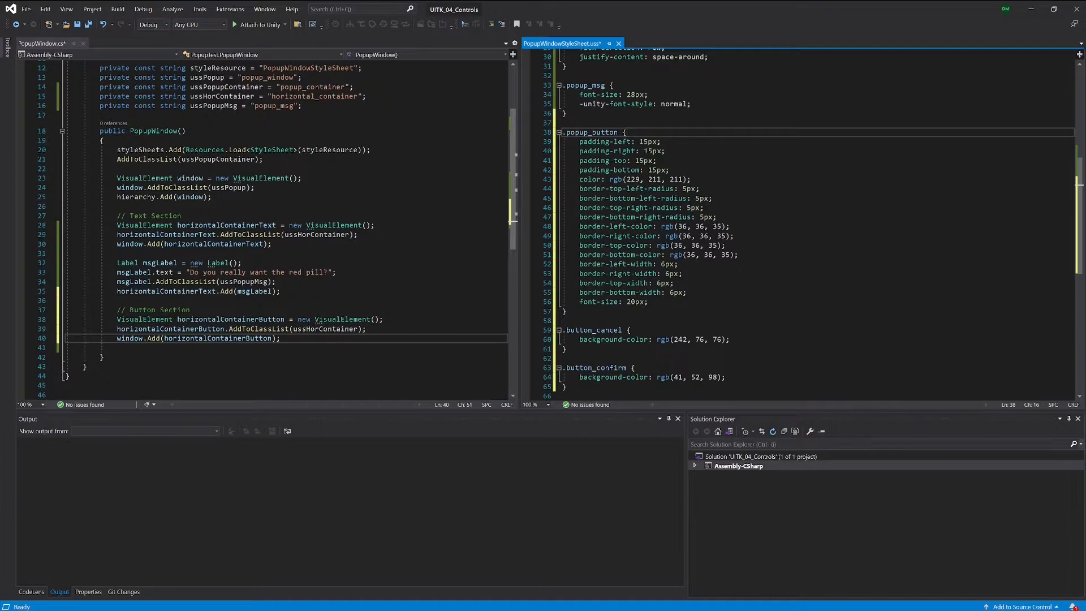
double_click(592, 331)
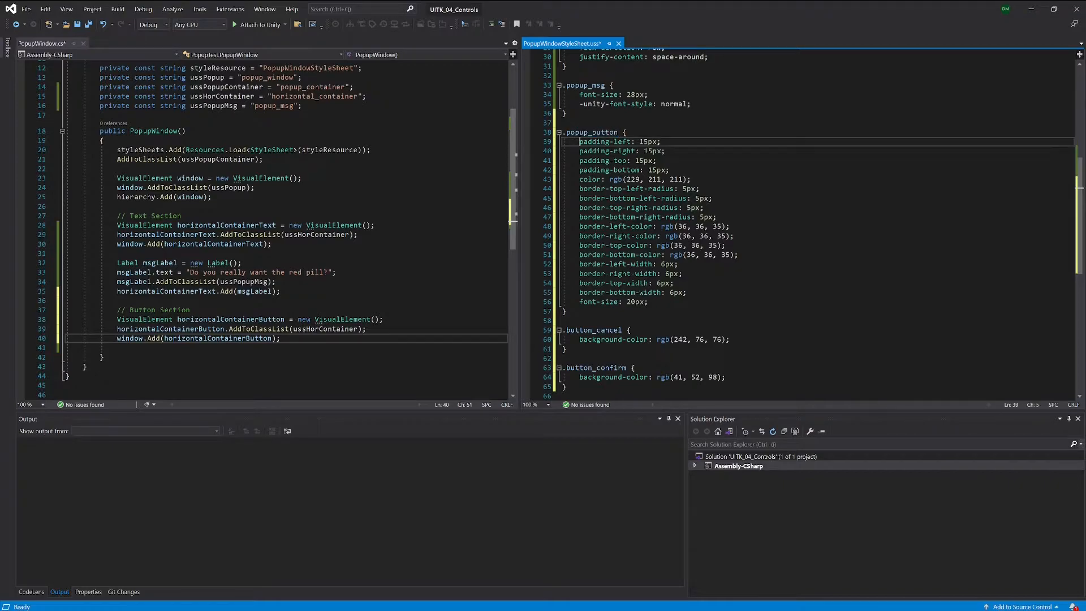
double_click(595, 161)
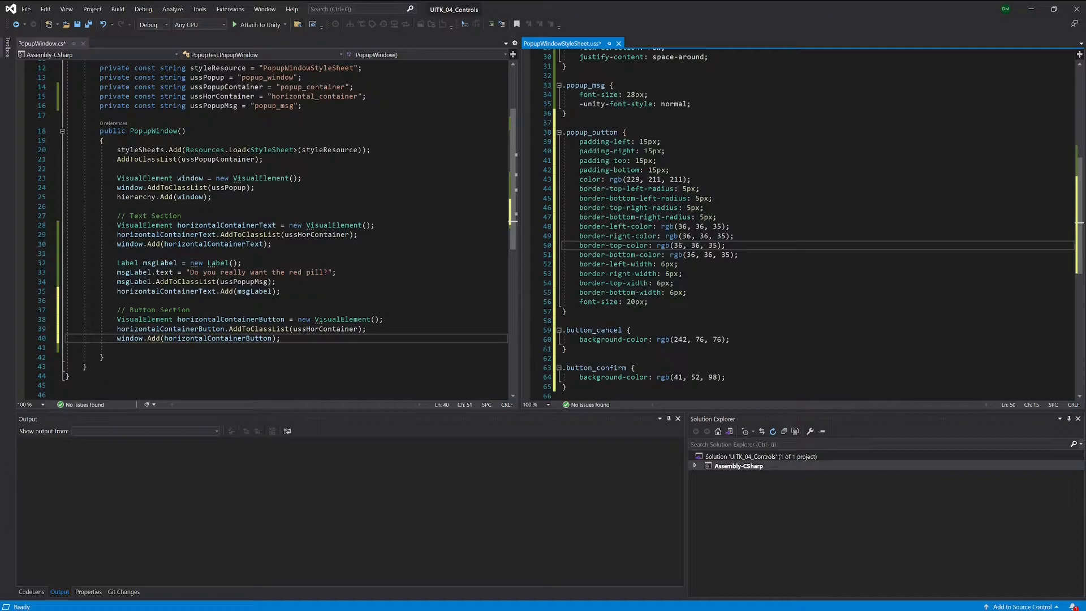
double_click(591, 226)
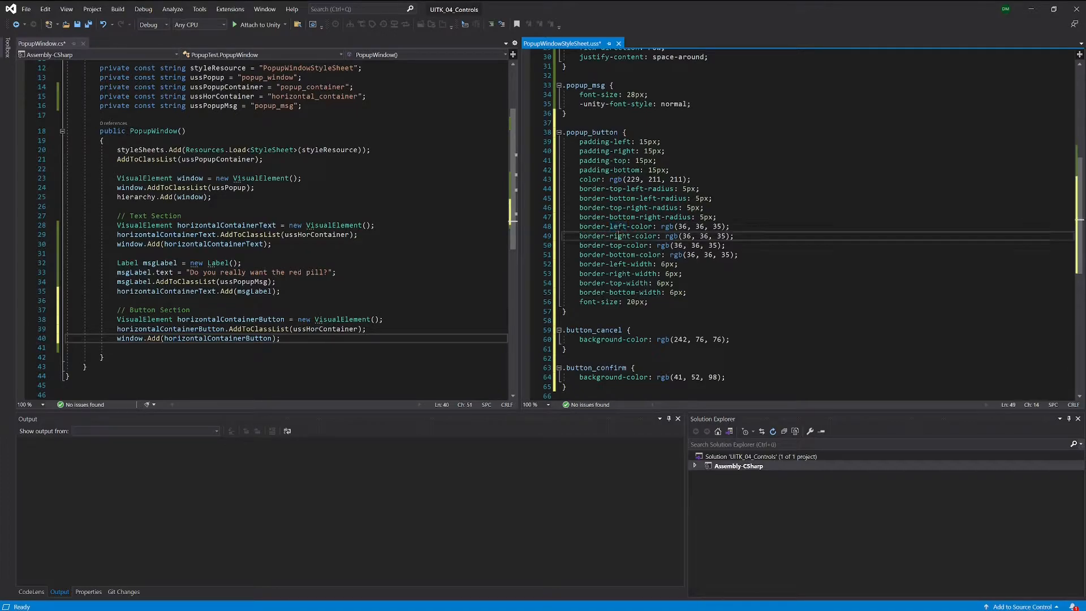
double_click(618, 226)
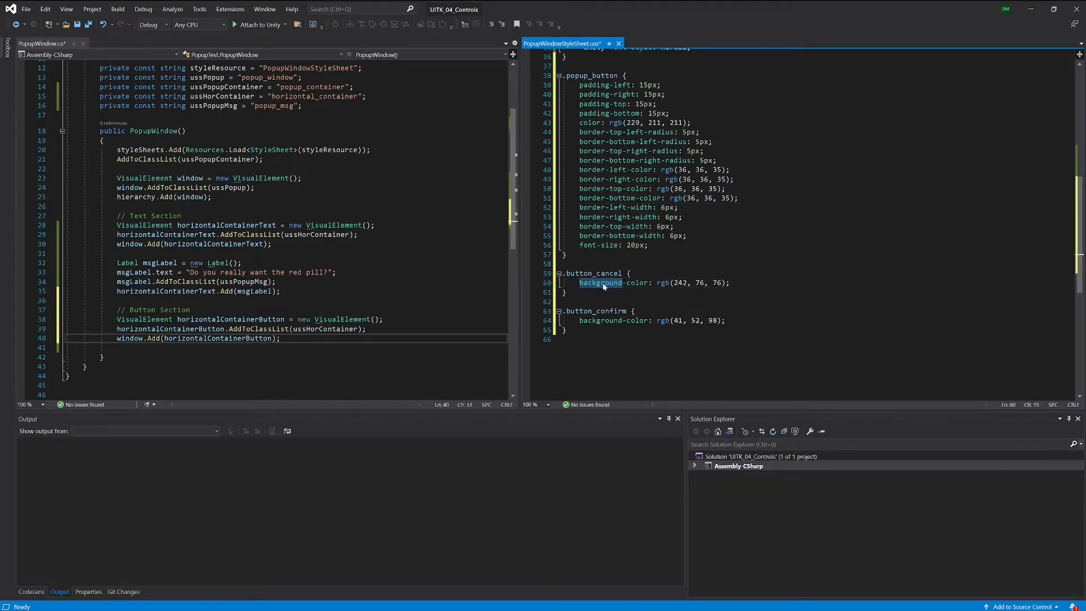
Review the popup_button class name and the cancel button's red background colour.
double_click(600, 283)
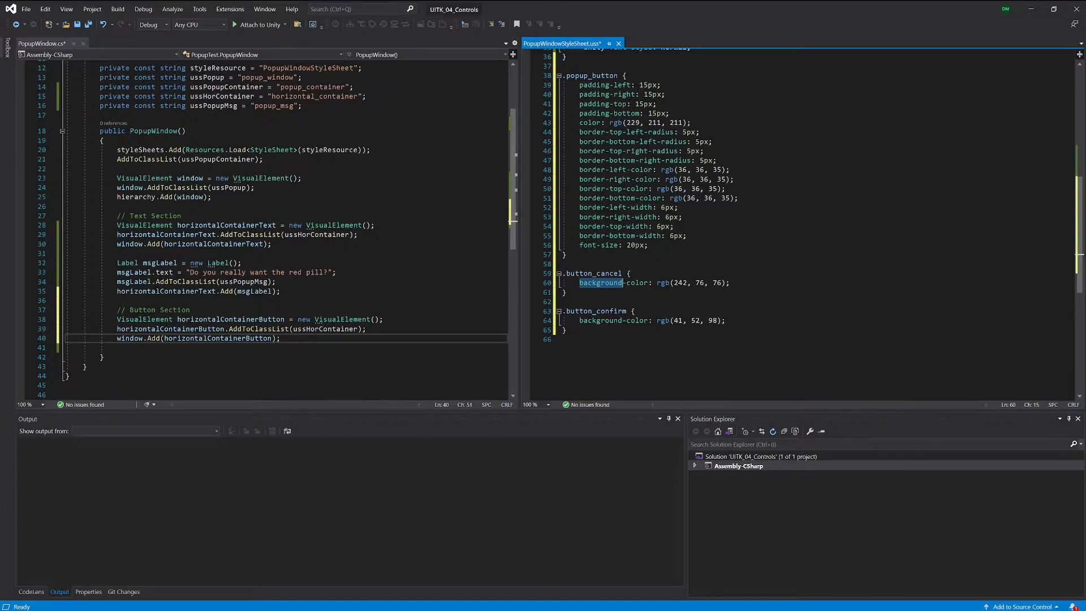
double_click(593, 75)
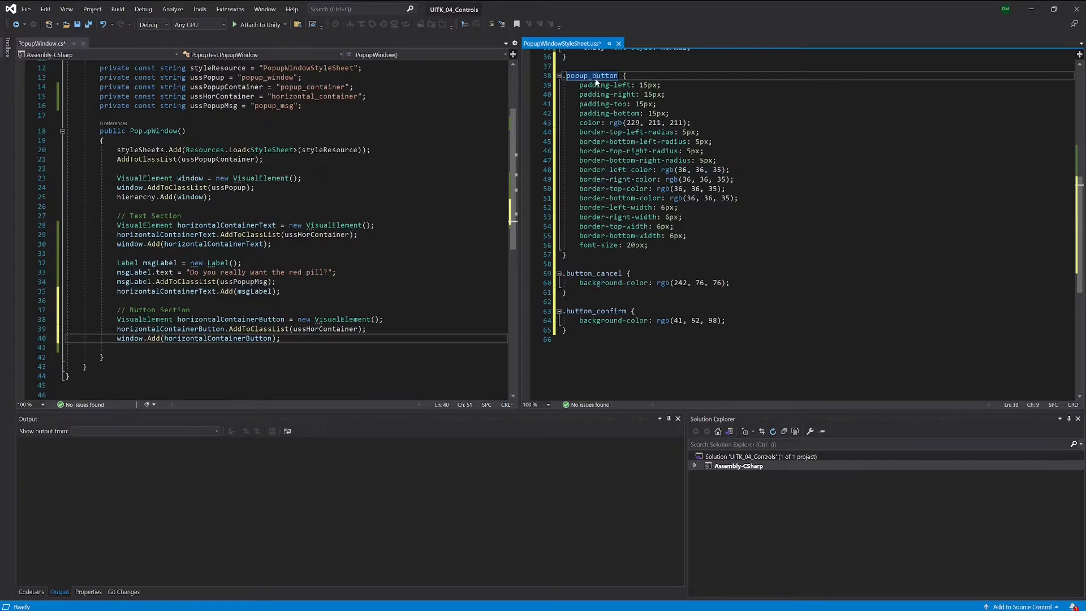
double_click(593, 273)
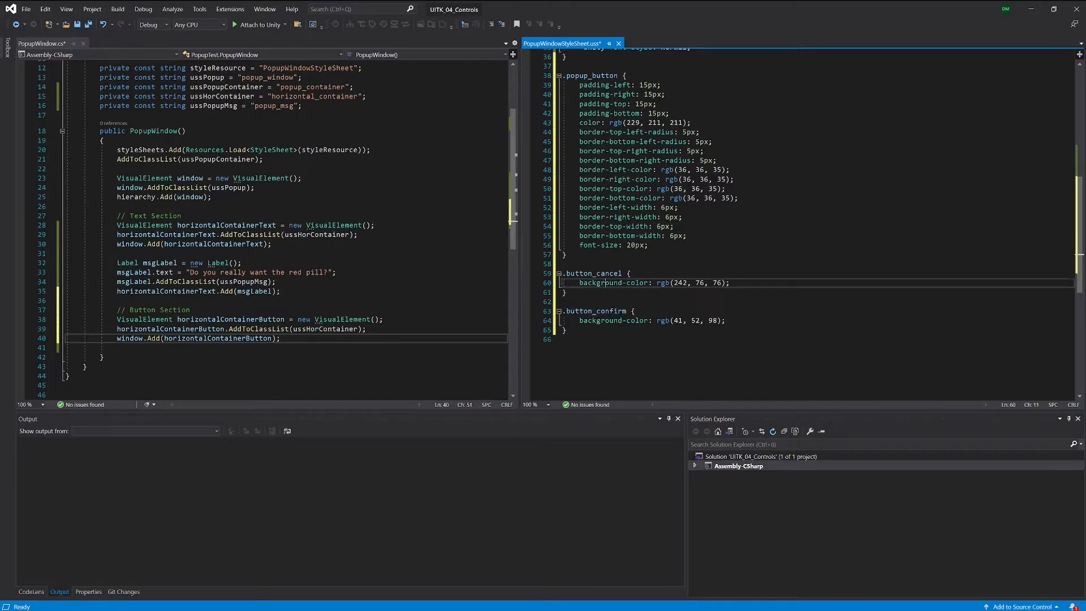
double_click(599, 320)
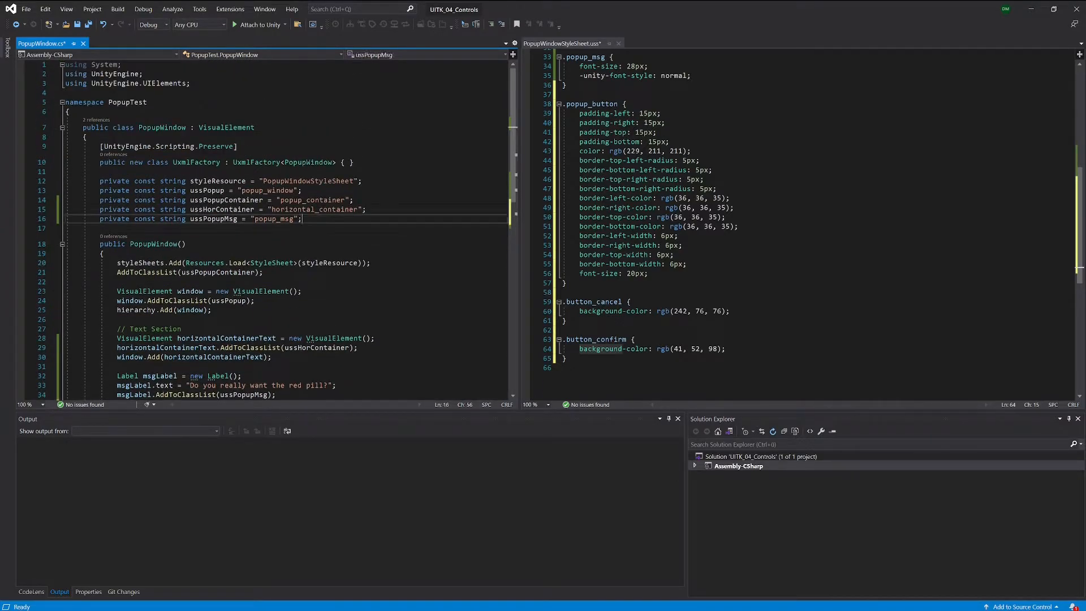
Duplicate the ussPopupMsg constant line to create ussPopupButton = "popup_button".
triple_click(198, 220)
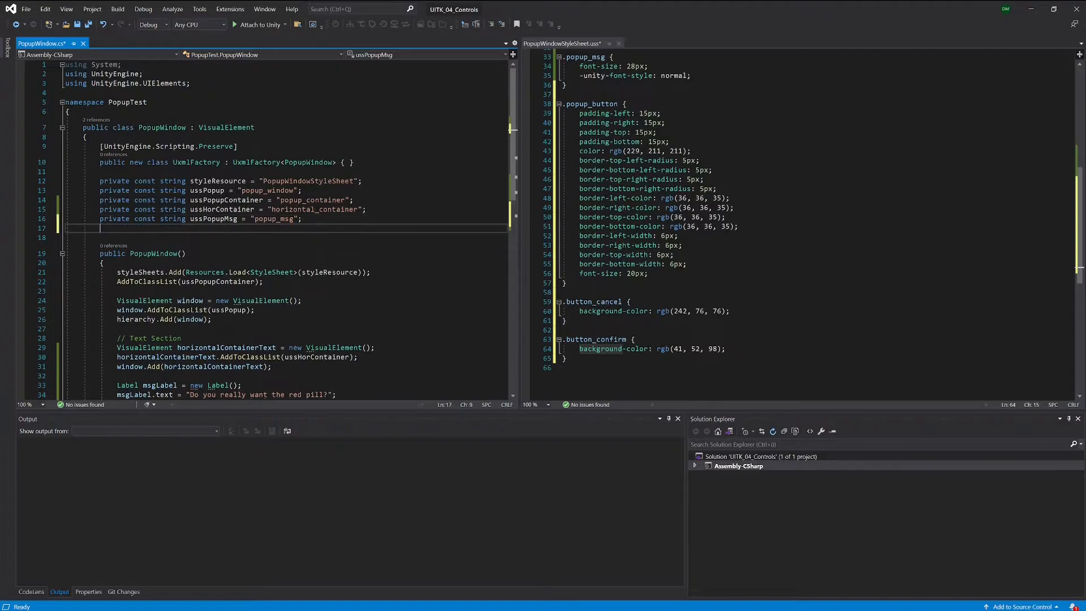
text(private const string ussPopupMsg = "popup_msg";)
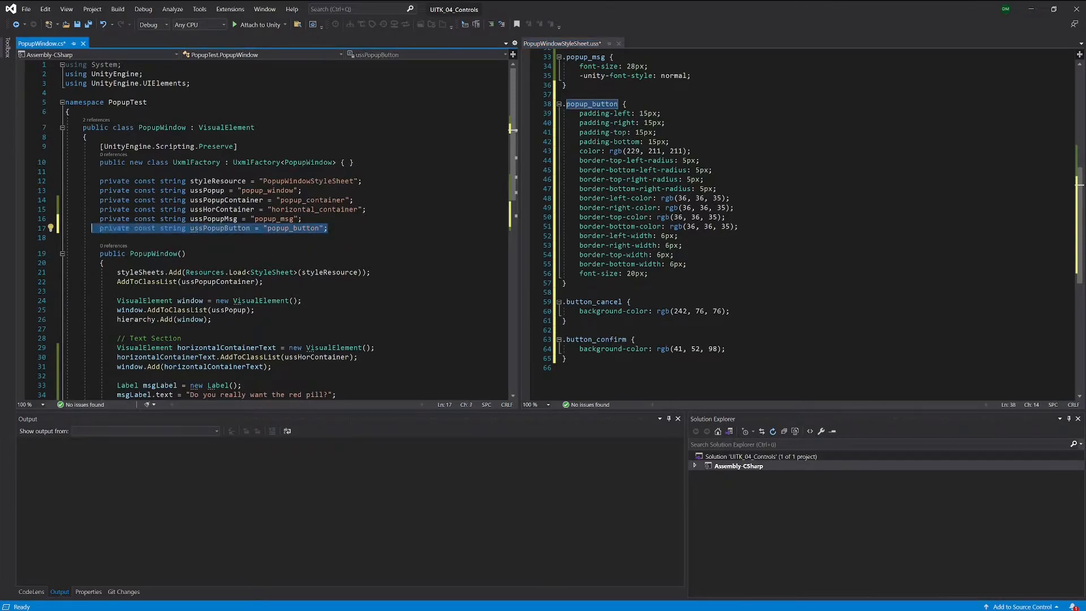
click(327, 228)
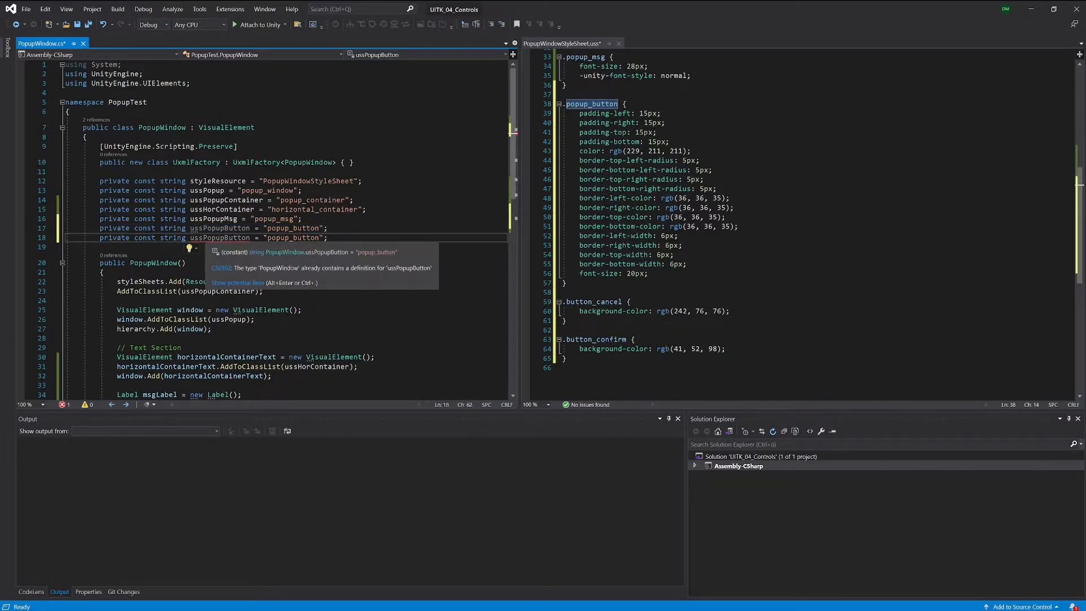
Add ussCancel = "button_cancel" and ussConfirm = "button_confirm" constants.
double_click(219, 238)
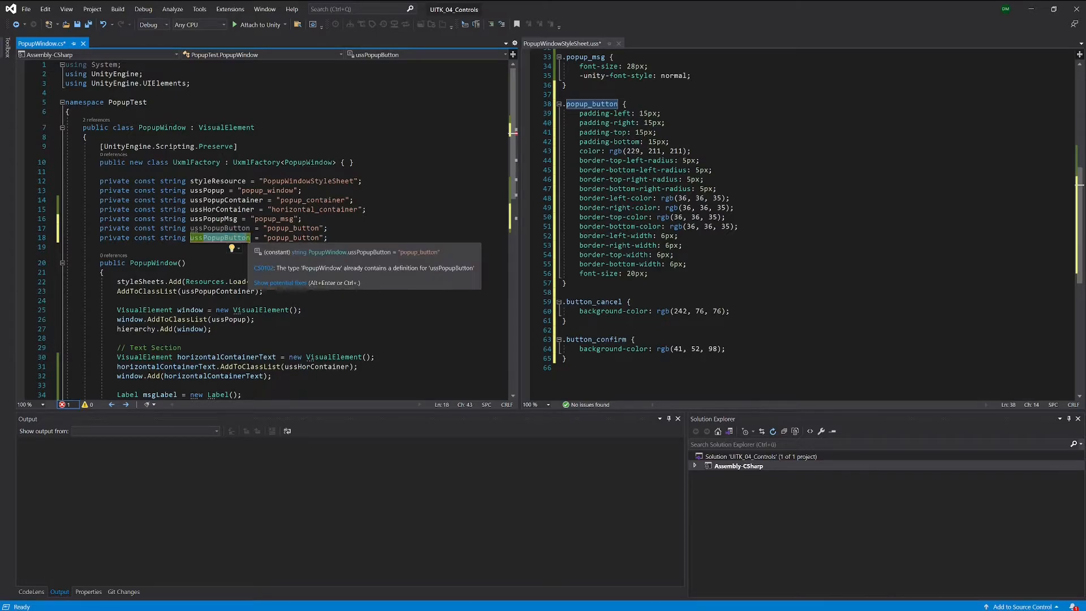
text(ussCancel)
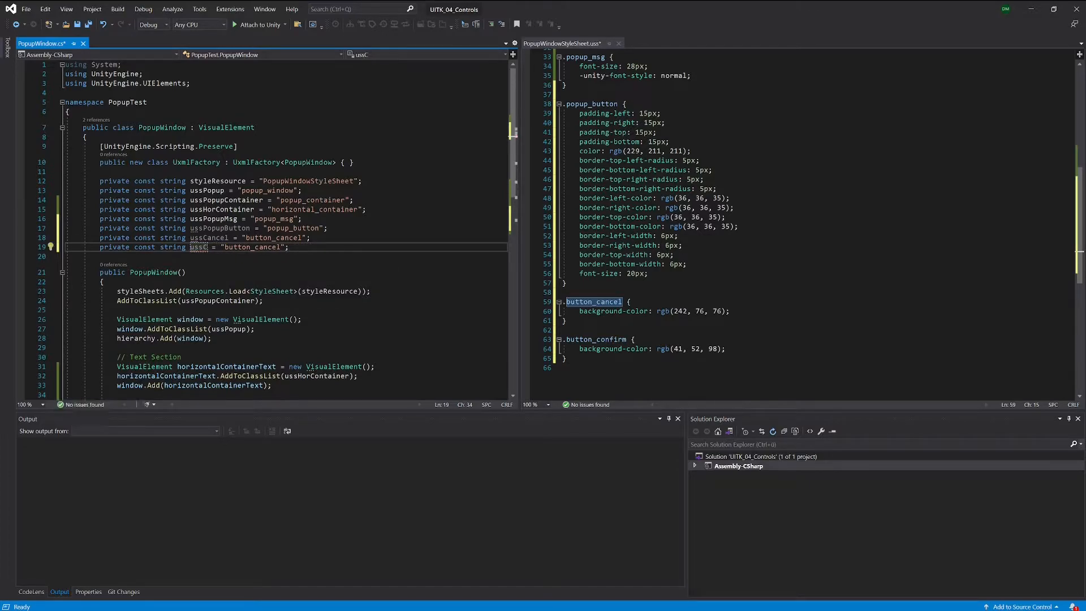
text(onfirm)
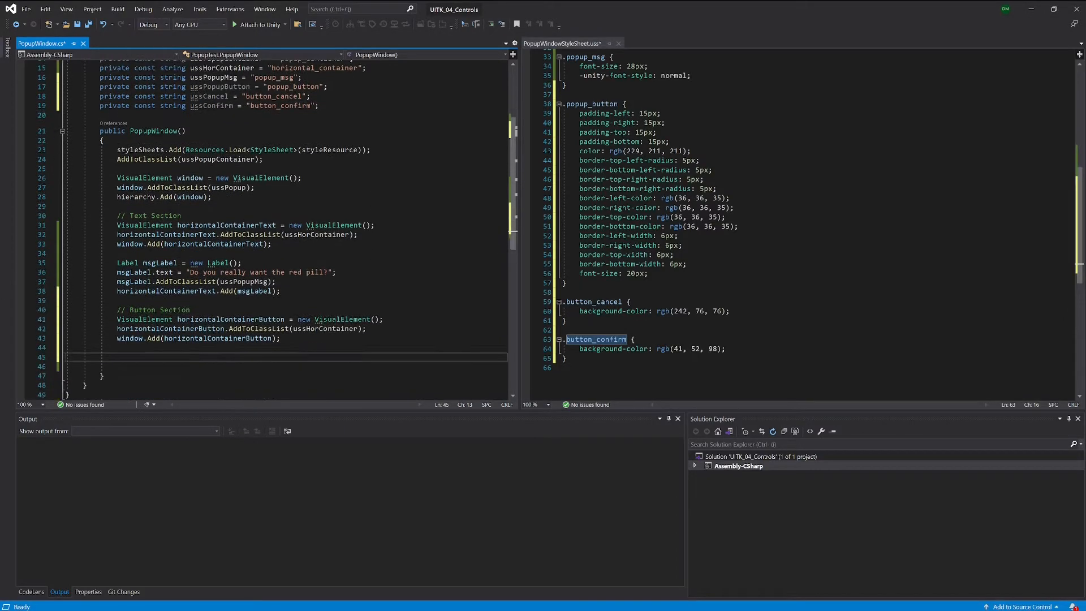
Declare Button confirmButton = new Button() { text = "CONFIRM" }; under the Button Section.
text(B)
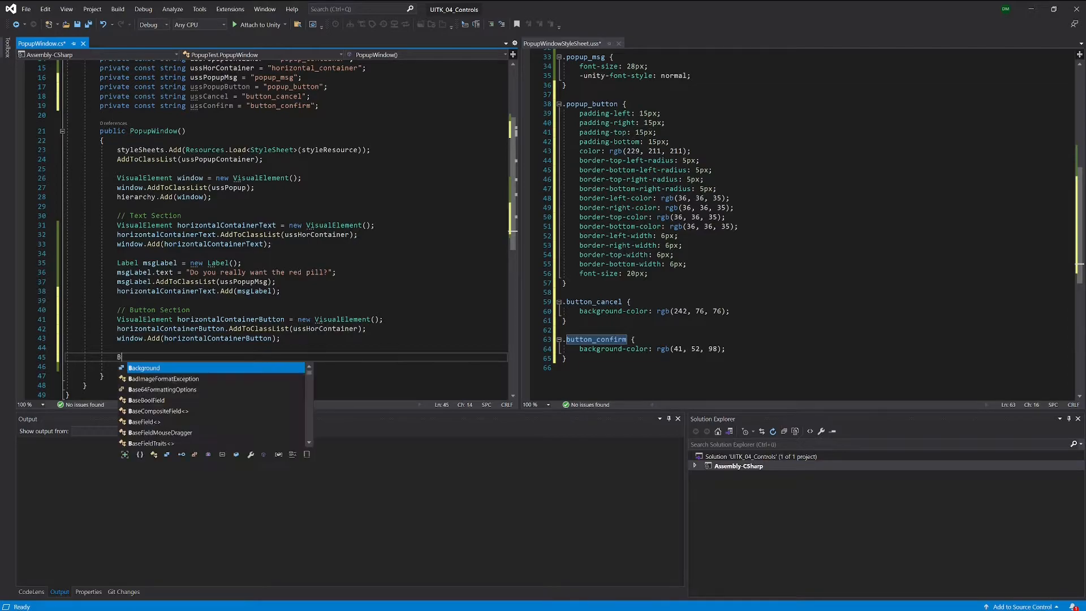
text(utton con)
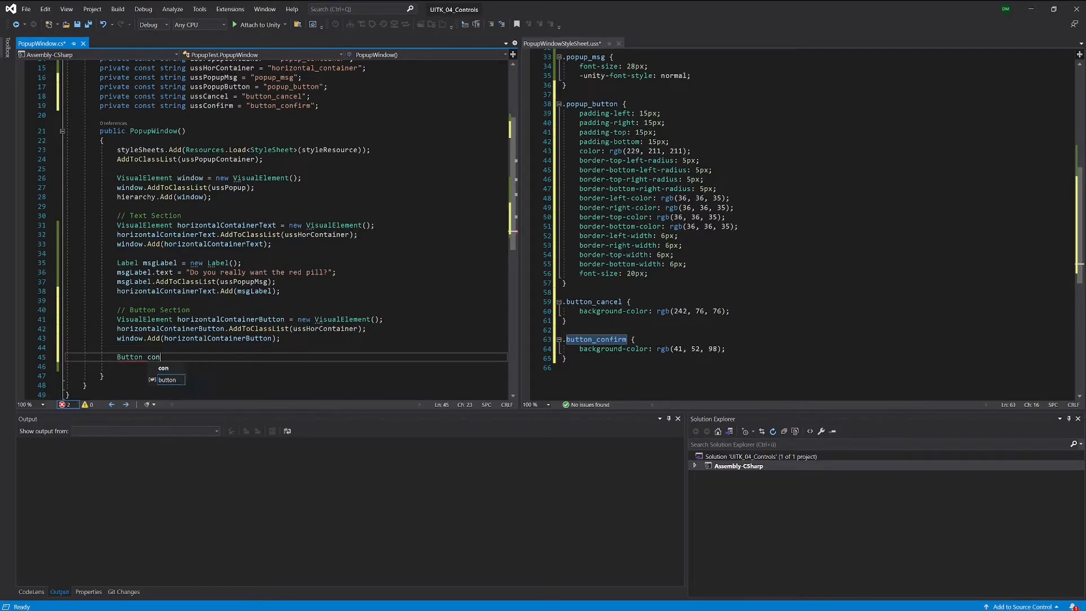
text(firm)
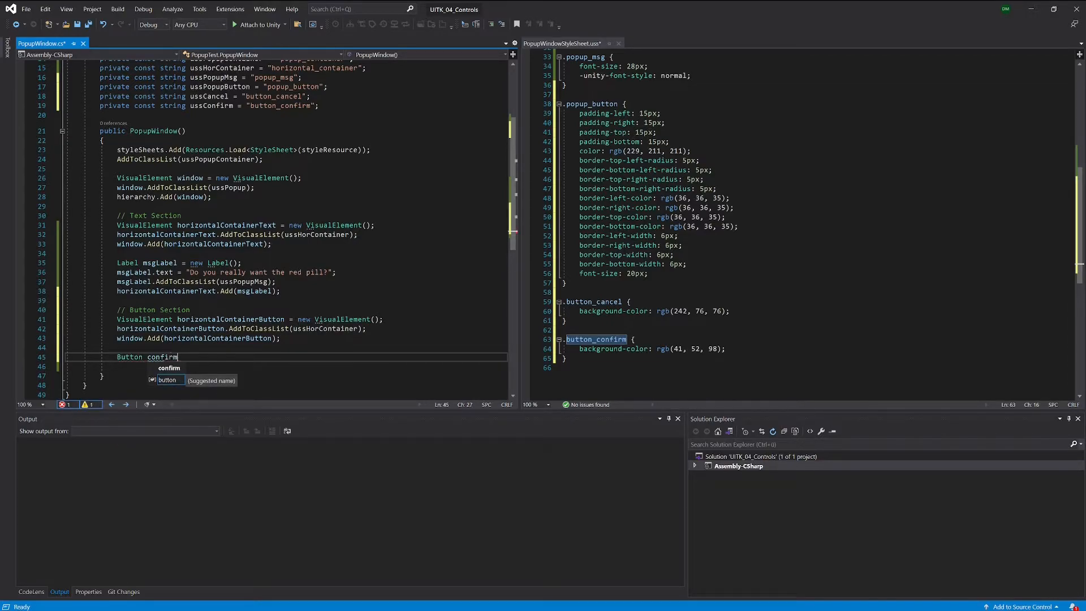
text(Button =)
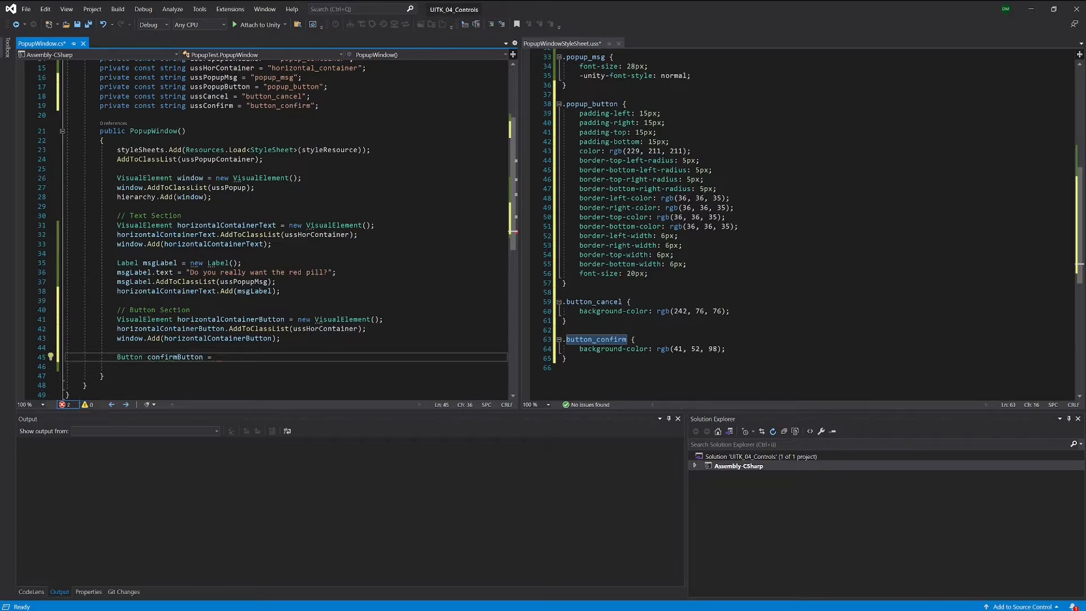
text(new Button() { text =)
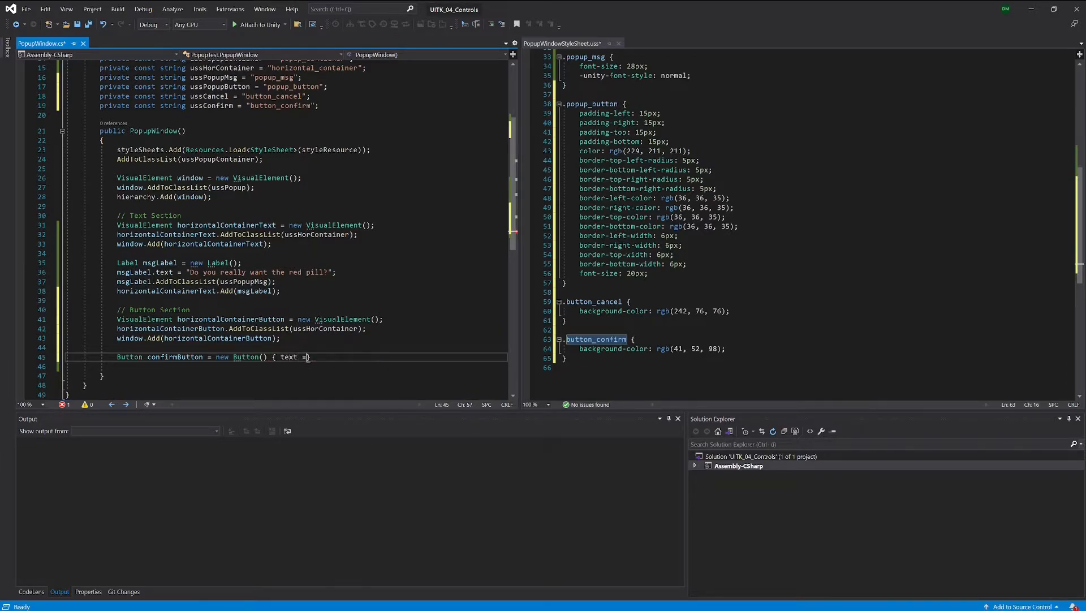
text(""})
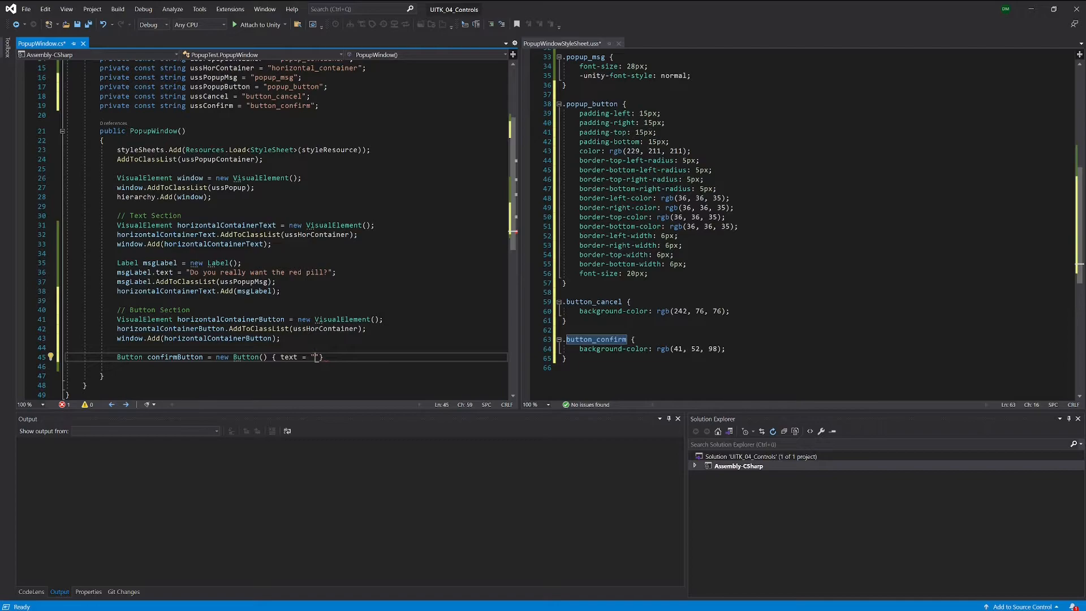
text(CONFIRM)
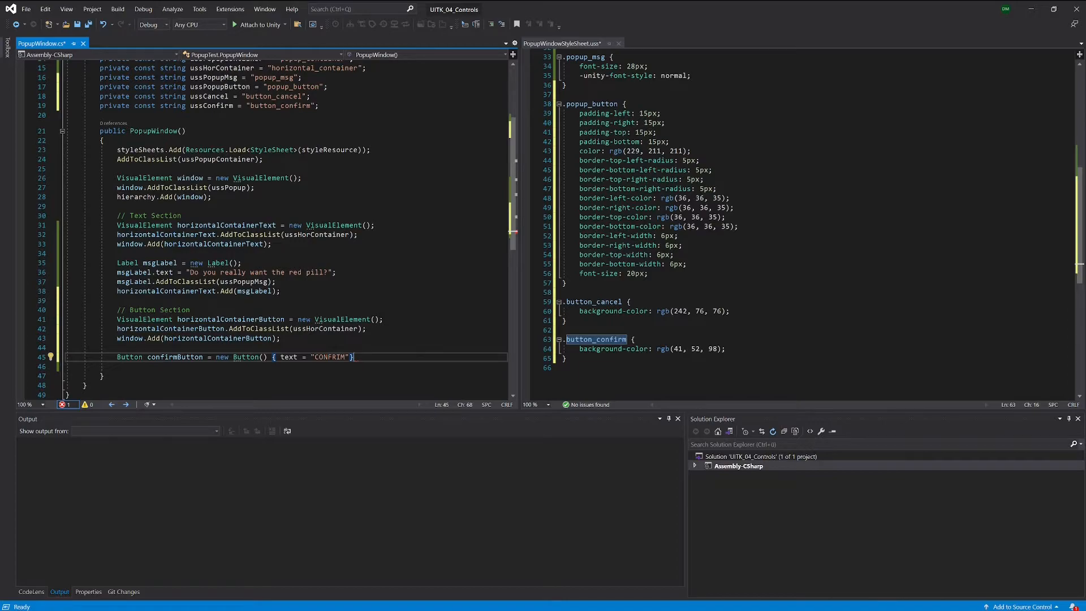
text(};)
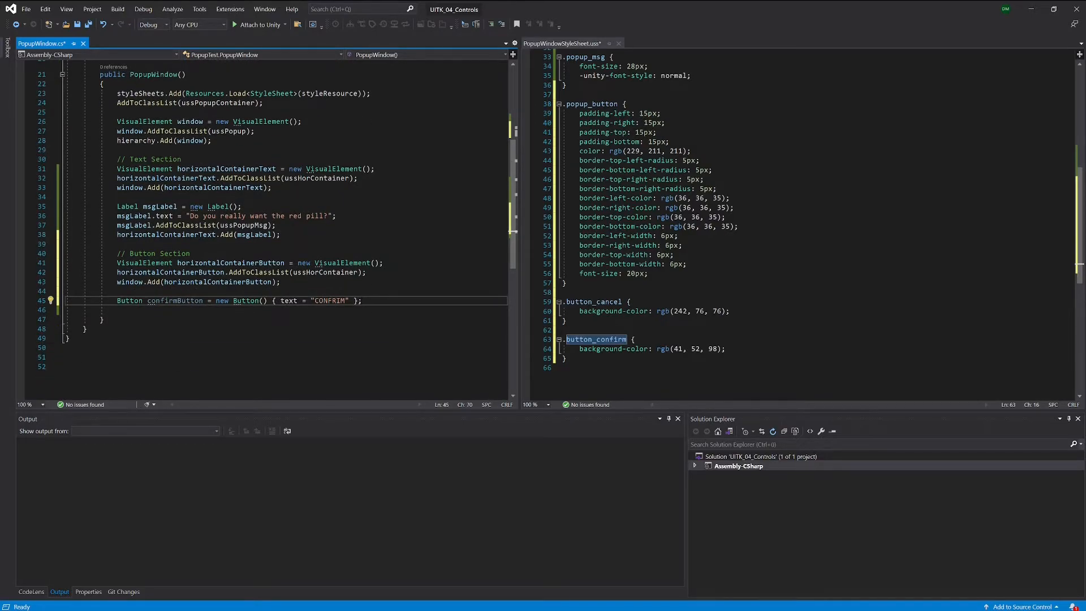
double_click(330, 301)
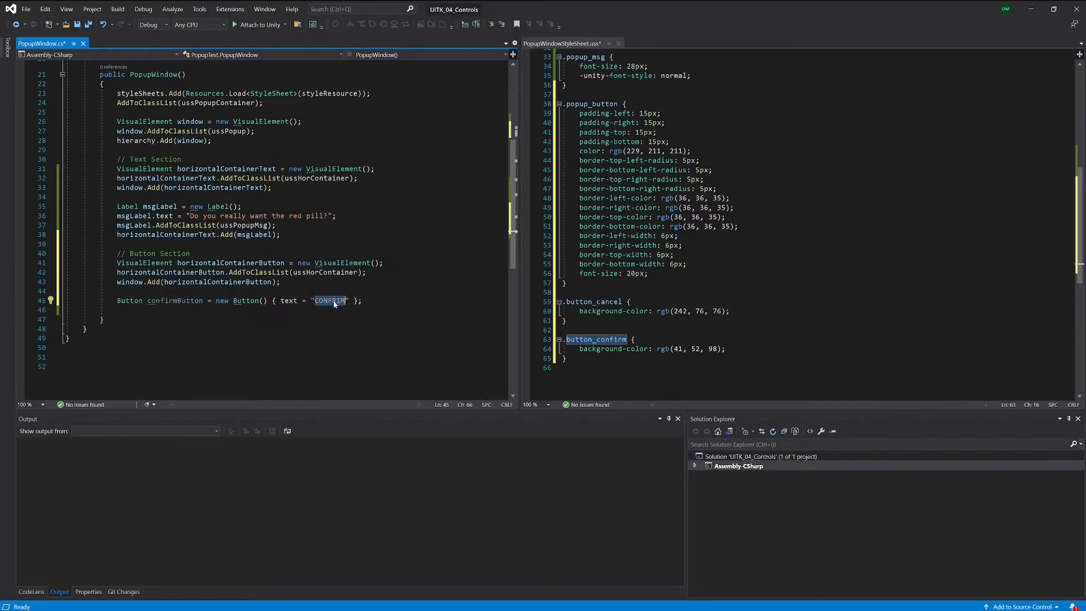
mouse_move(328, 301)
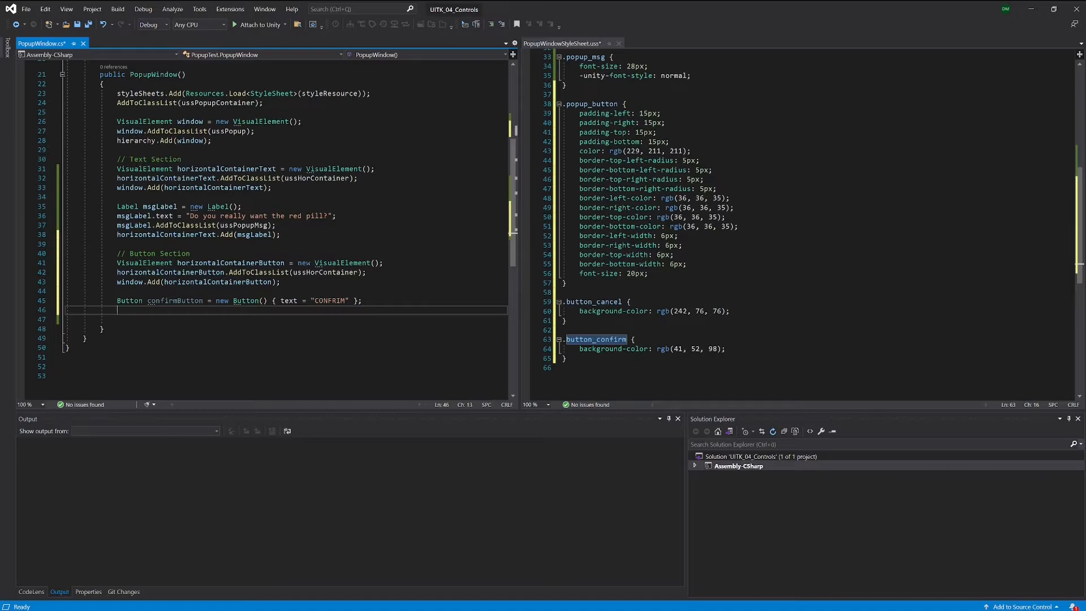
Give confirmButton the ussPopupButton and ussConfirm style classes.
text(con)
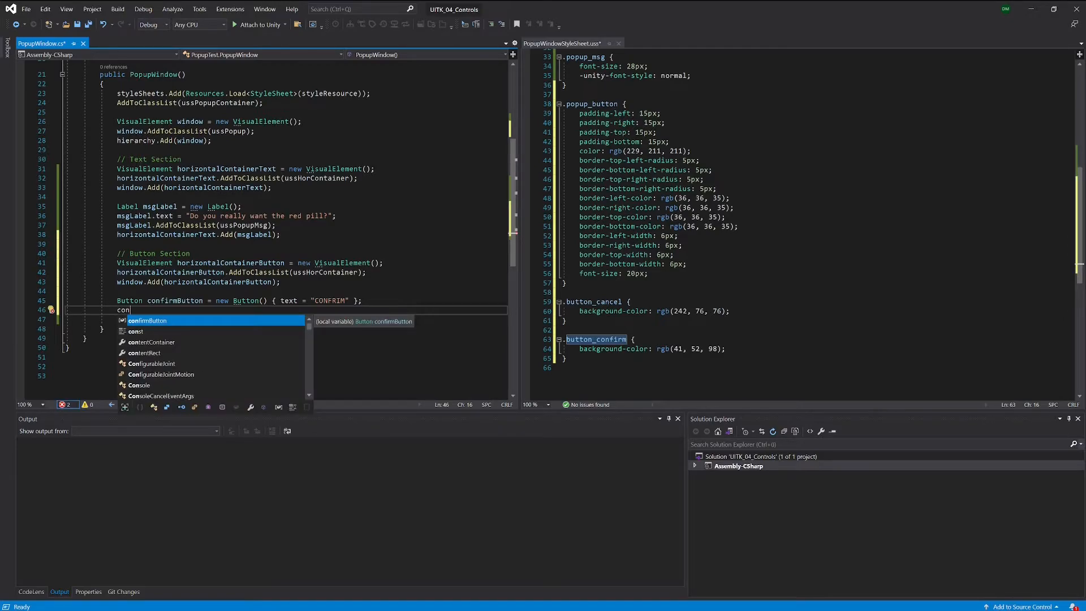
text(firmButton.addToClassList()
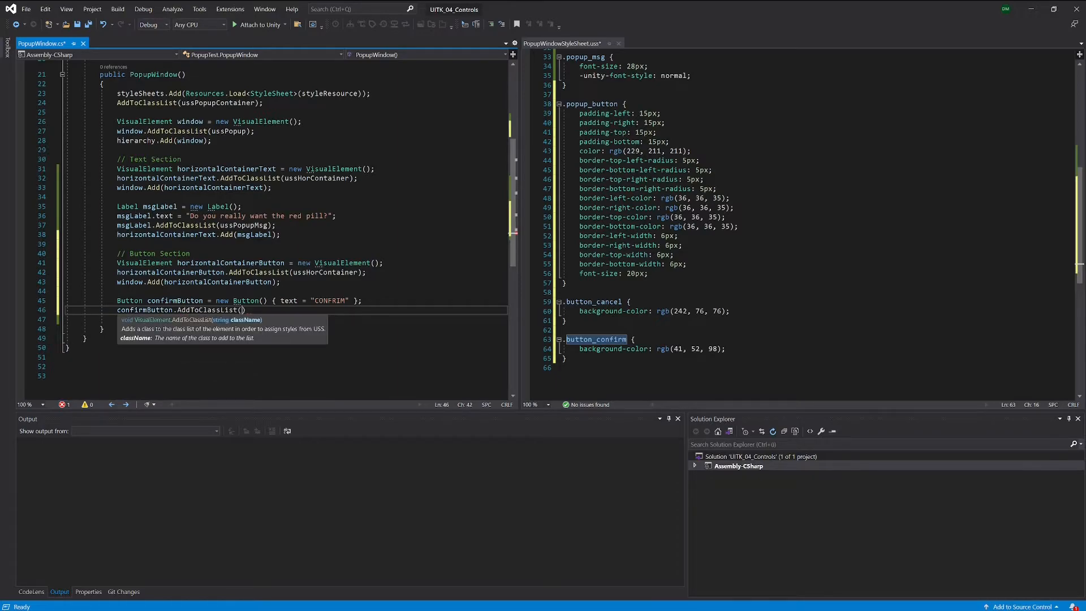
text();)
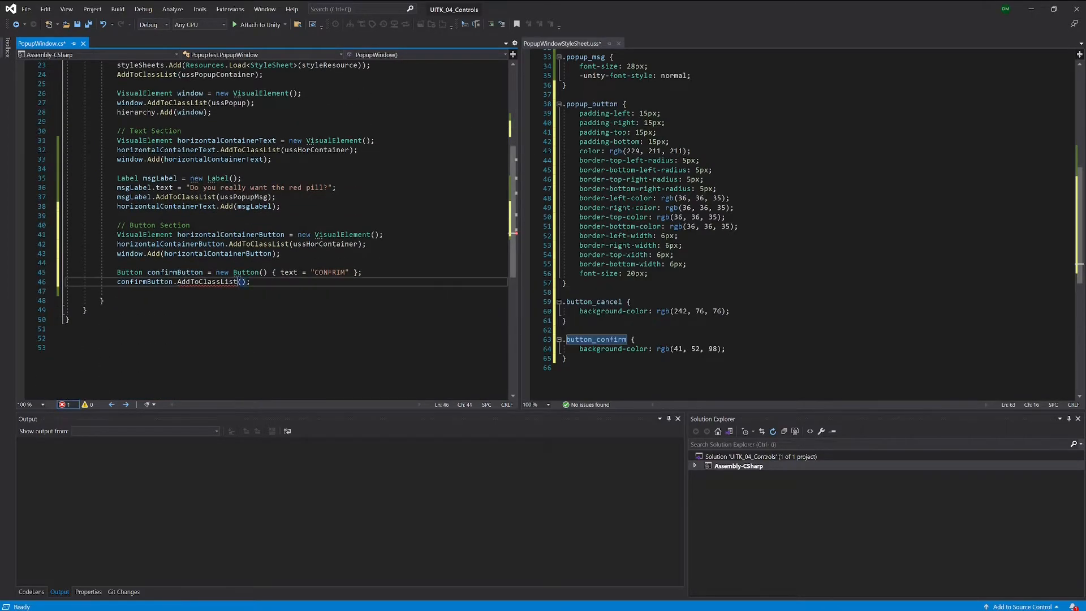
text(ussPopupButton)
click(287, 291)
text(confirmButton.AddToClassList(ussConfirm);)
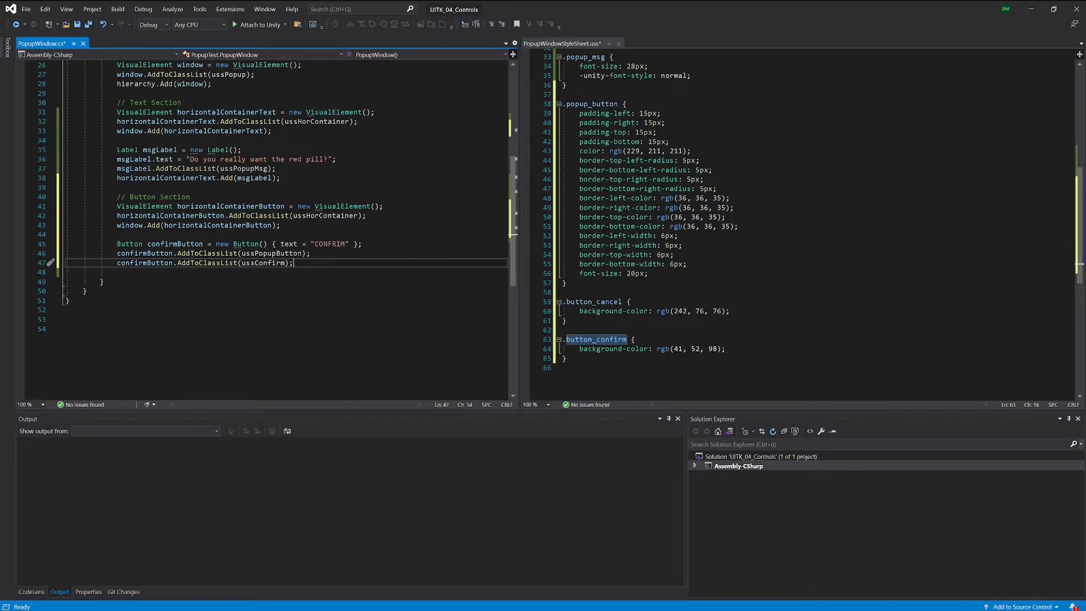
Add confirmButton to horizontalContainerButton and select its four lines for copying.
text(hor)
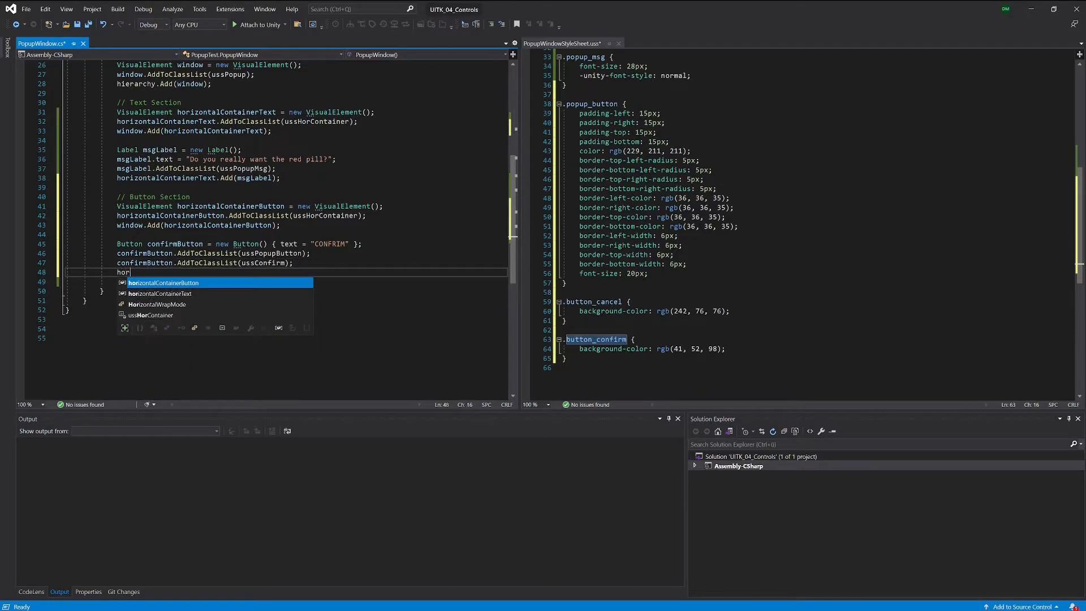
text(izontalContainerButton.add)
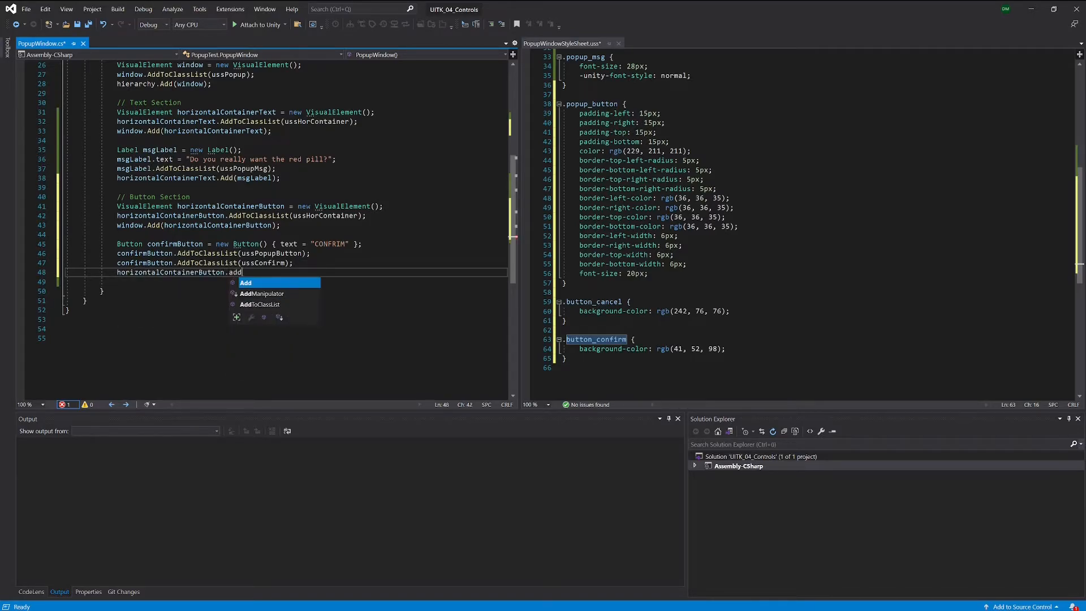
text(())
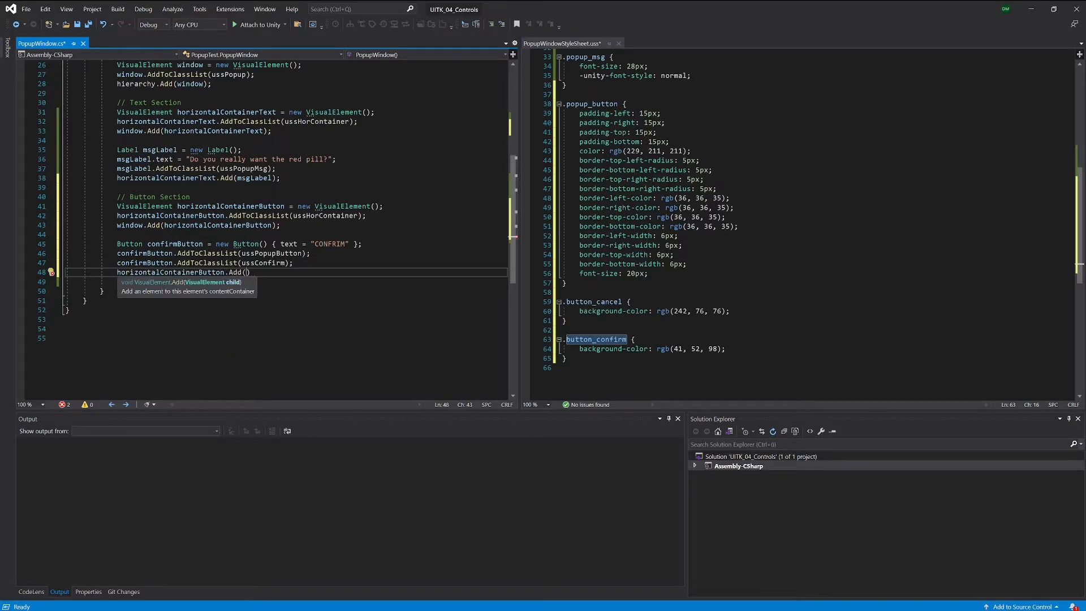
text(confirmButton)
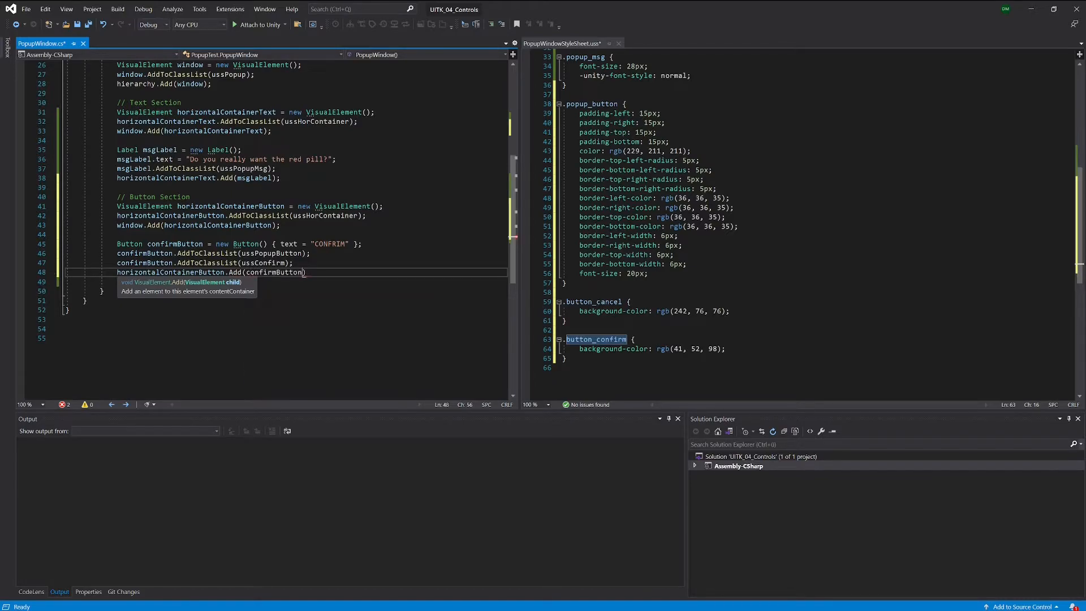
text(;)
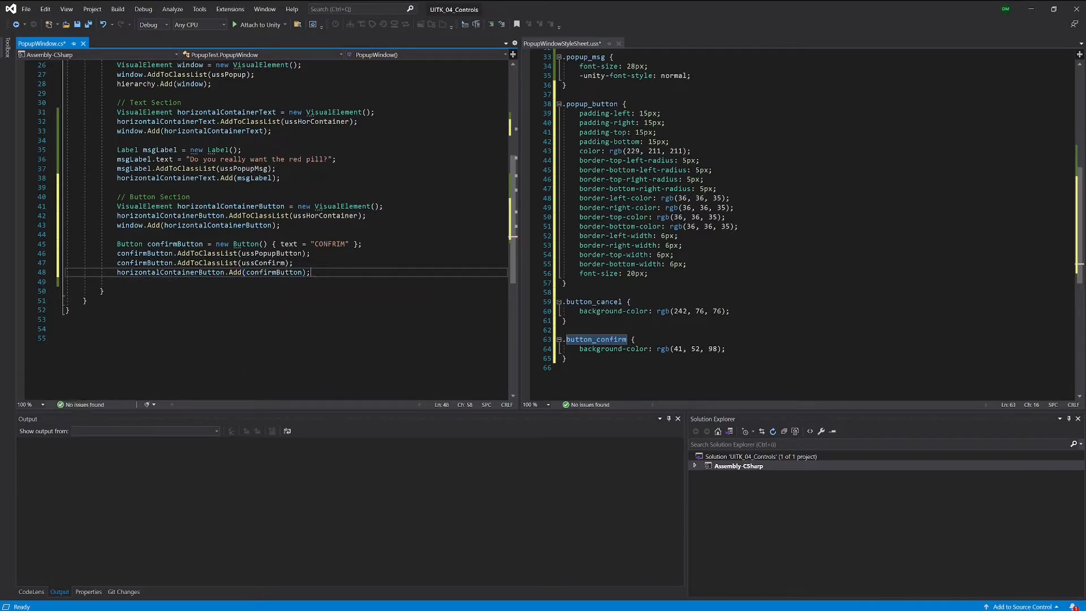
drag(118, 243, 311, 273)
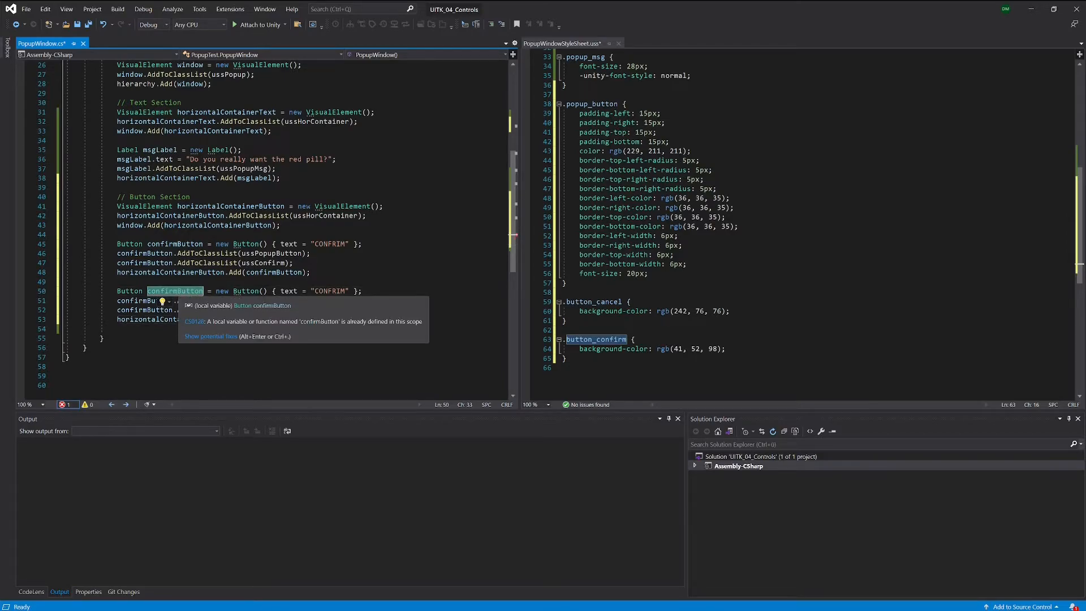
Rename the copied button to cancelButton with the label "CANCEL".
text(cancel)
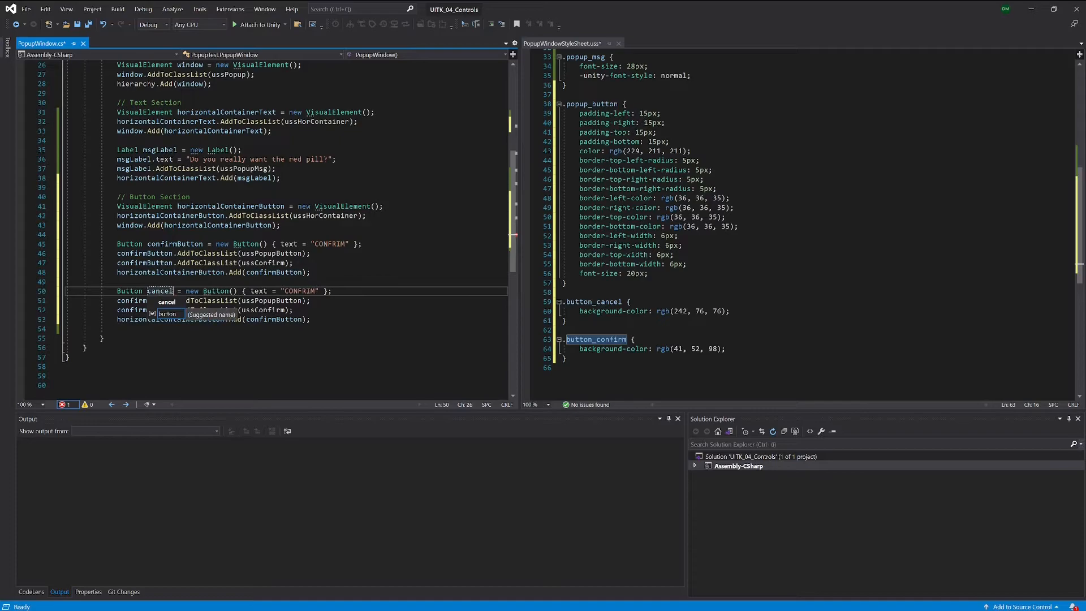
text(Button)
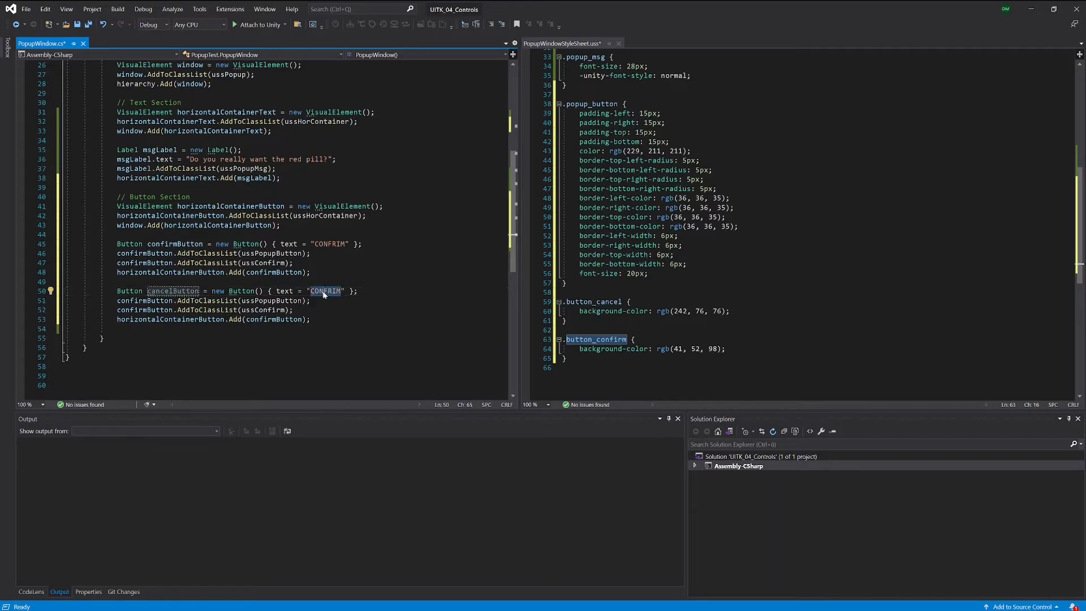
text(CANCEL)
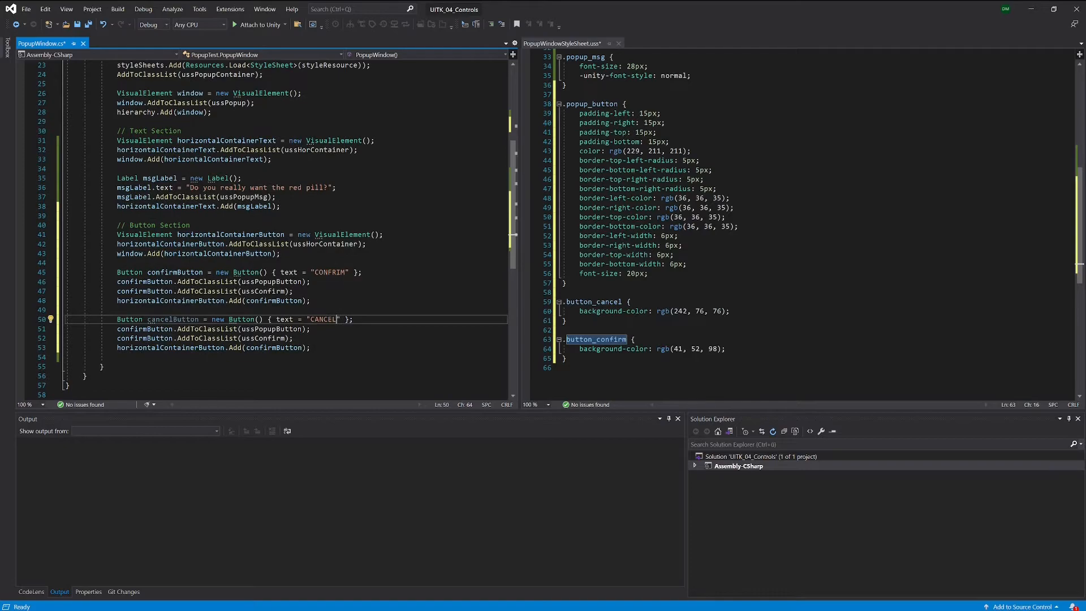
Fix leftover confirmButton references to cancelButton with ussCancel, then save the script.
double_click(172, 319)
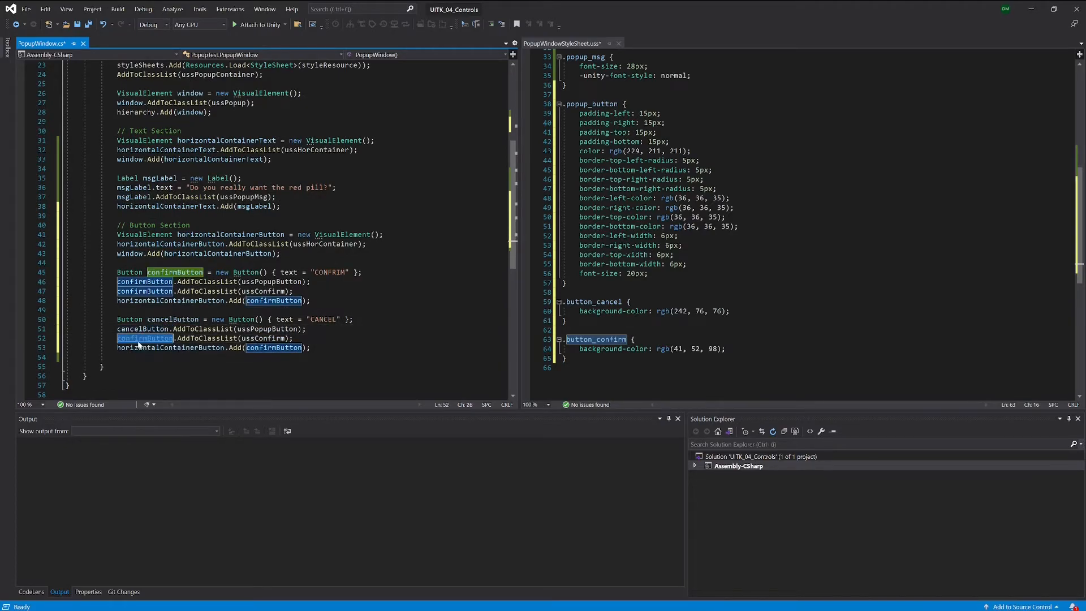
text(cancelButton)
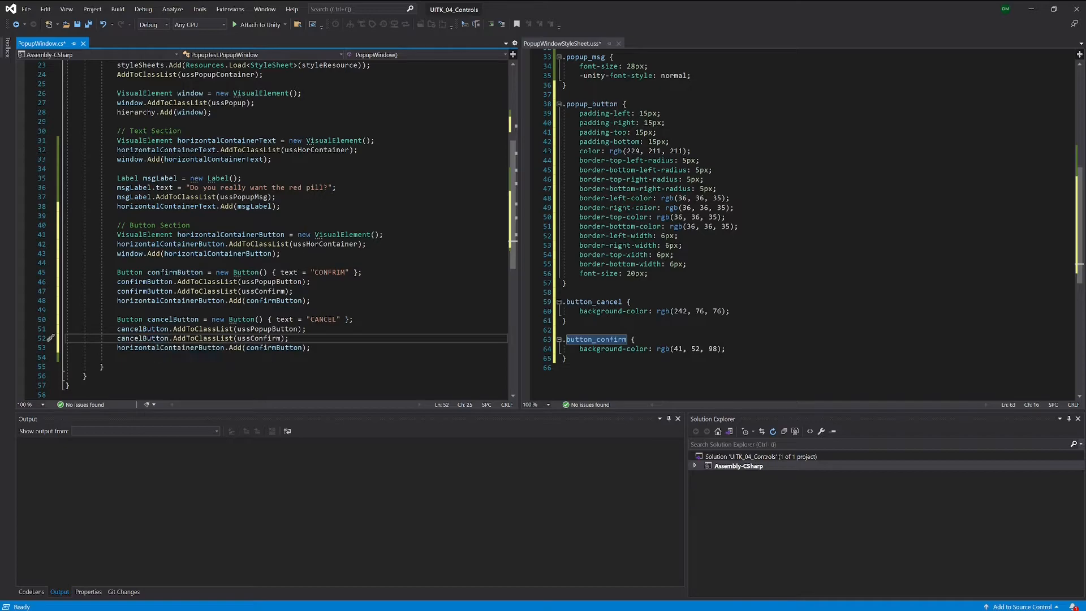
double_click(270, 328)
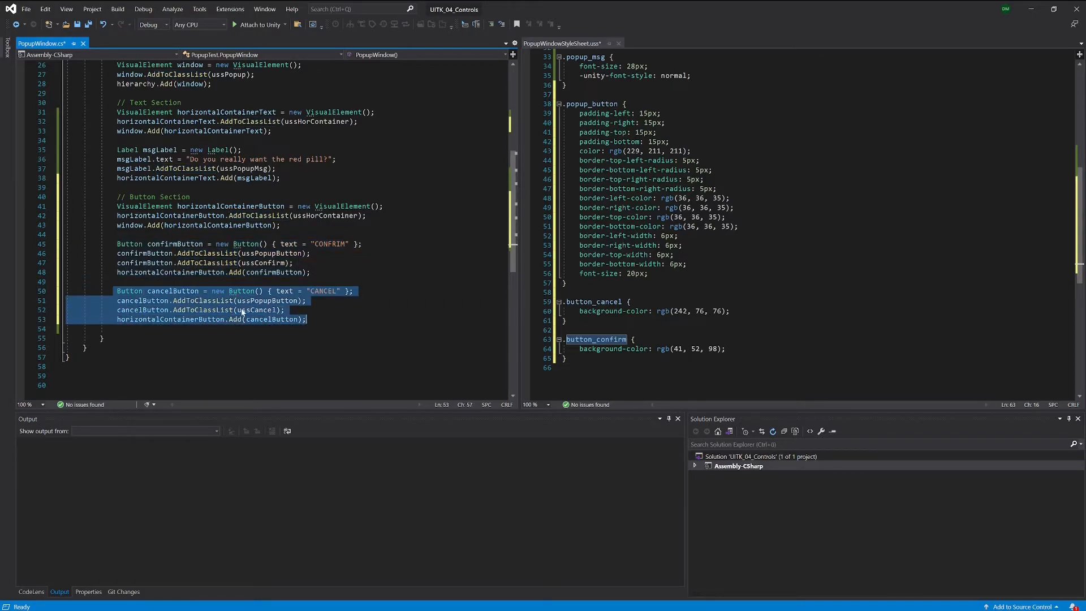
key(ctrl+s)
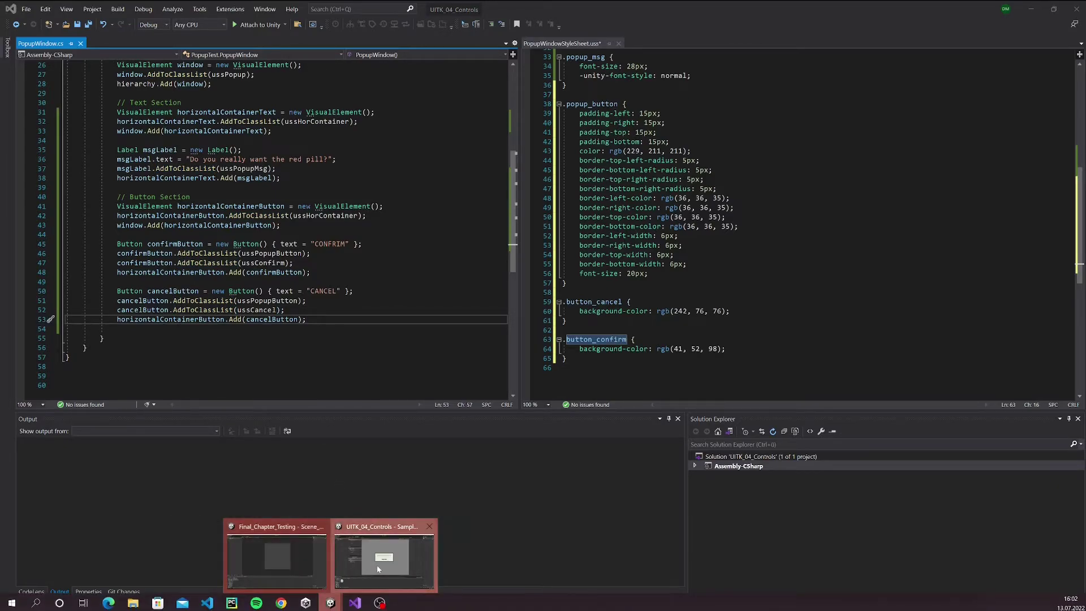
Check the CONFIRM and CANCEL buttons in Unity's UI Builder popup, then return to Visual Studio.
click(380, 561)
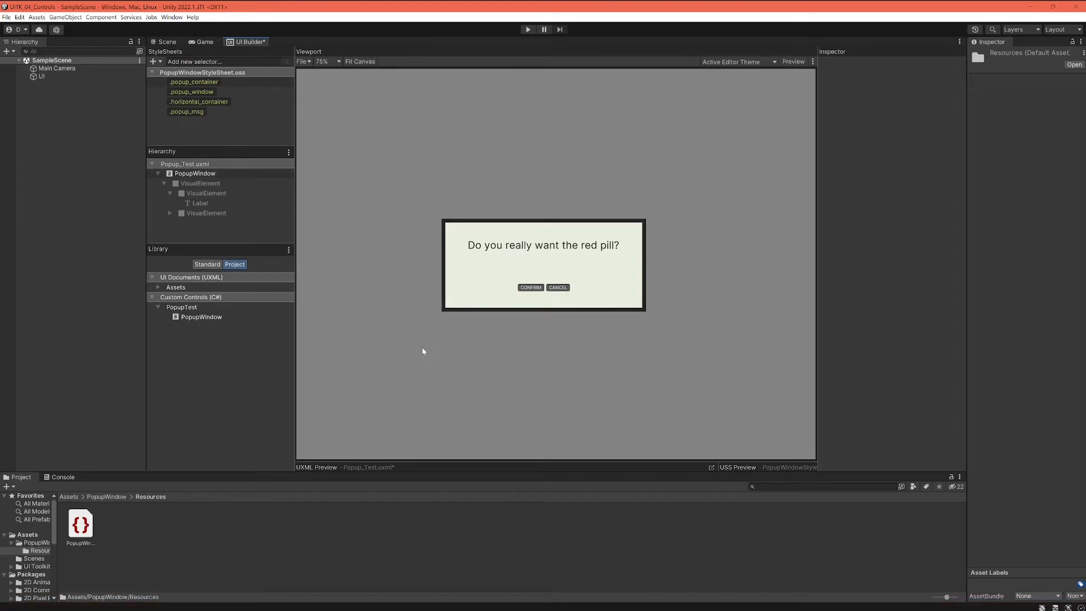
click(194, 173)
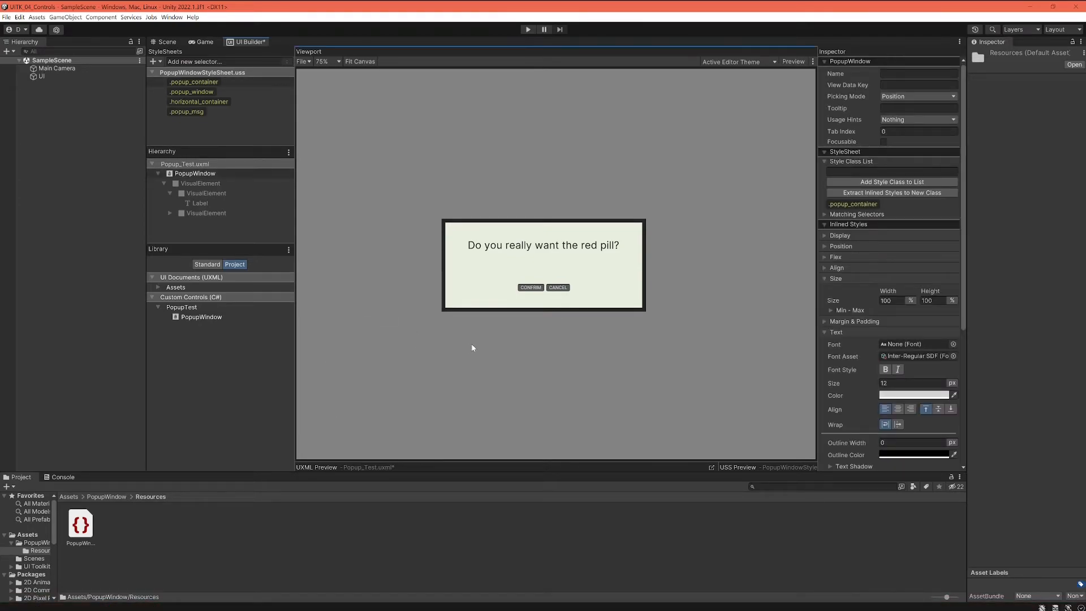
mouse_move(540, 293)
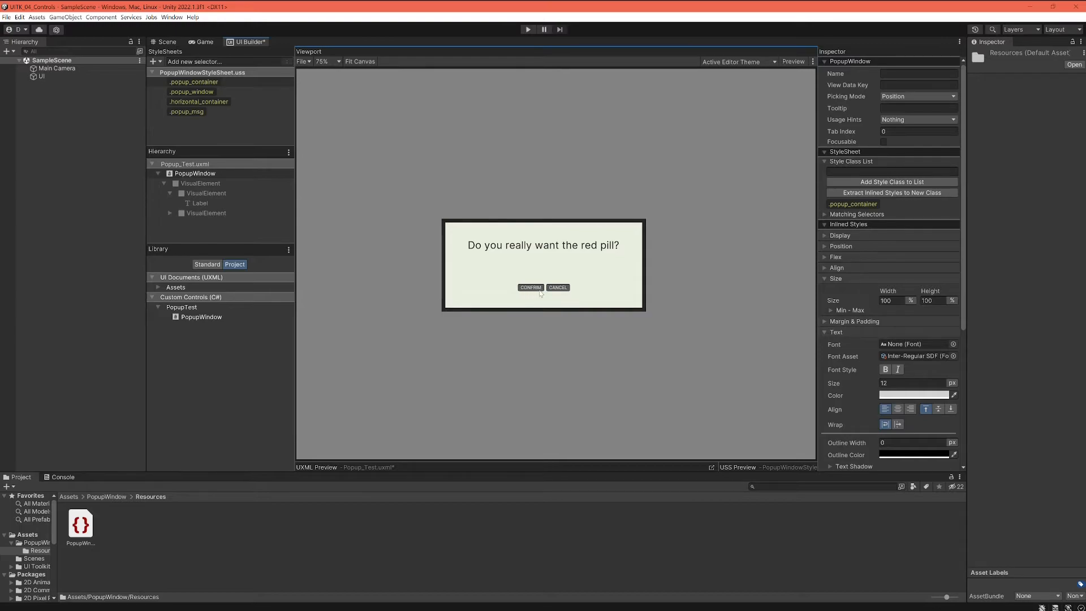
mouse_move(423, 457)
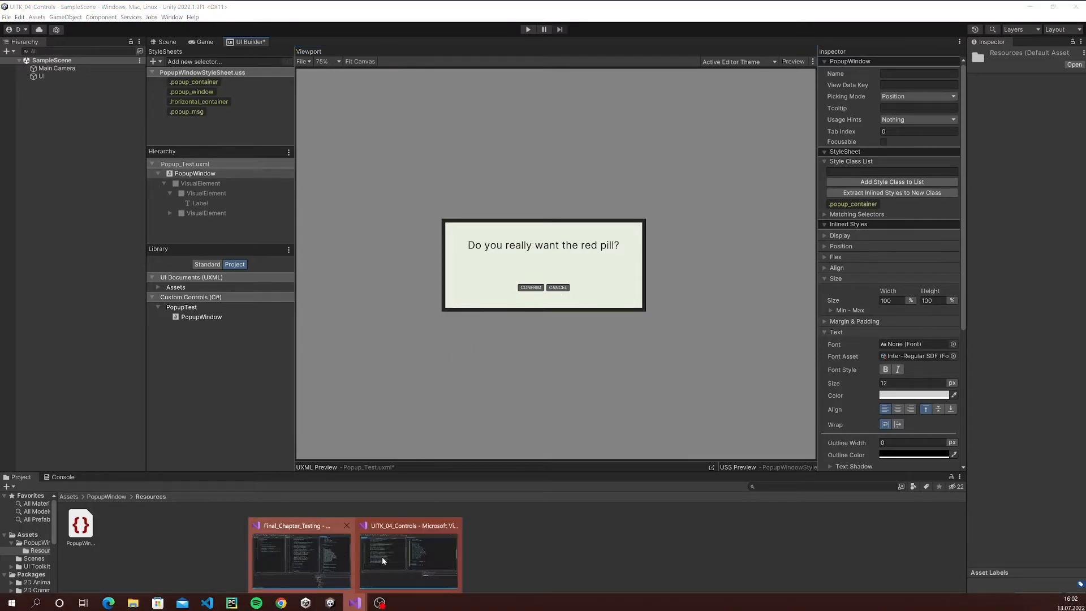
click(409, 560)
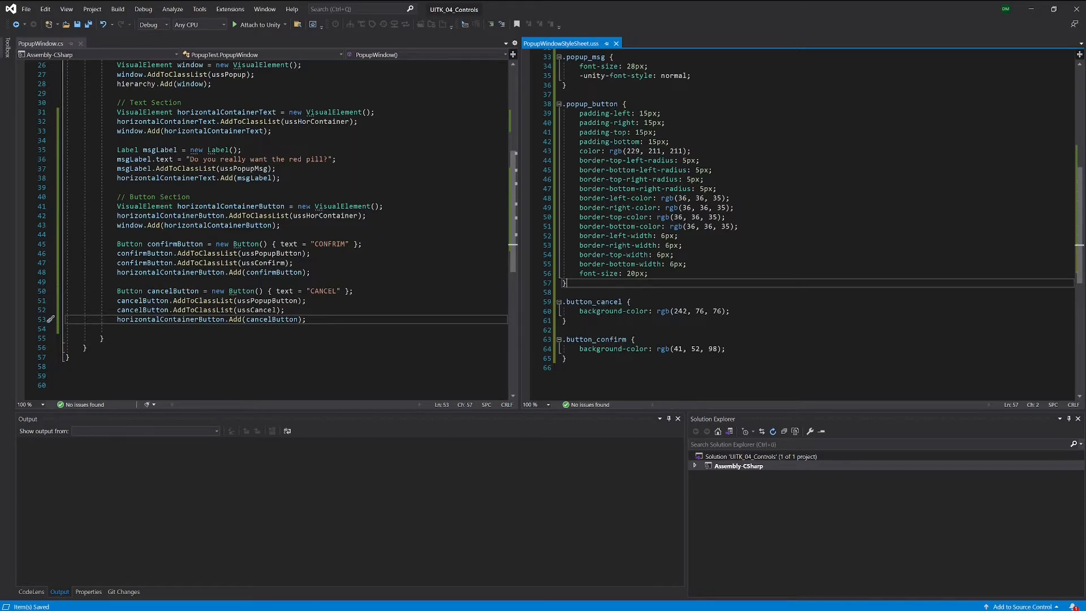
mouse_move(358, 602)
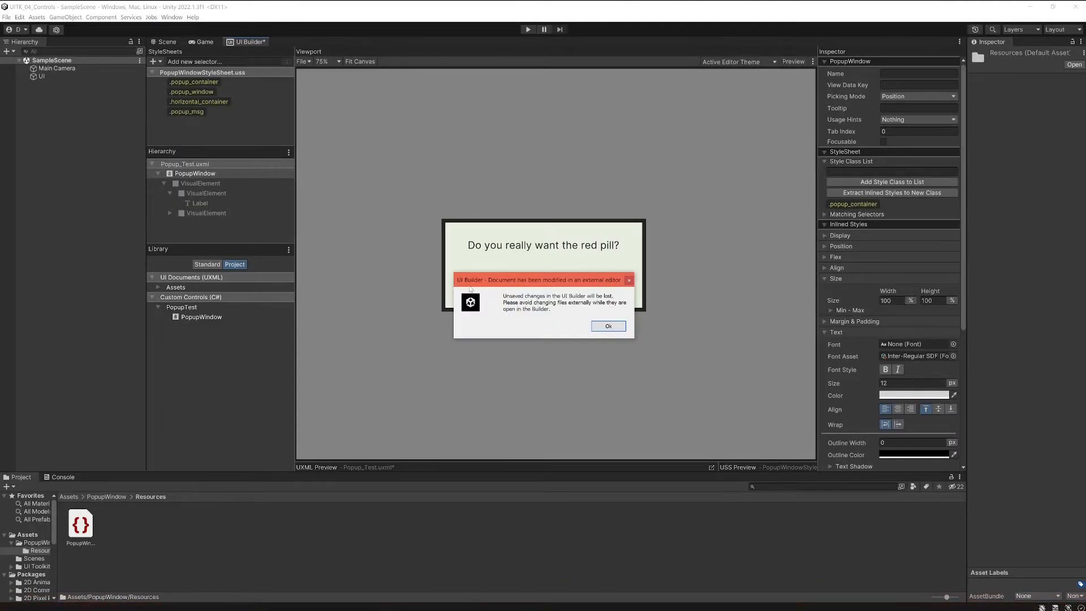
Confirm the externally modified document warning with OK to reload the styled popup.
click(608, 326)
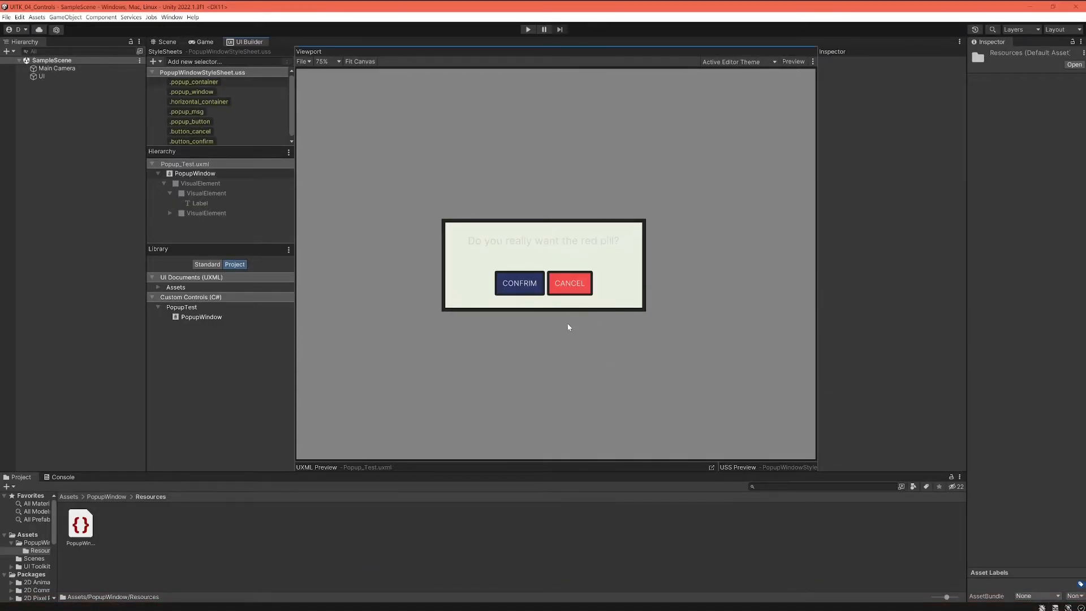
mouse_move(536, 285)
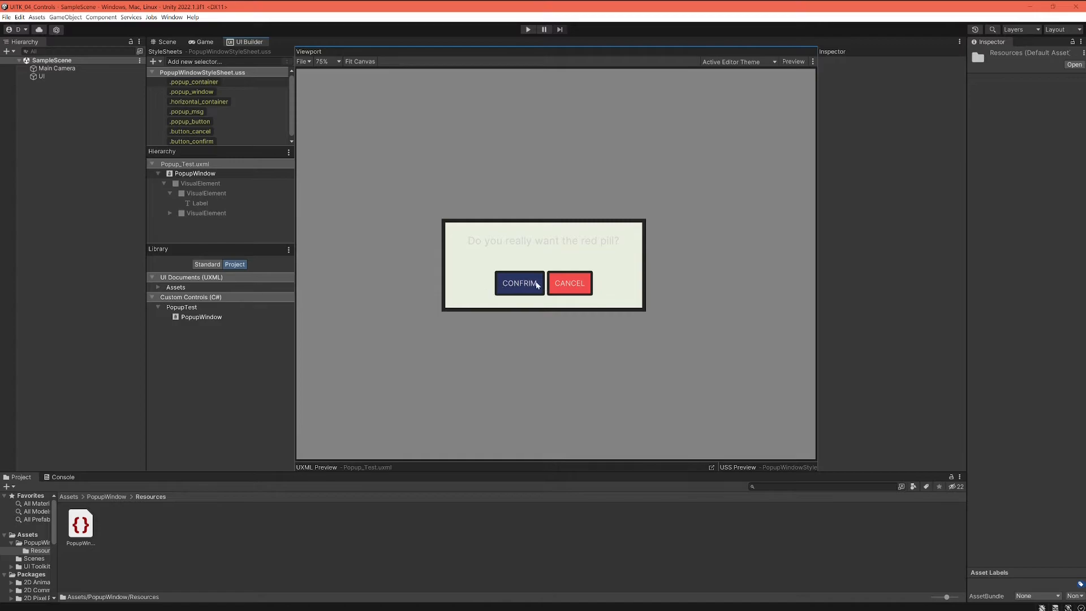
mouse_move(398, 221)
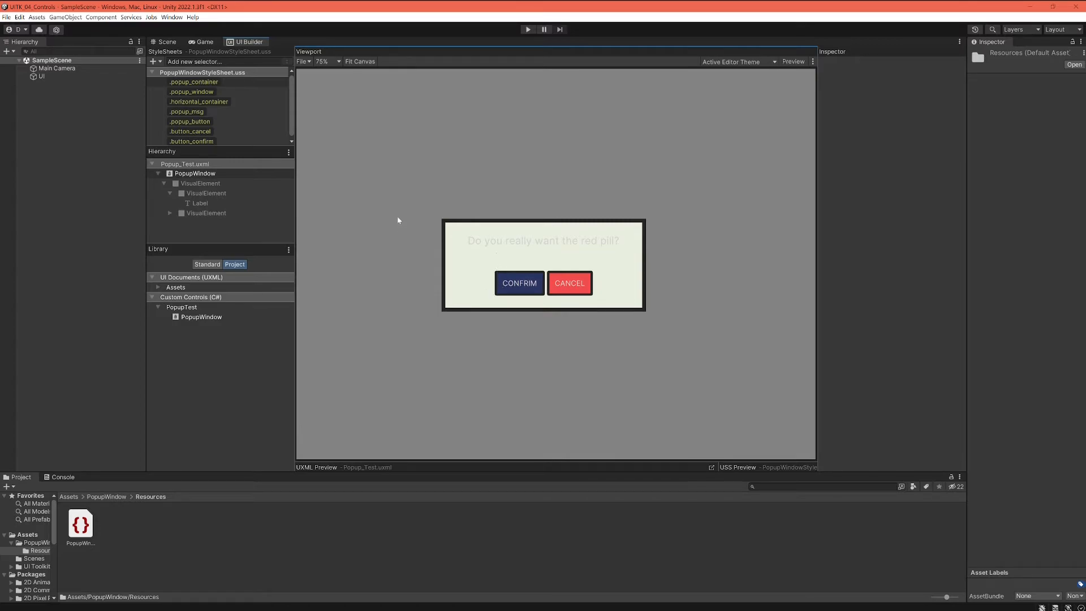
mouse_move(394, 153)
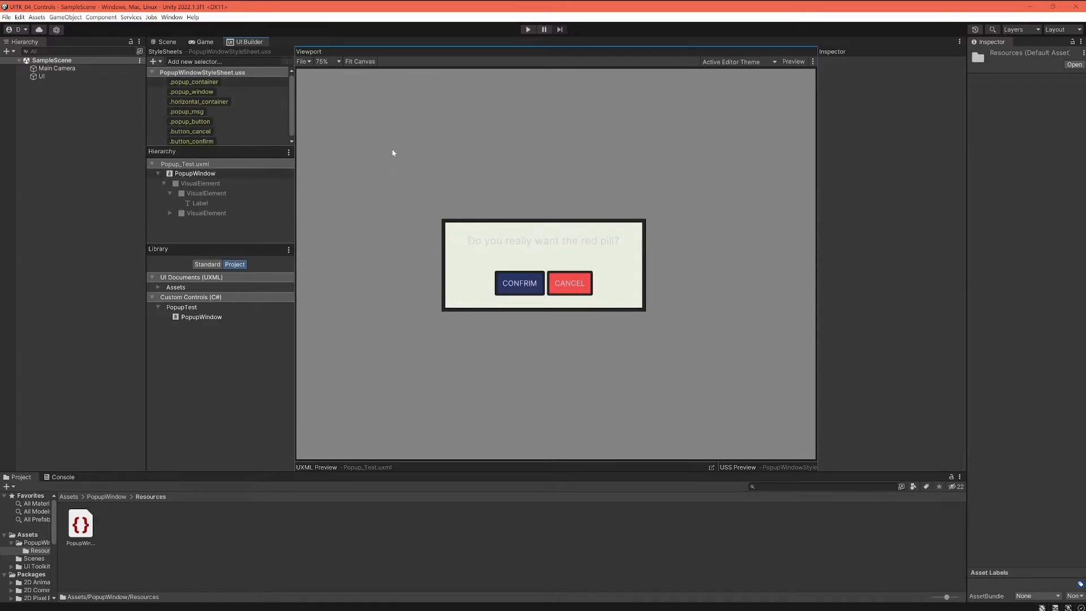
mouse_move(523, 293)
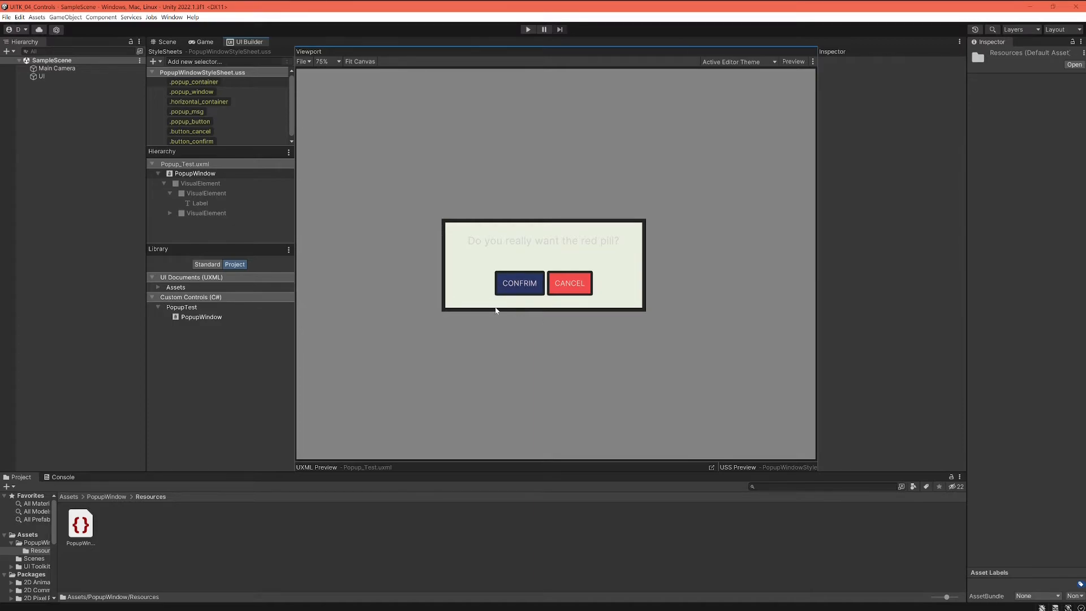
mouse_move(391, 259)
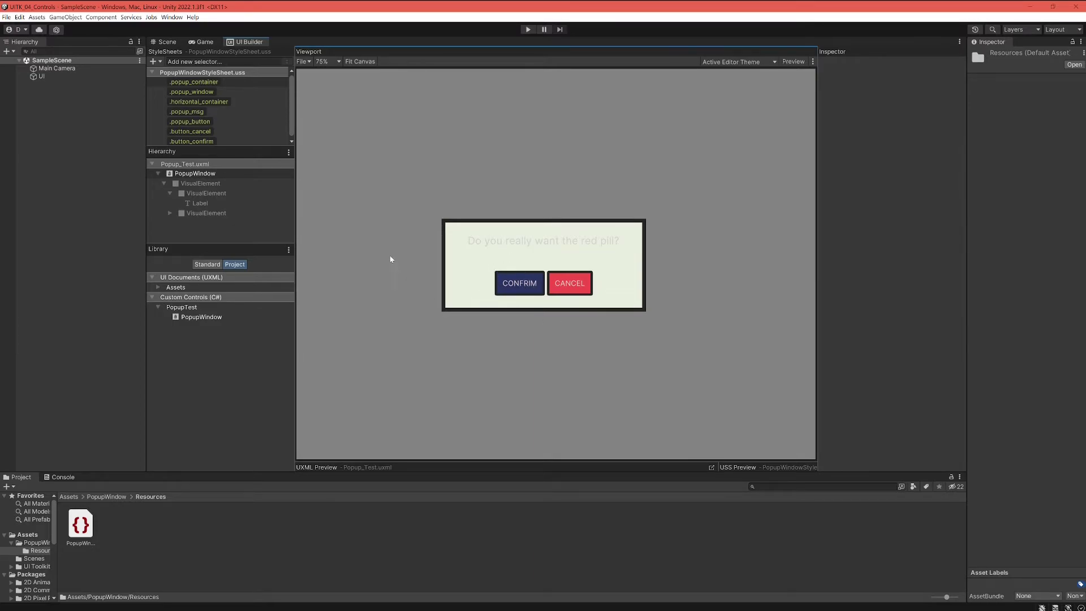
mouse_move(459, 355)
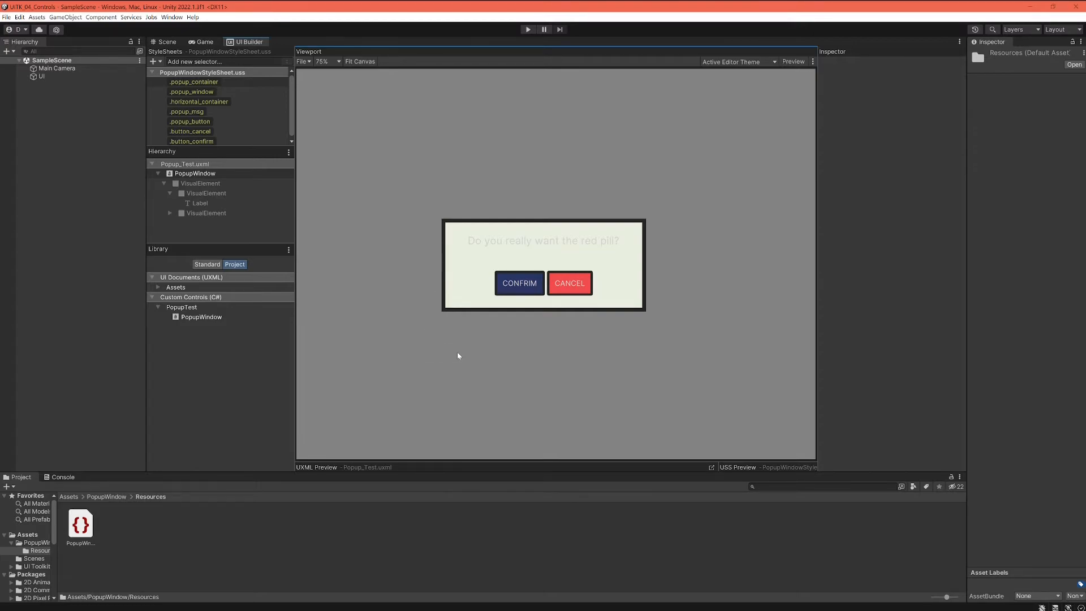
mouse_move(298, 108)
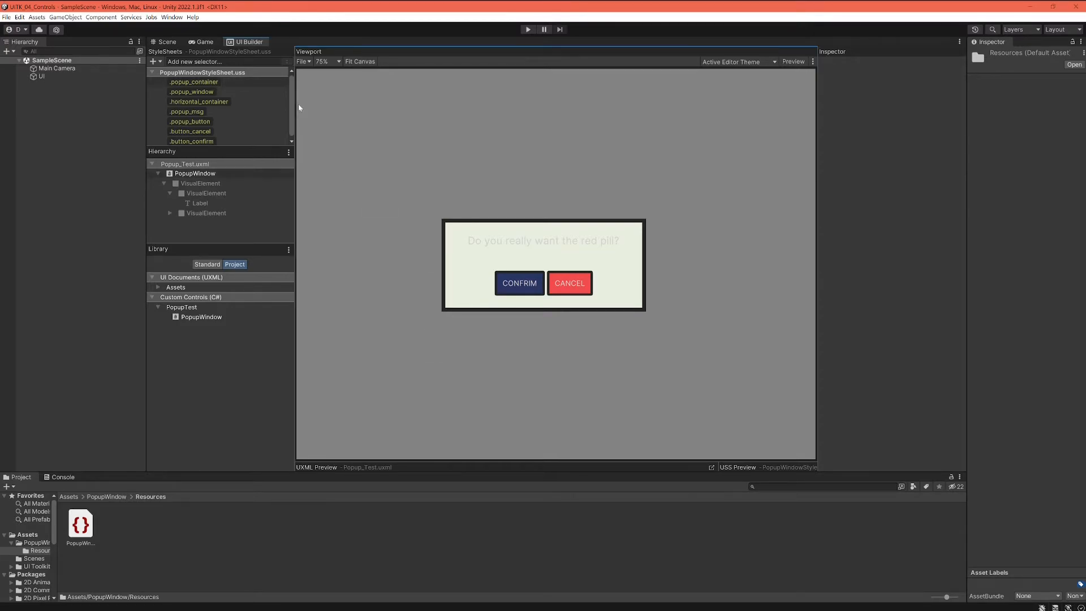
mouse_move(446, 174)
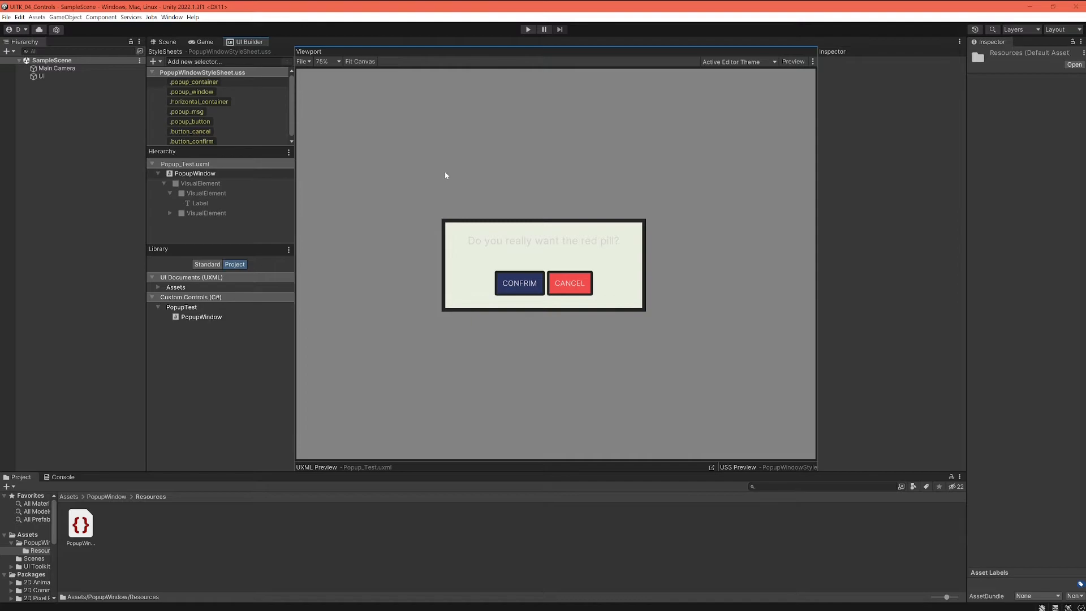
mouse_move(519, 255)
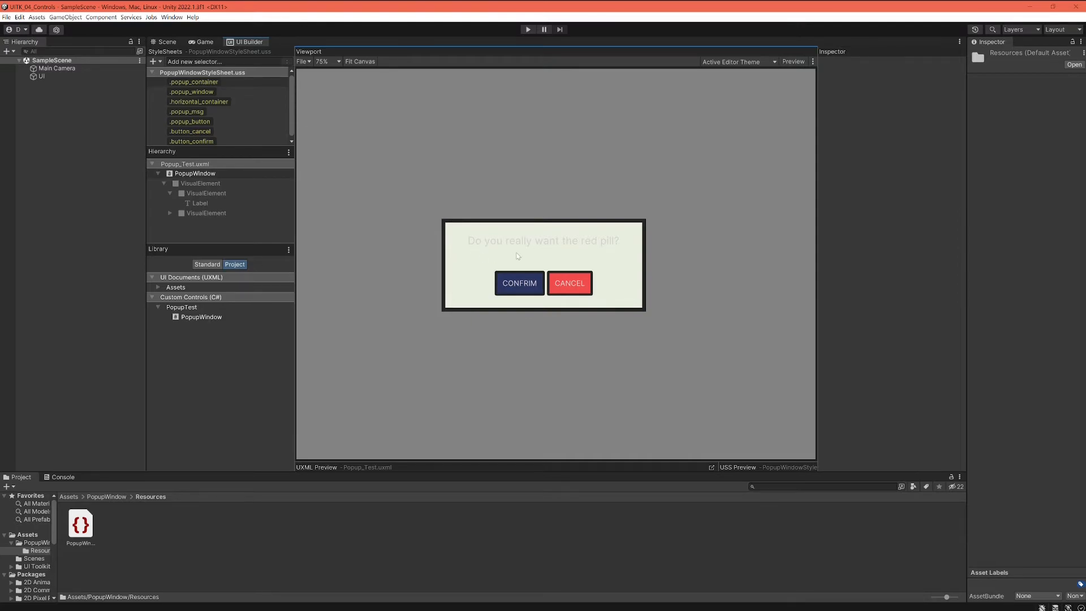
mouse_move(516, 245)
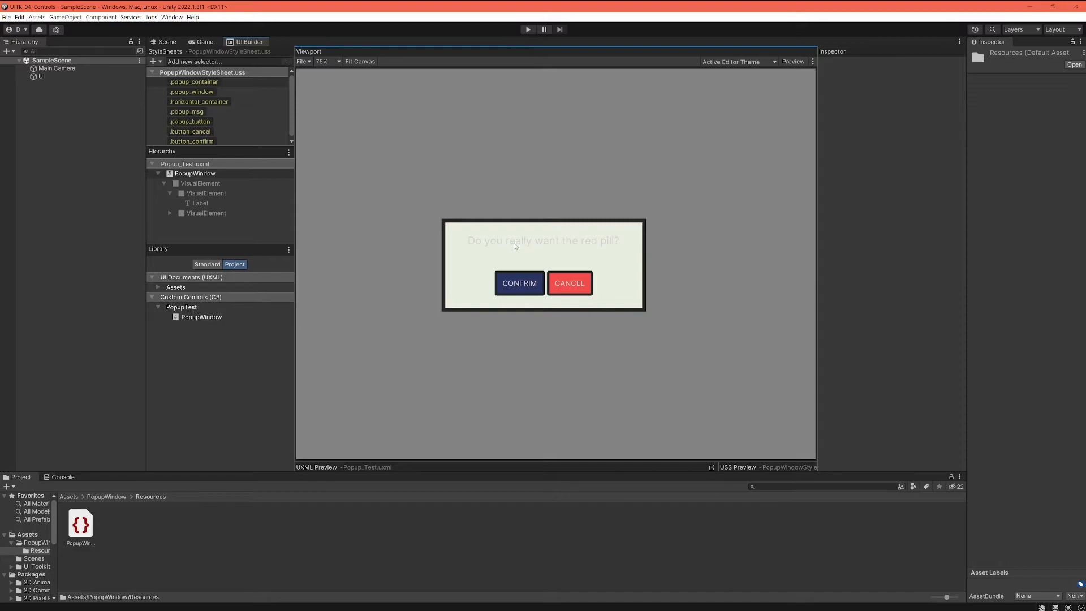
click(199, 102)
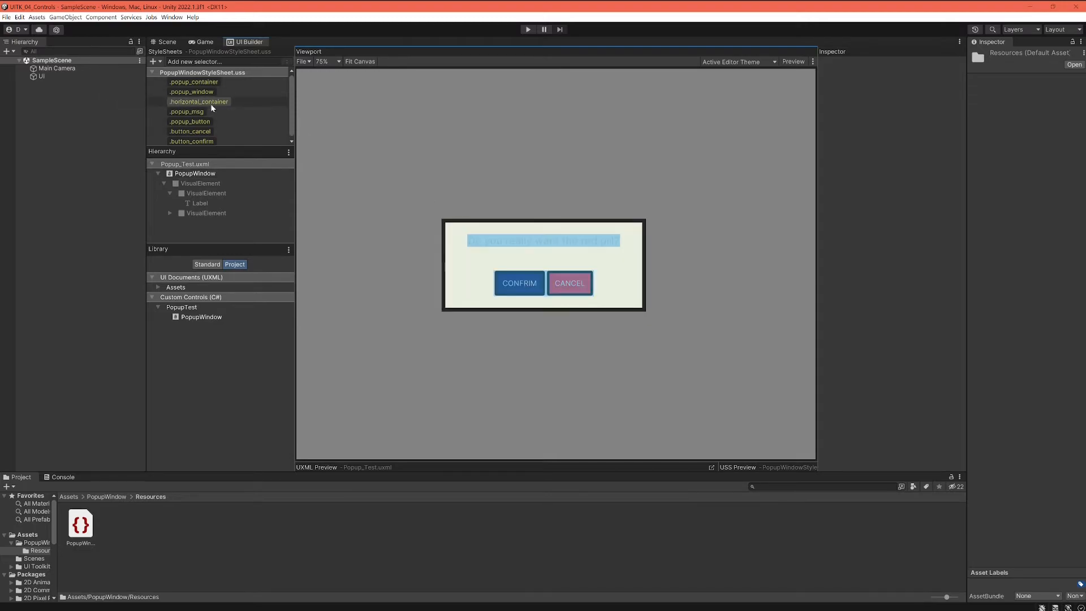
click(190, 121)
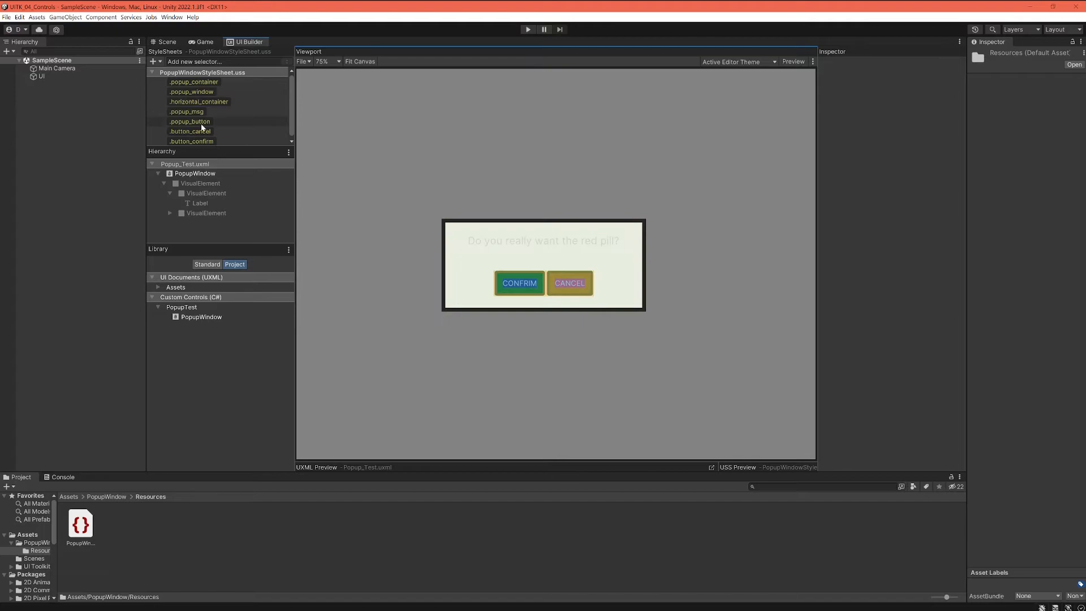
mouse_move(188, 119)
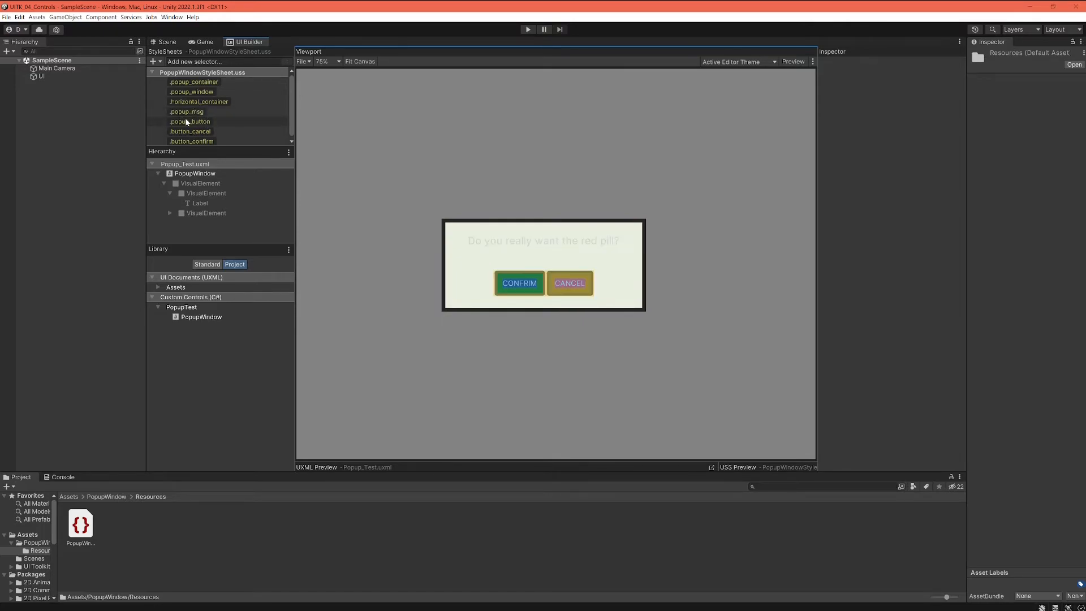
click(187, 111)
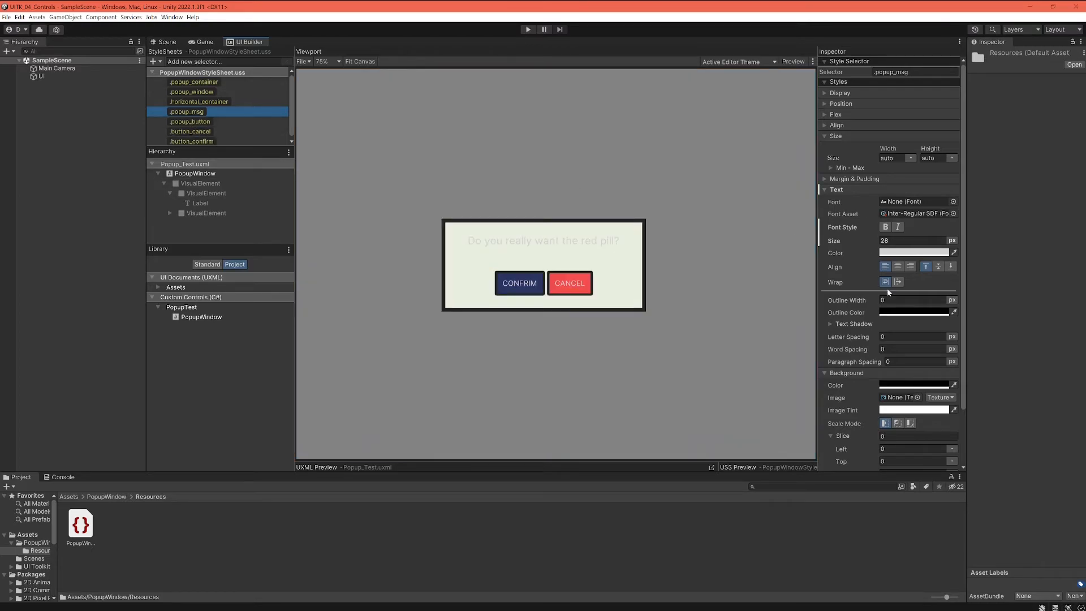
click(915, 253)
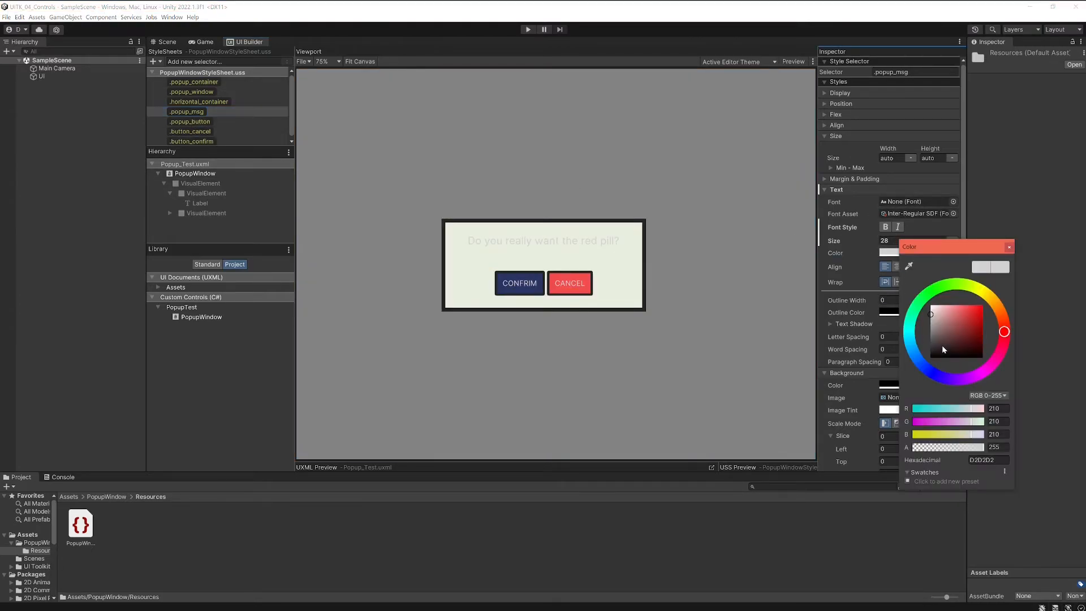
click(935, 349)
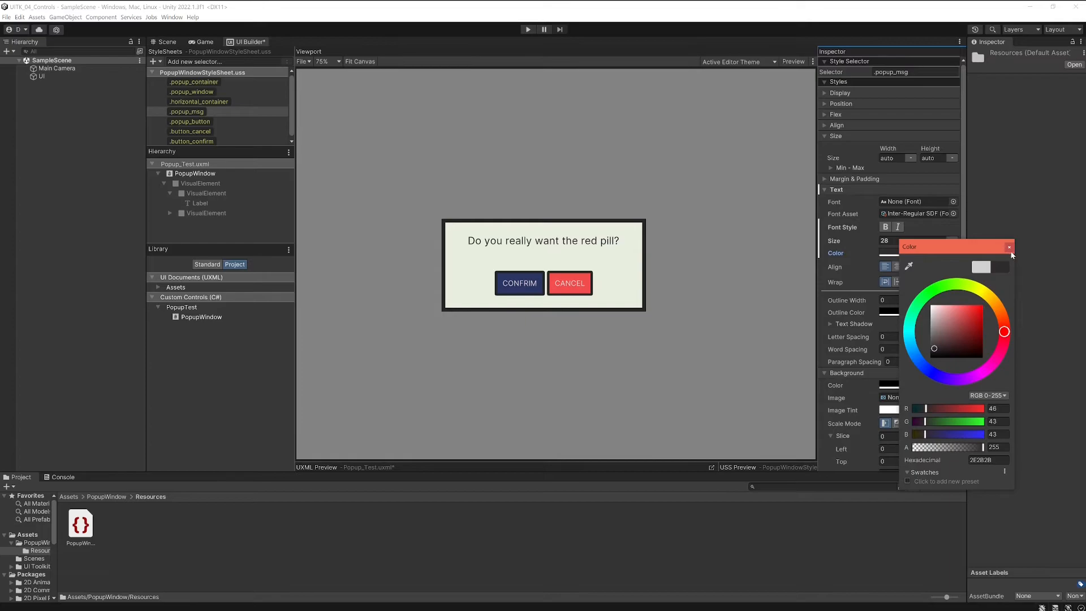
click(1010, 247)
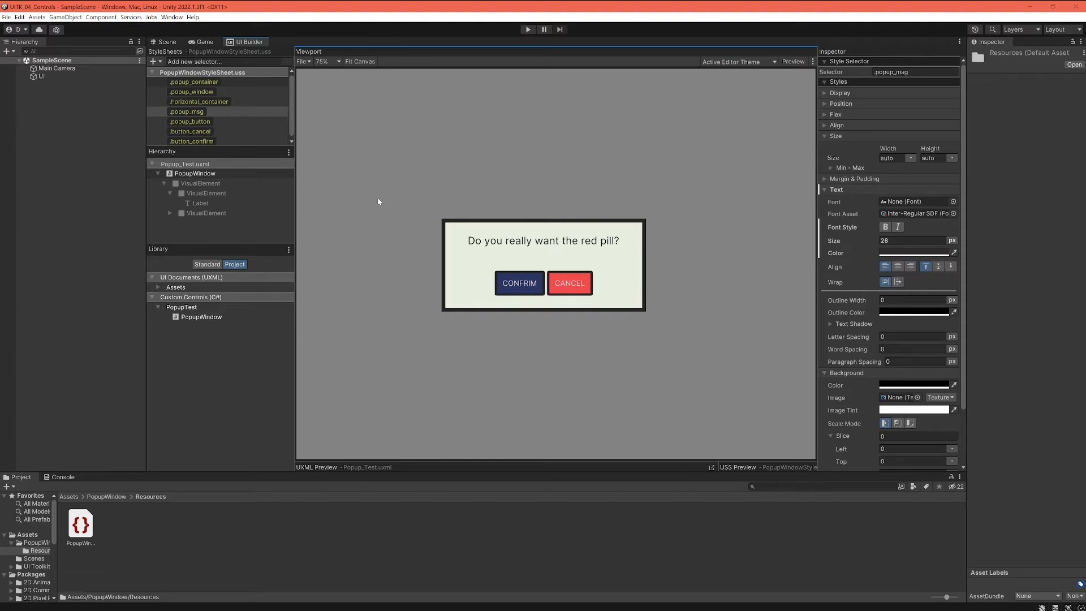
mouse_move(520, 260)
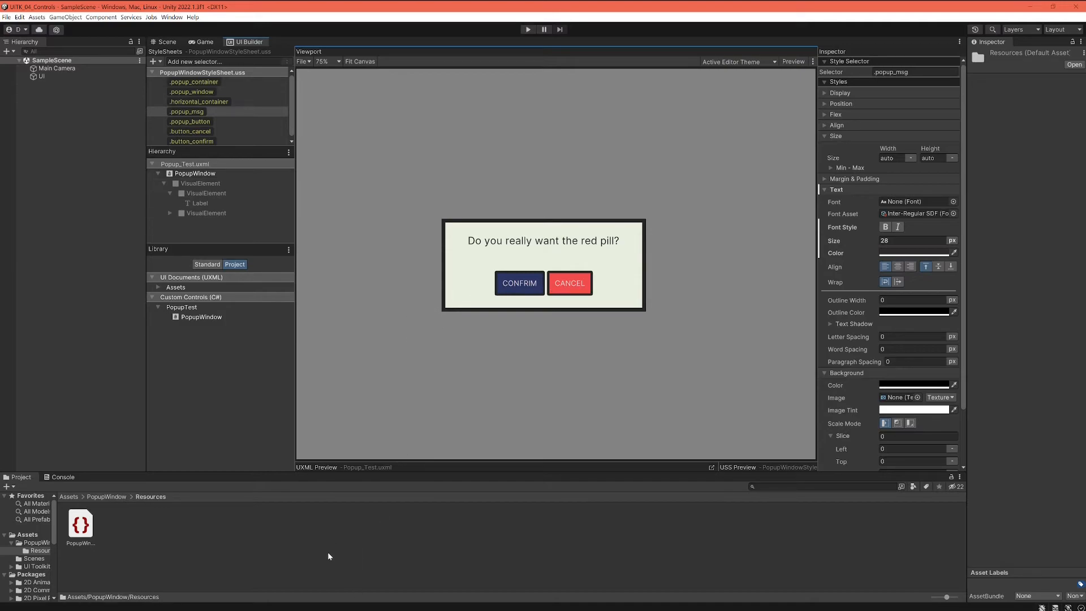
mouse_move(484, 285)
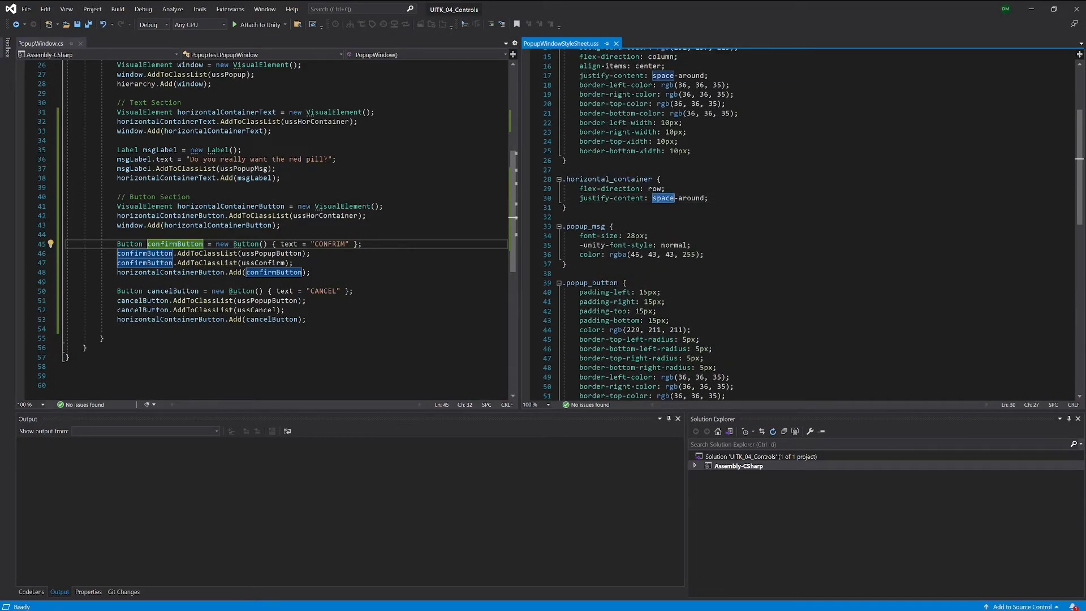
double_click(607, 179)
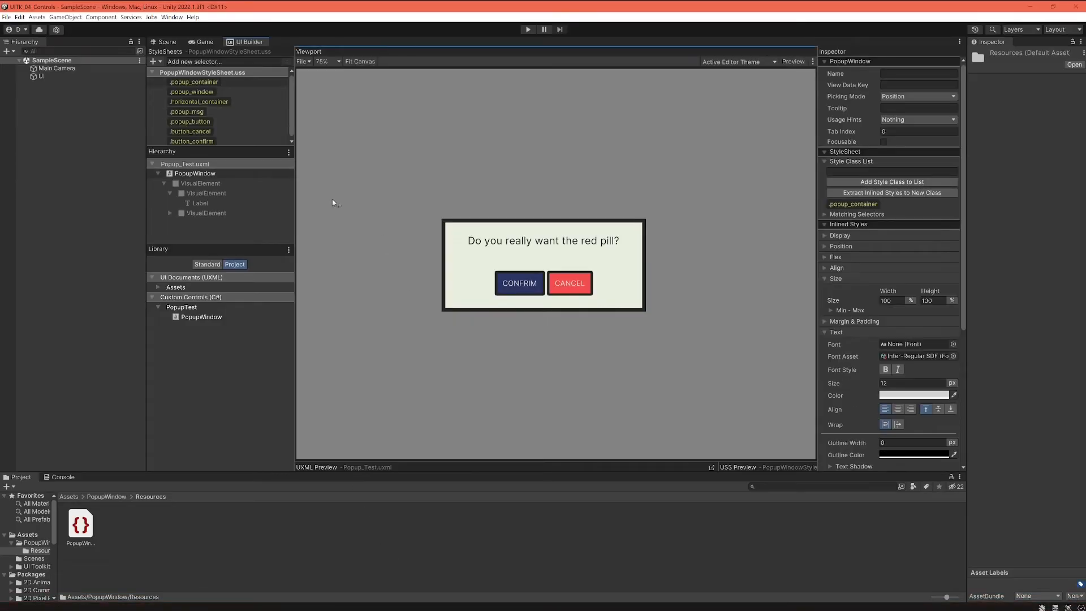
Select the .popup_window selector in StyleSheets to show its Flex and Align properties in the Inspector.
click(199, 102)
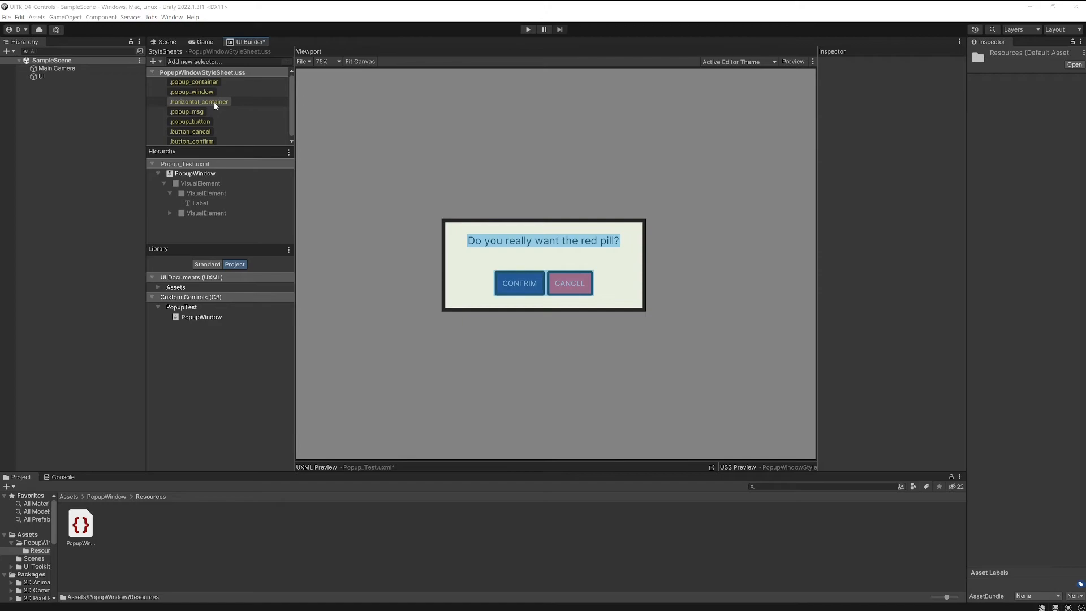
click(191, 92)
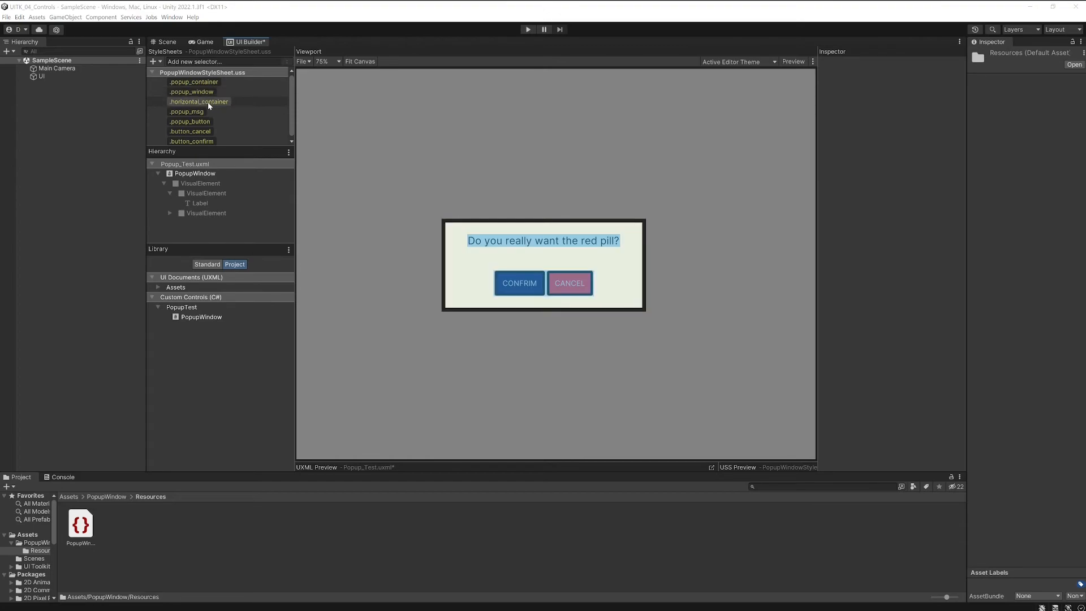
click(191, 92)
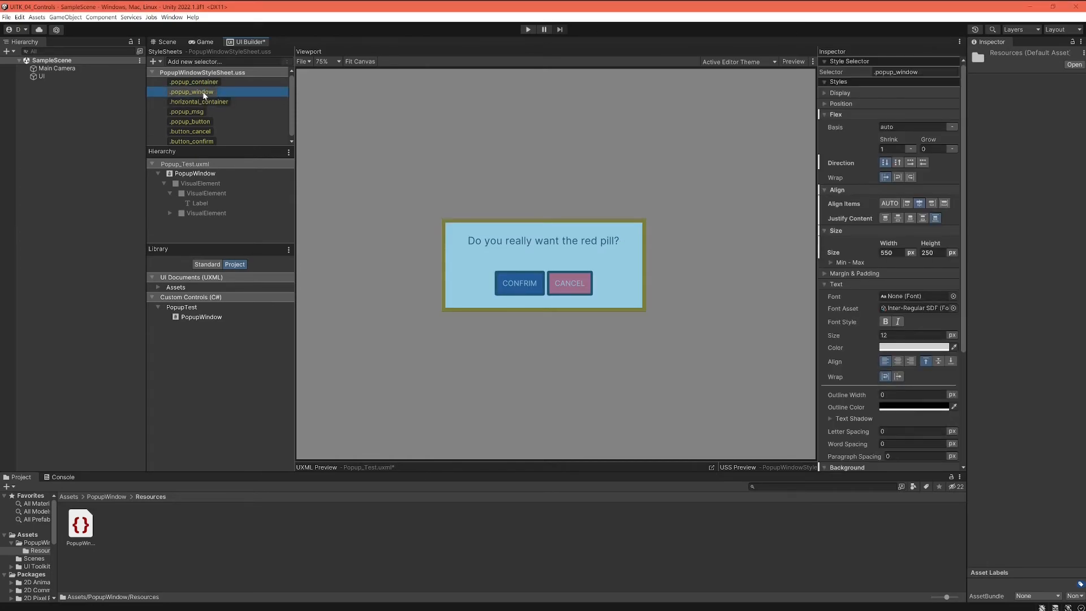
click(919, 202)
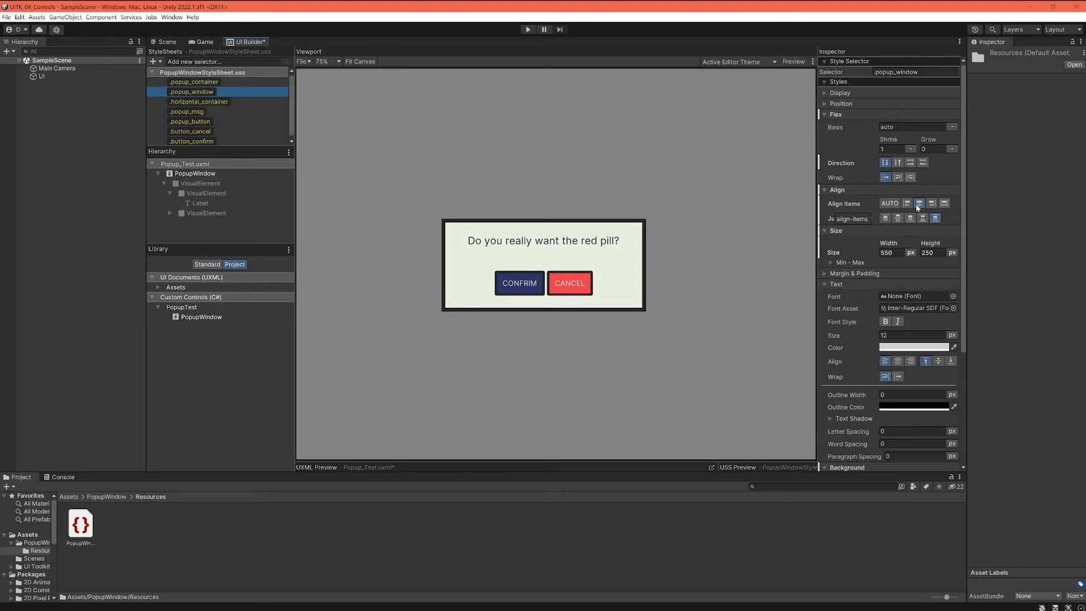
mouse_move(920, 213)
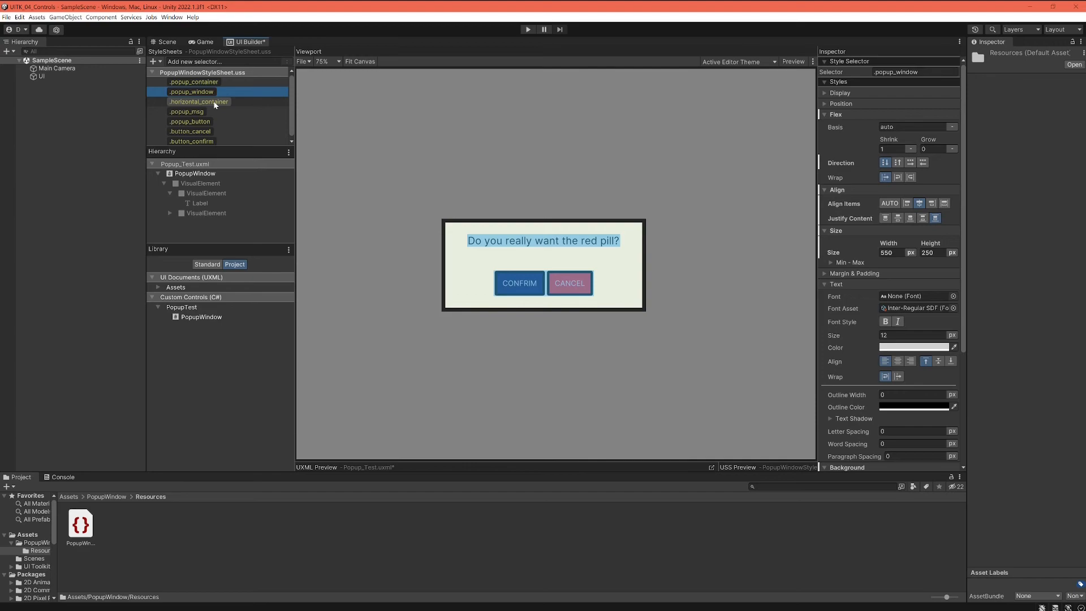
click(191, 90)
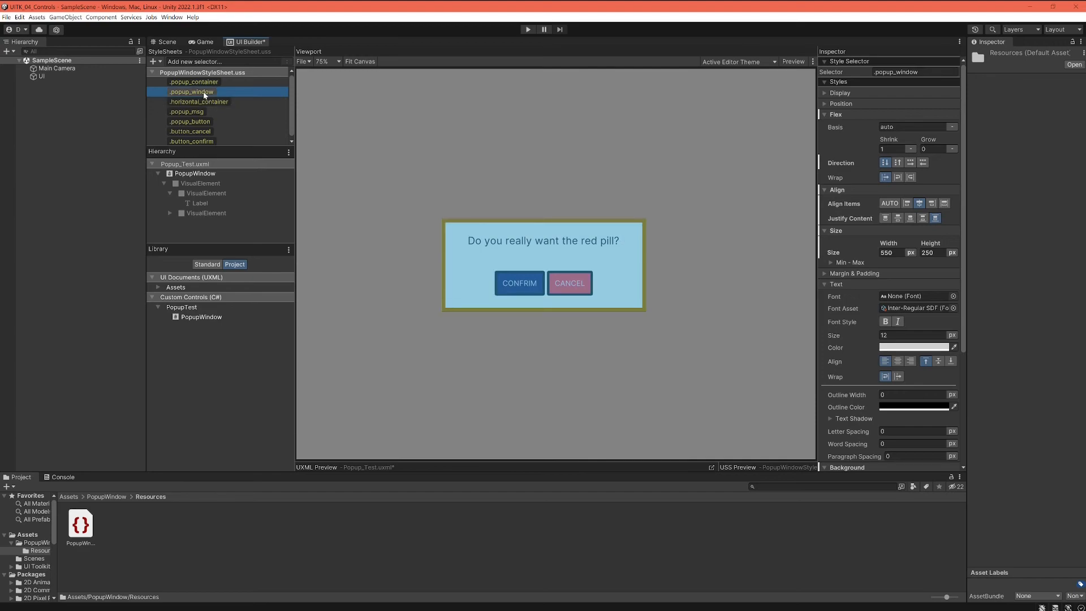
click(945, 204)
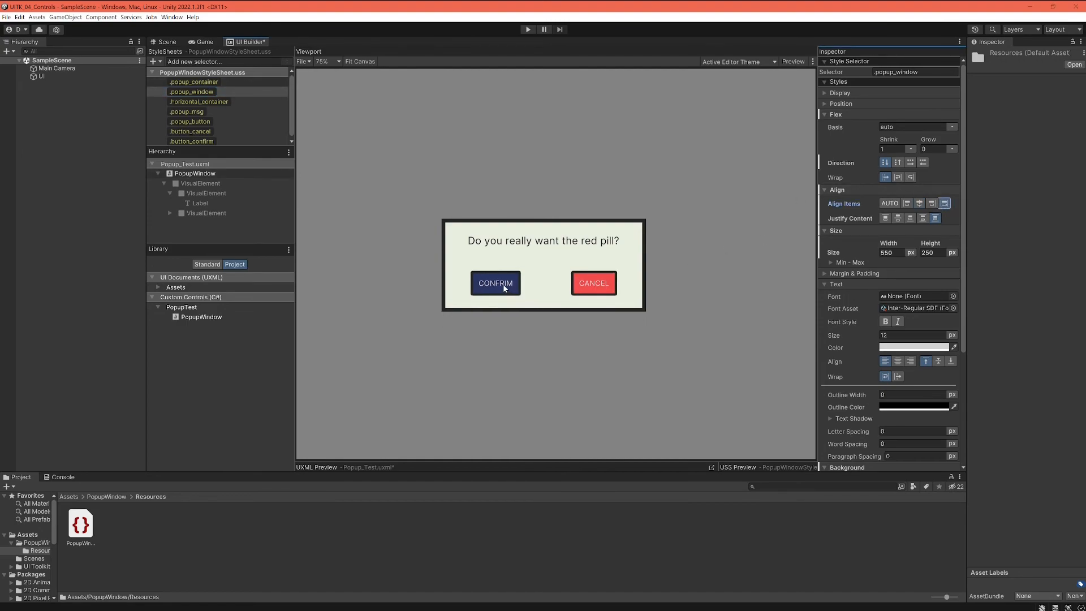
mouse_move(495, 292)
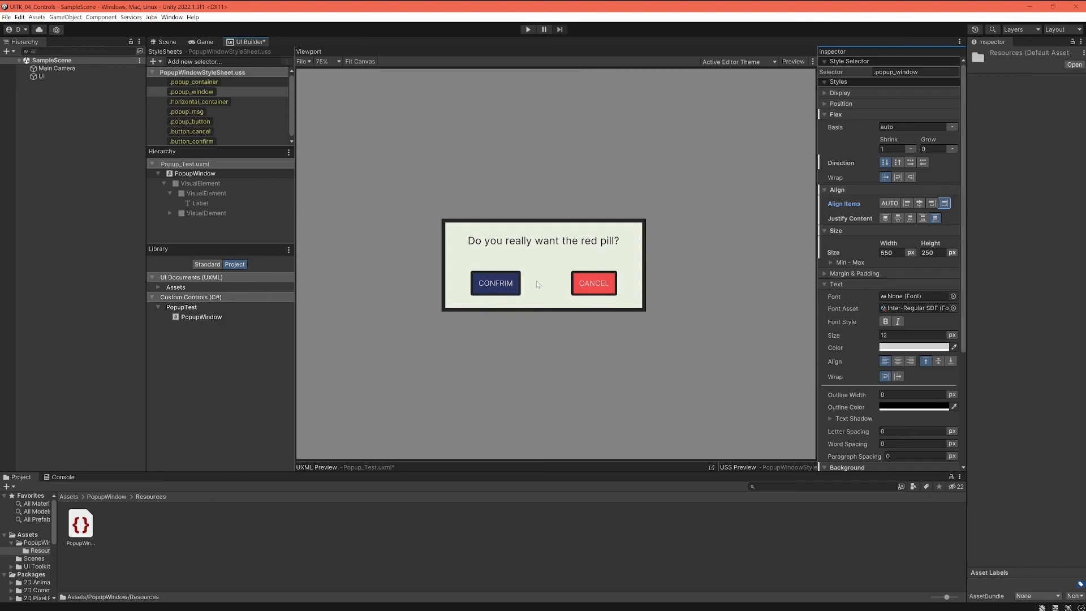
mouse_move(499, 262)
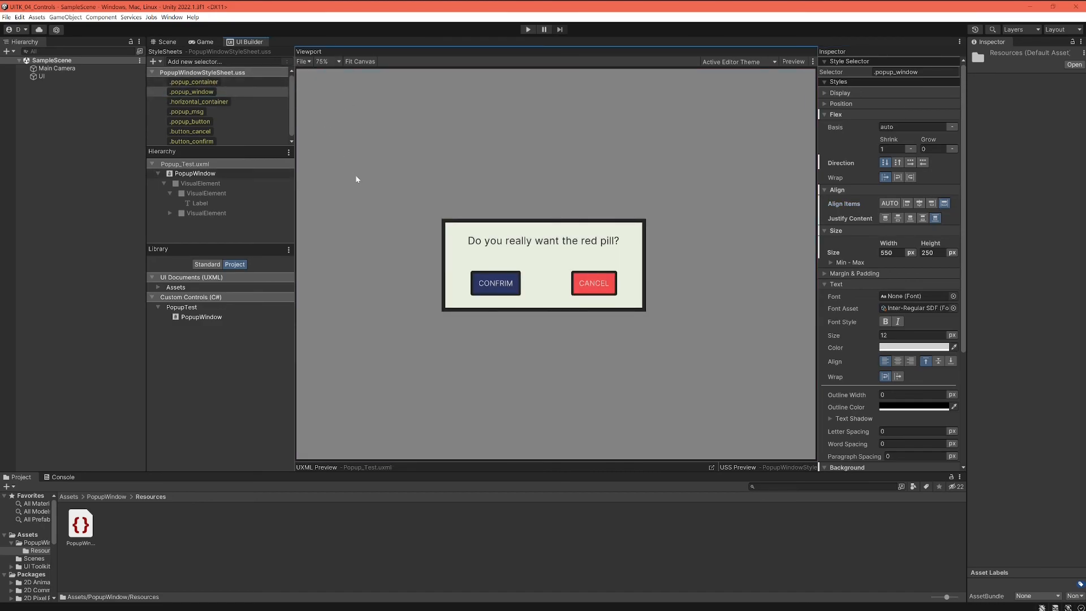
mouse_move(484, 315)
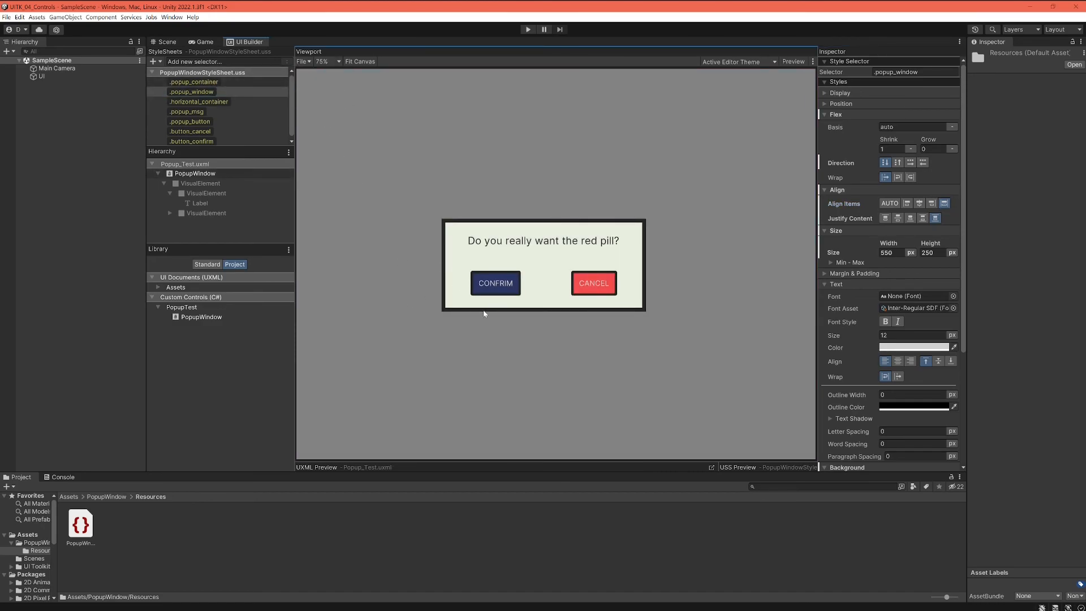
mouse_move(537, 304)
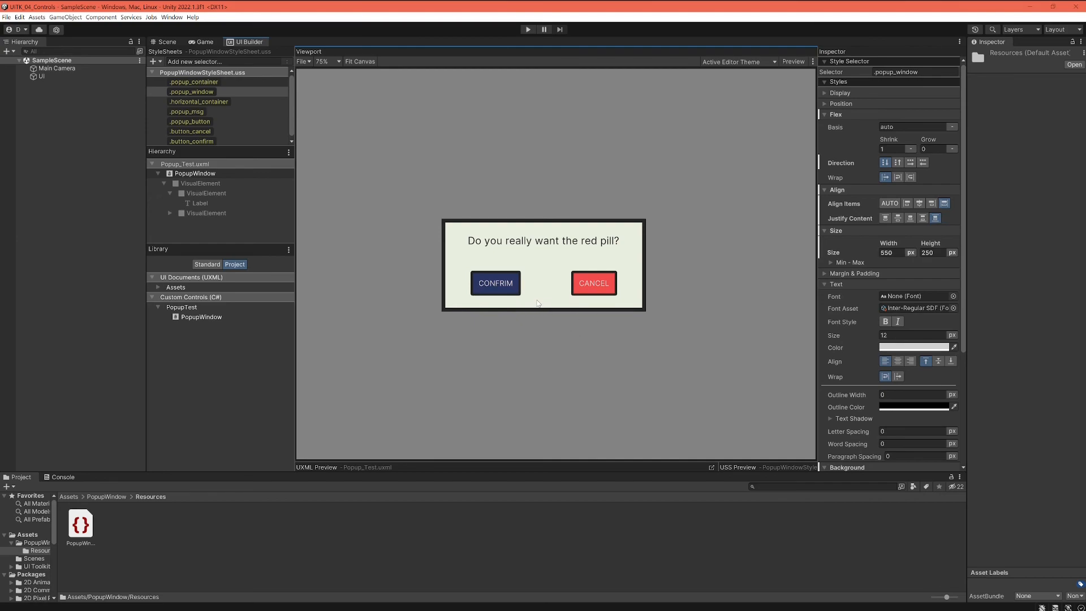
mouse_move(546, 295)
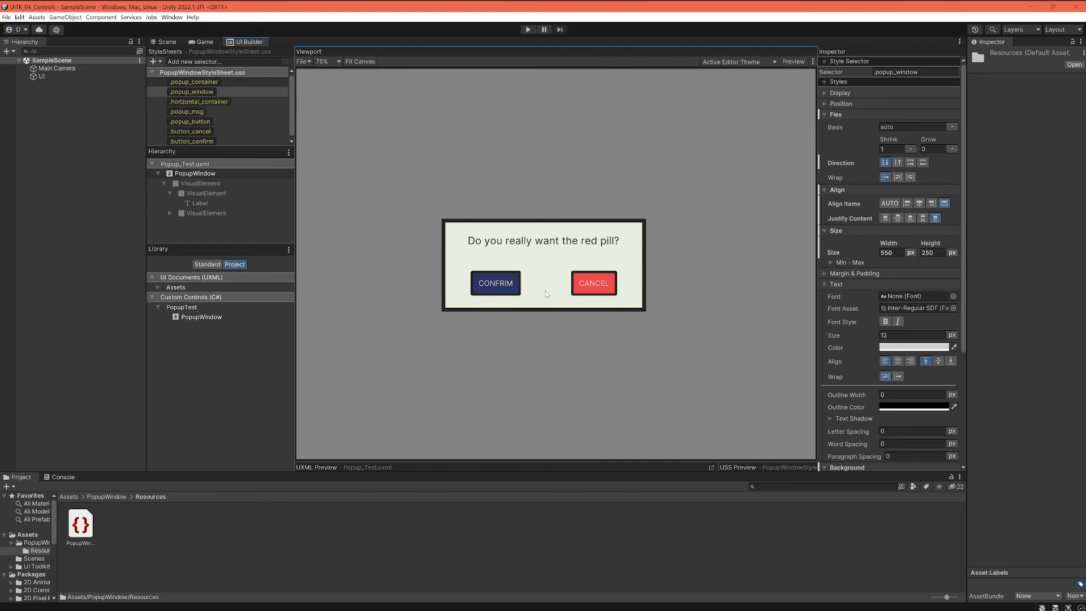
mouse_move(475, 270)
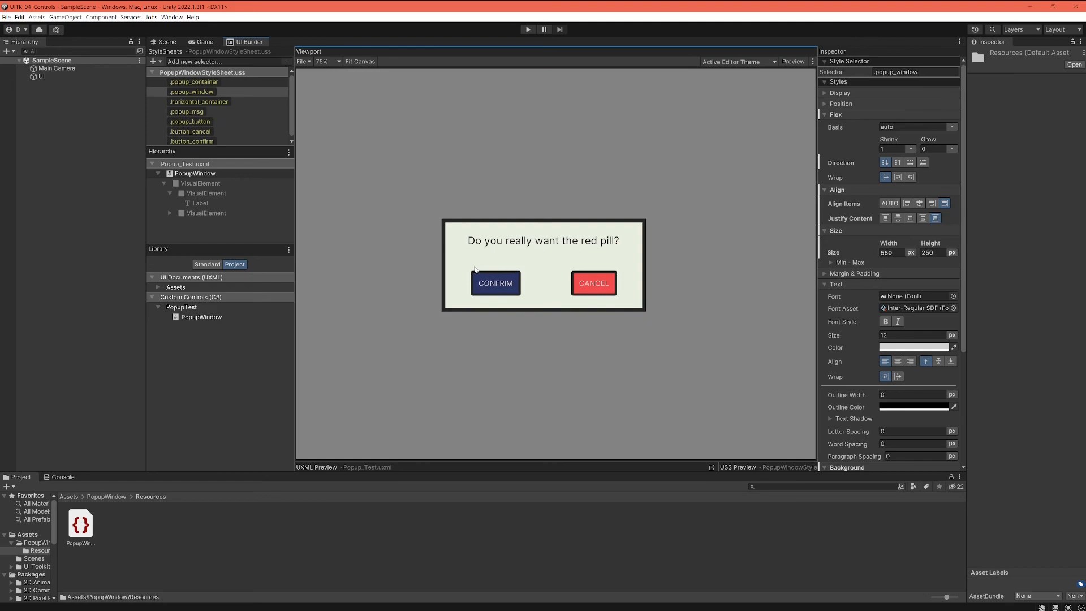
mouse_move(444, 282)
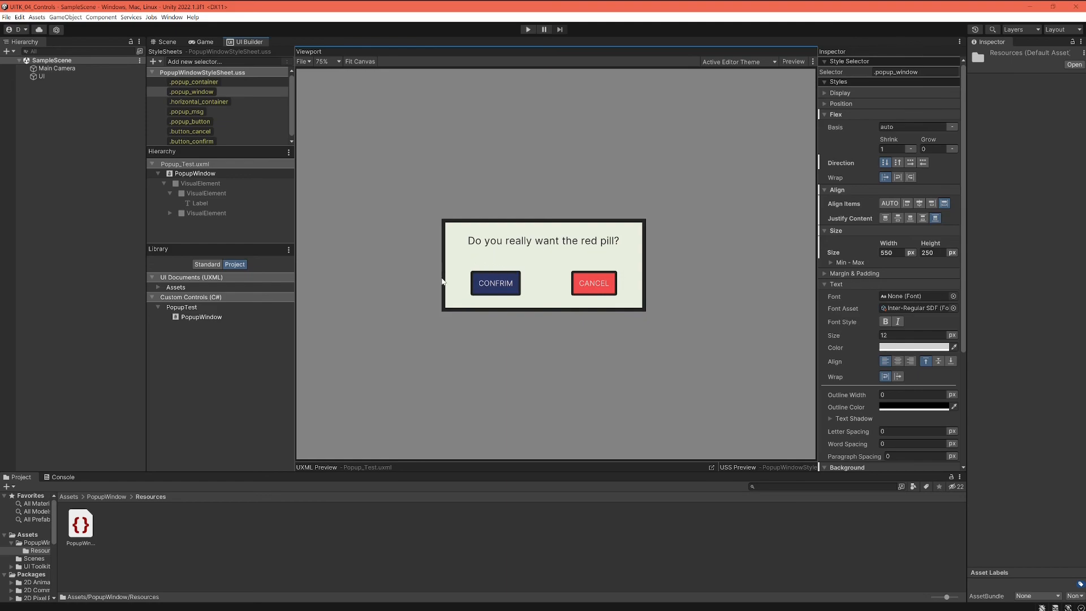
mouse_move(544, 321)
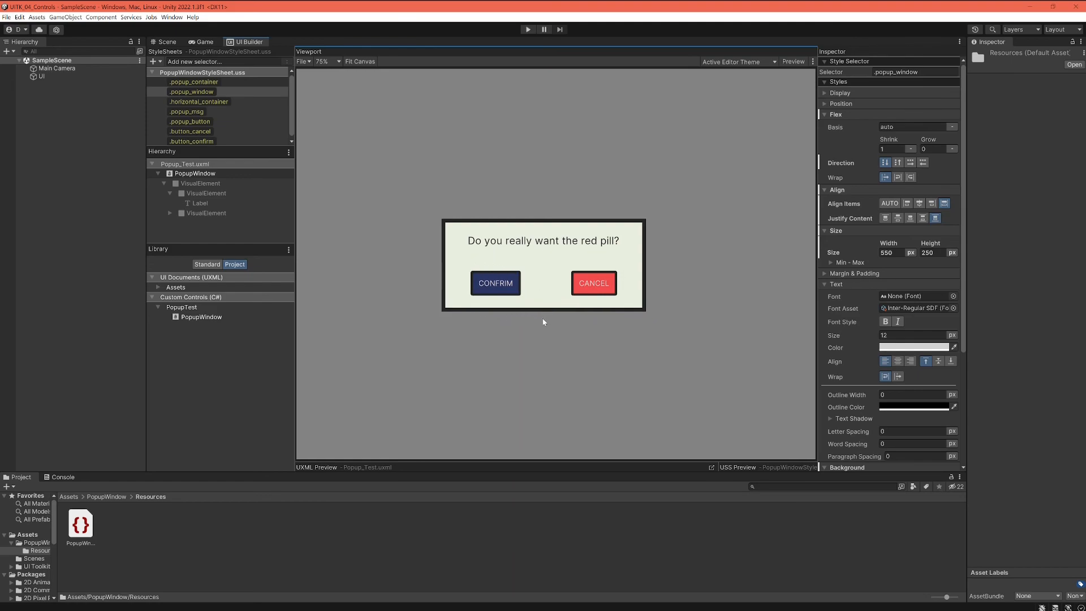
mouse_move(542, 321)
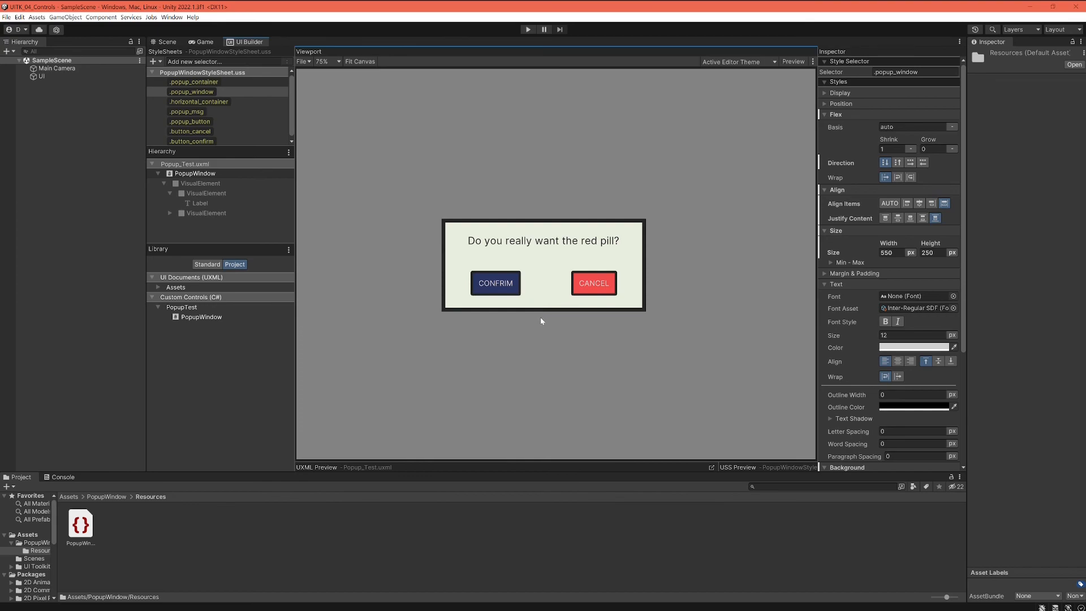
mouse_move(544, 327)
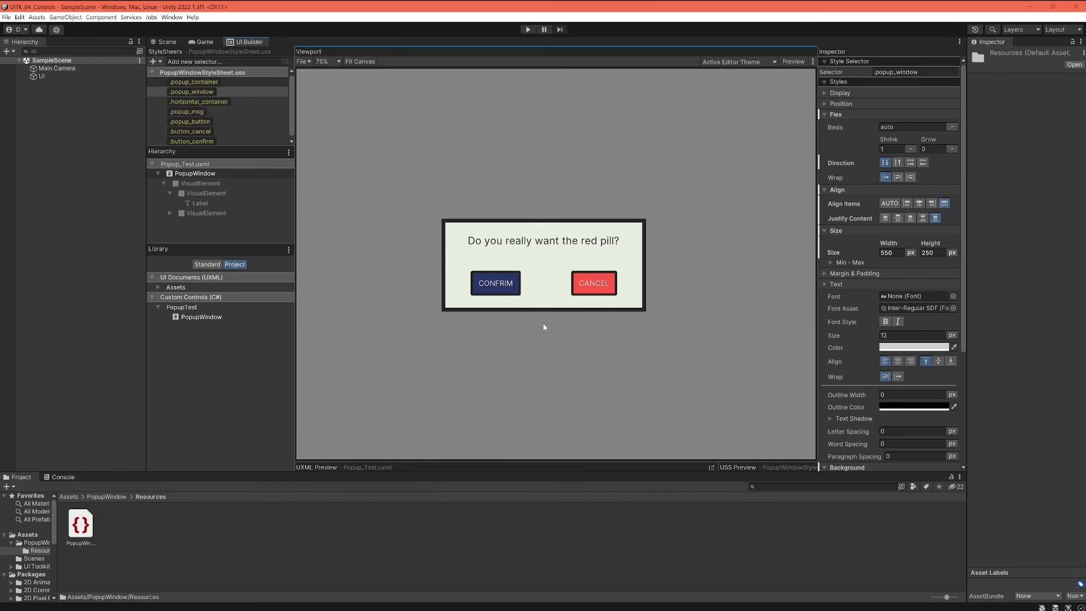
mouse_move(555, 325)
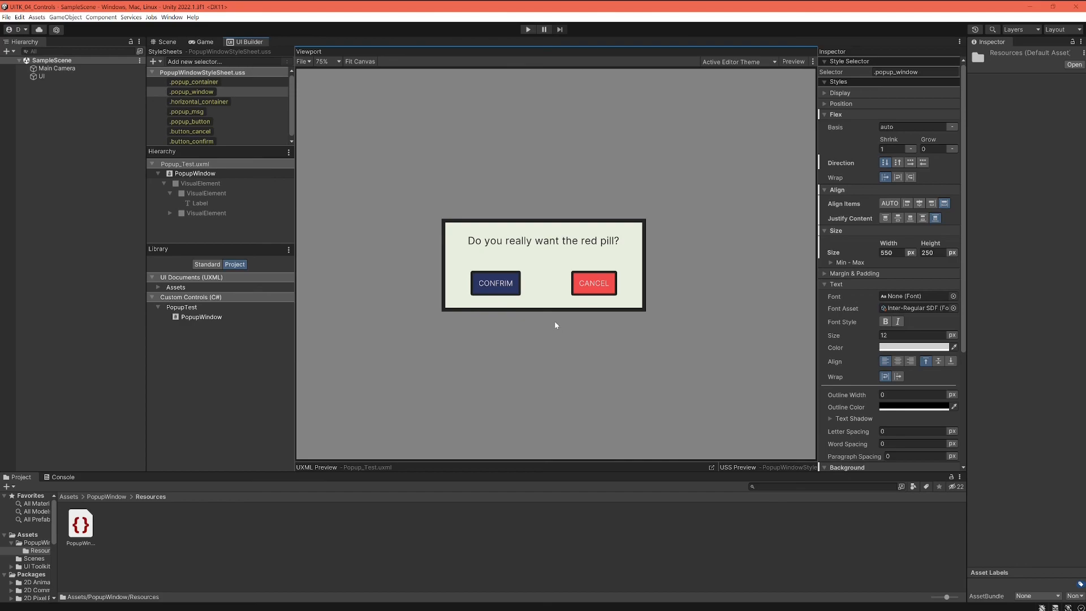
mouse_move(550, 321)
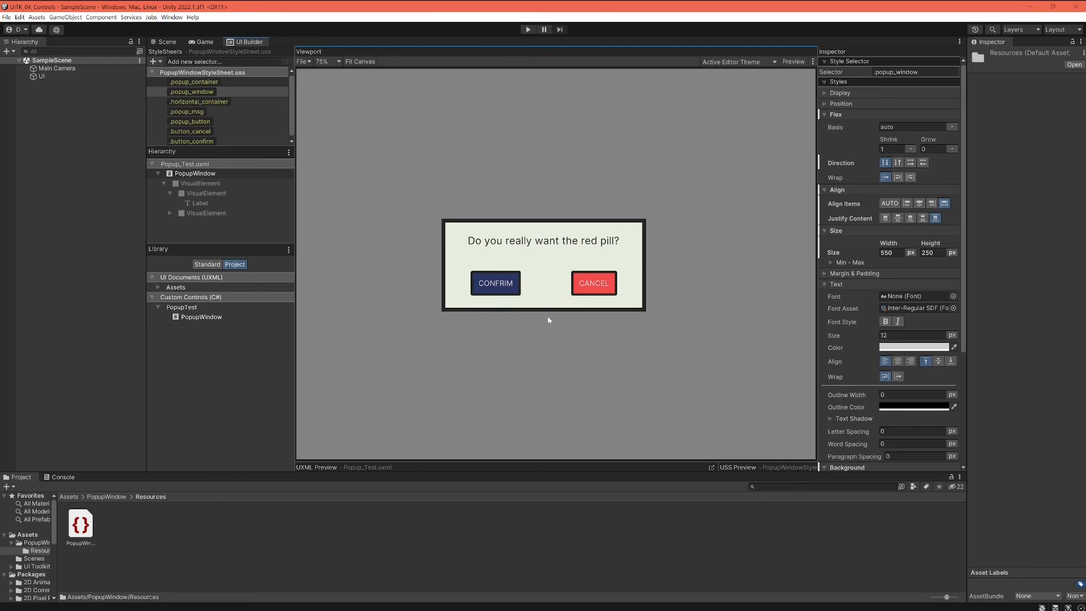
mouse_move(549, 328)
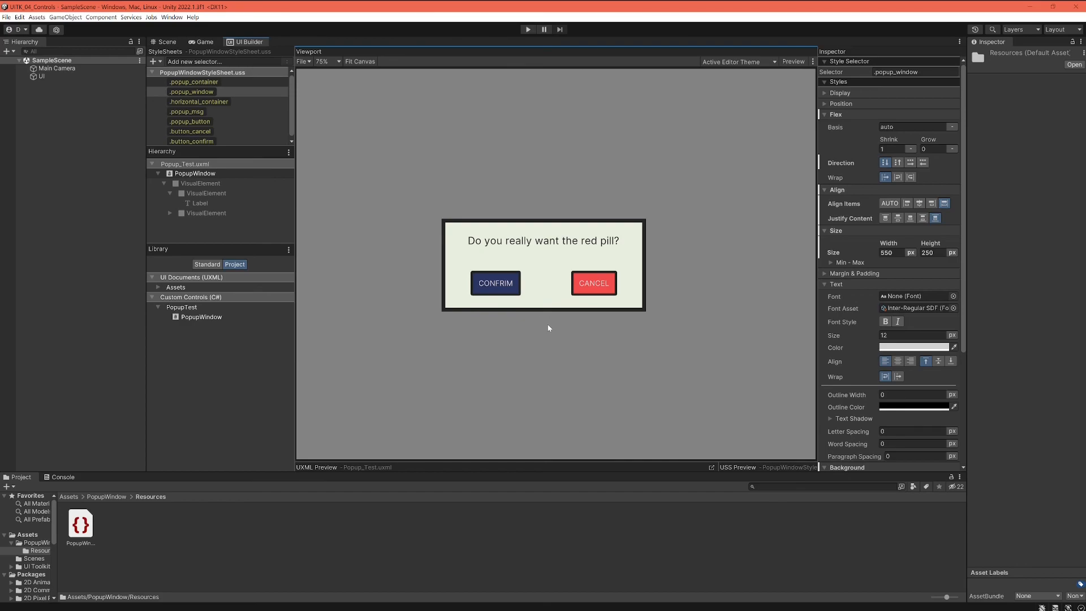
mouse_move(528, 319)
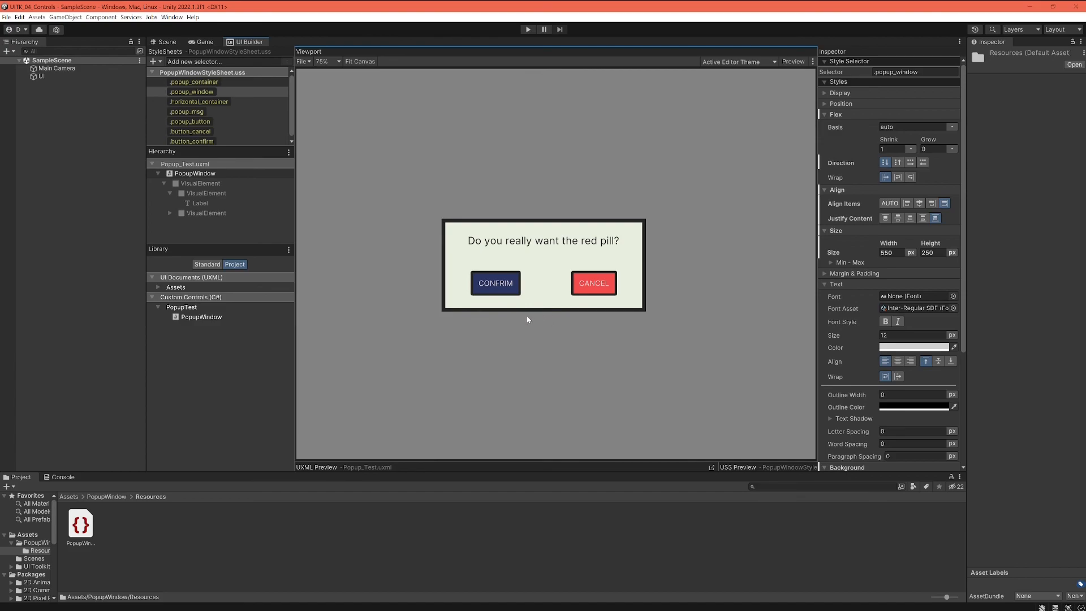
mouse_move(550, 328)
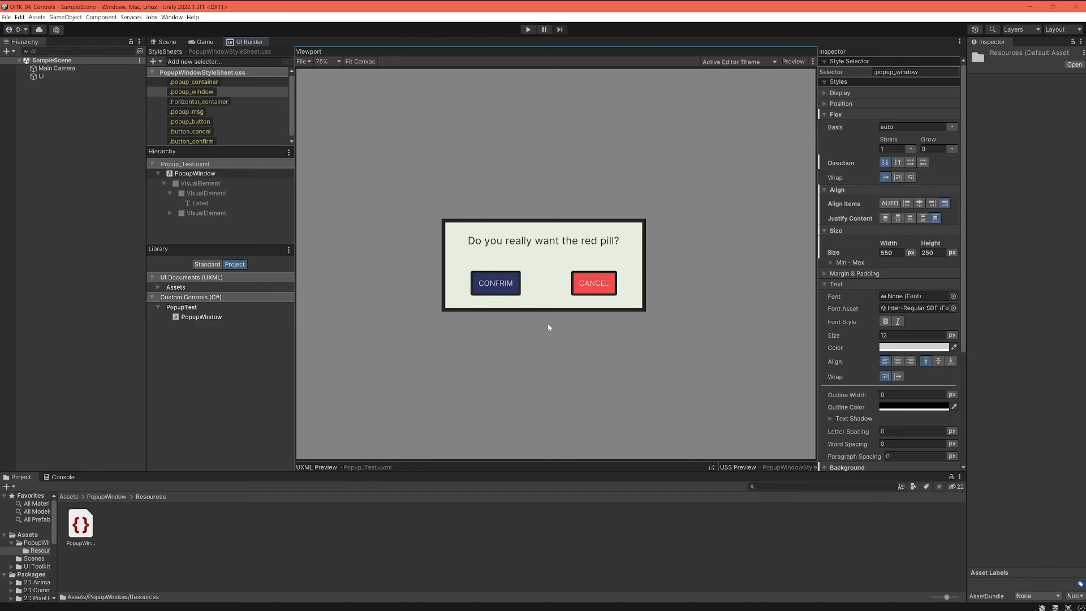
mouse_move(552, 320)
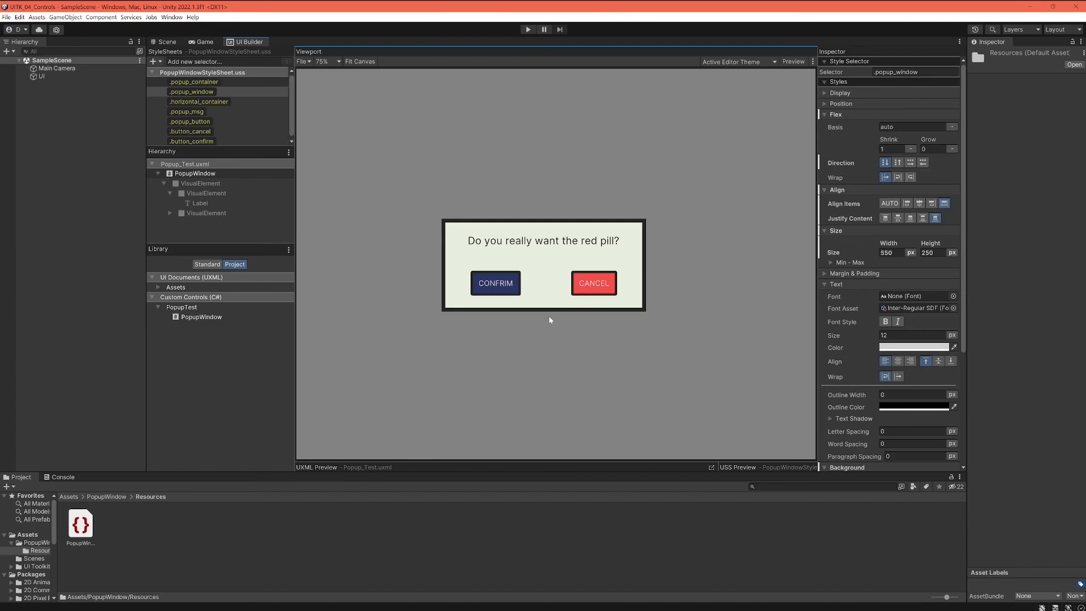